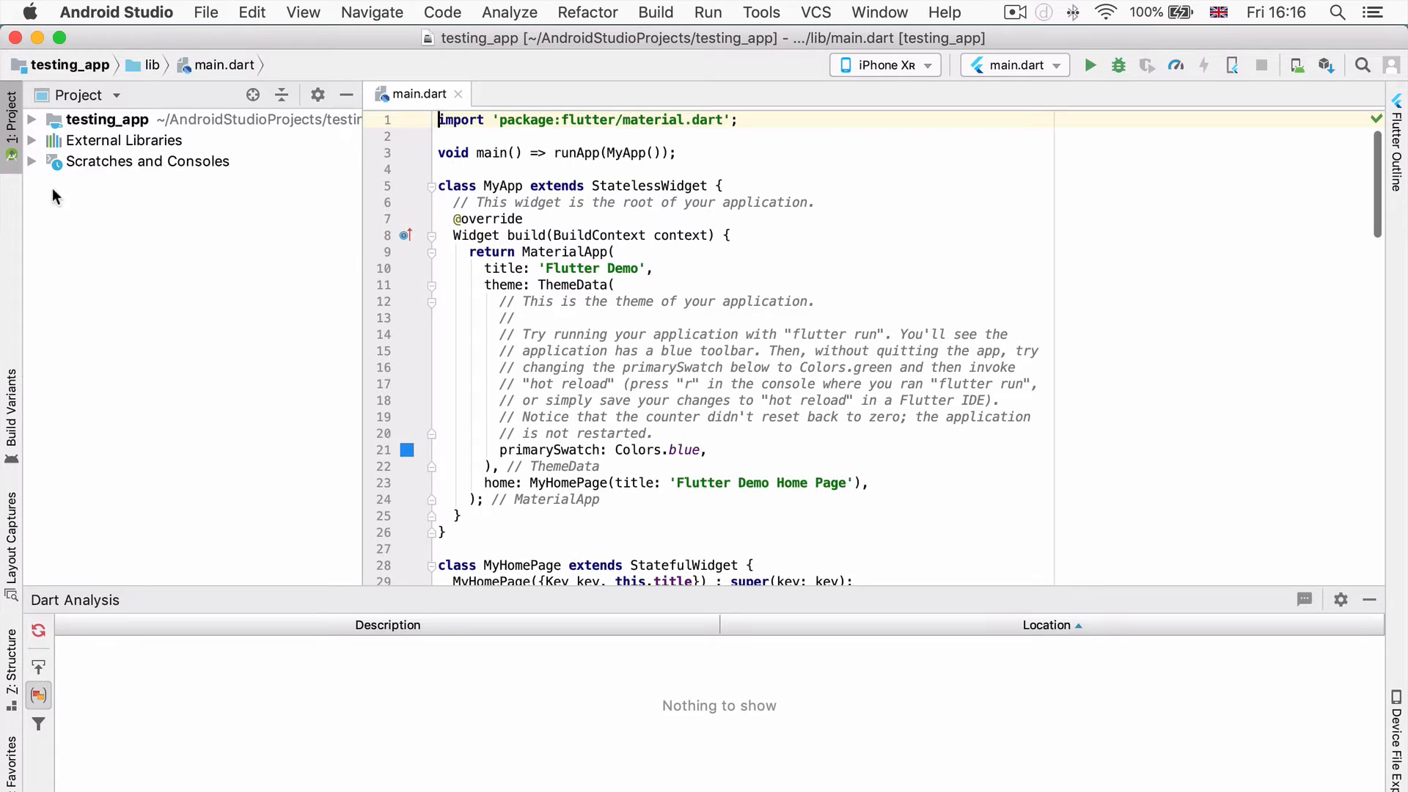
pyautogui.moveTo(303, 227)
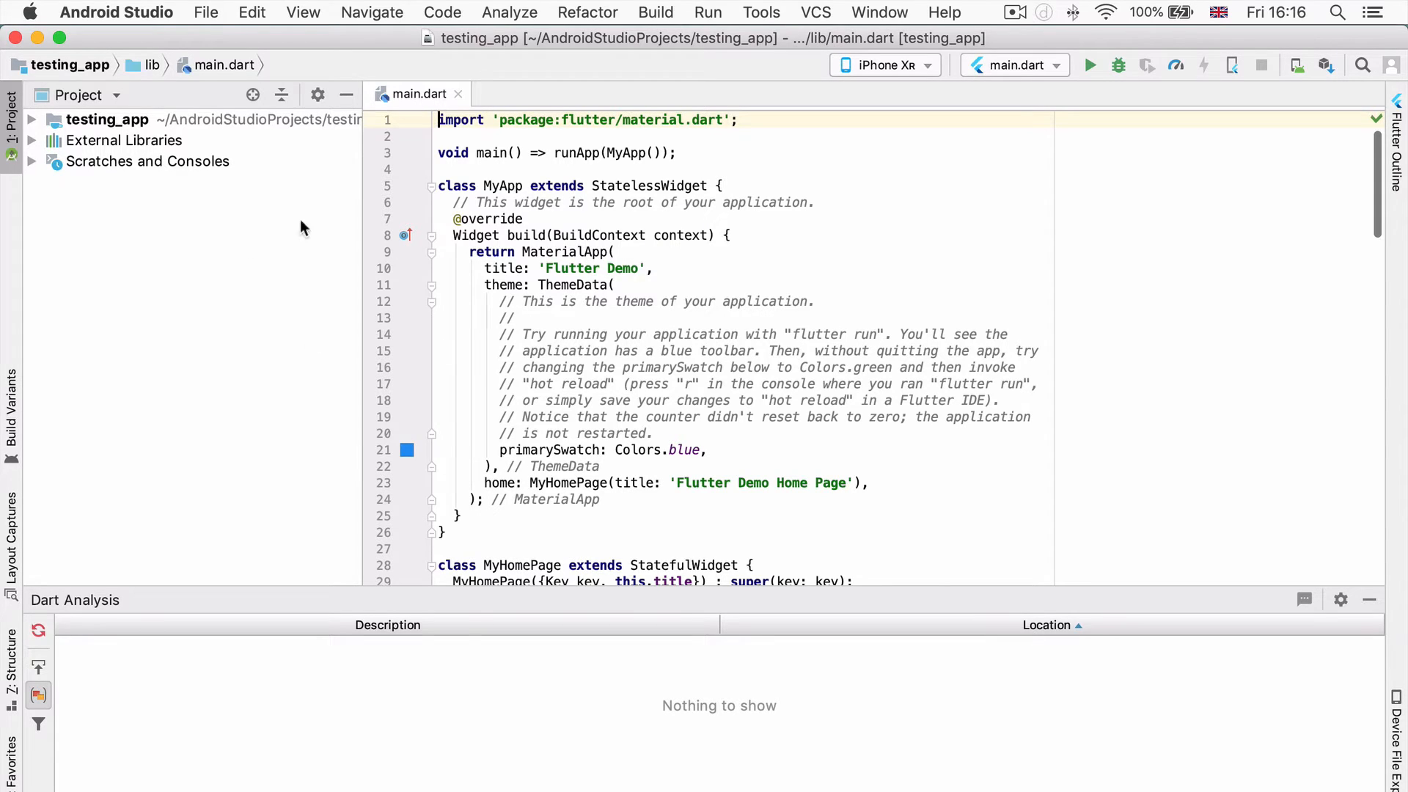
pyautogui.moveTo(899, 532)
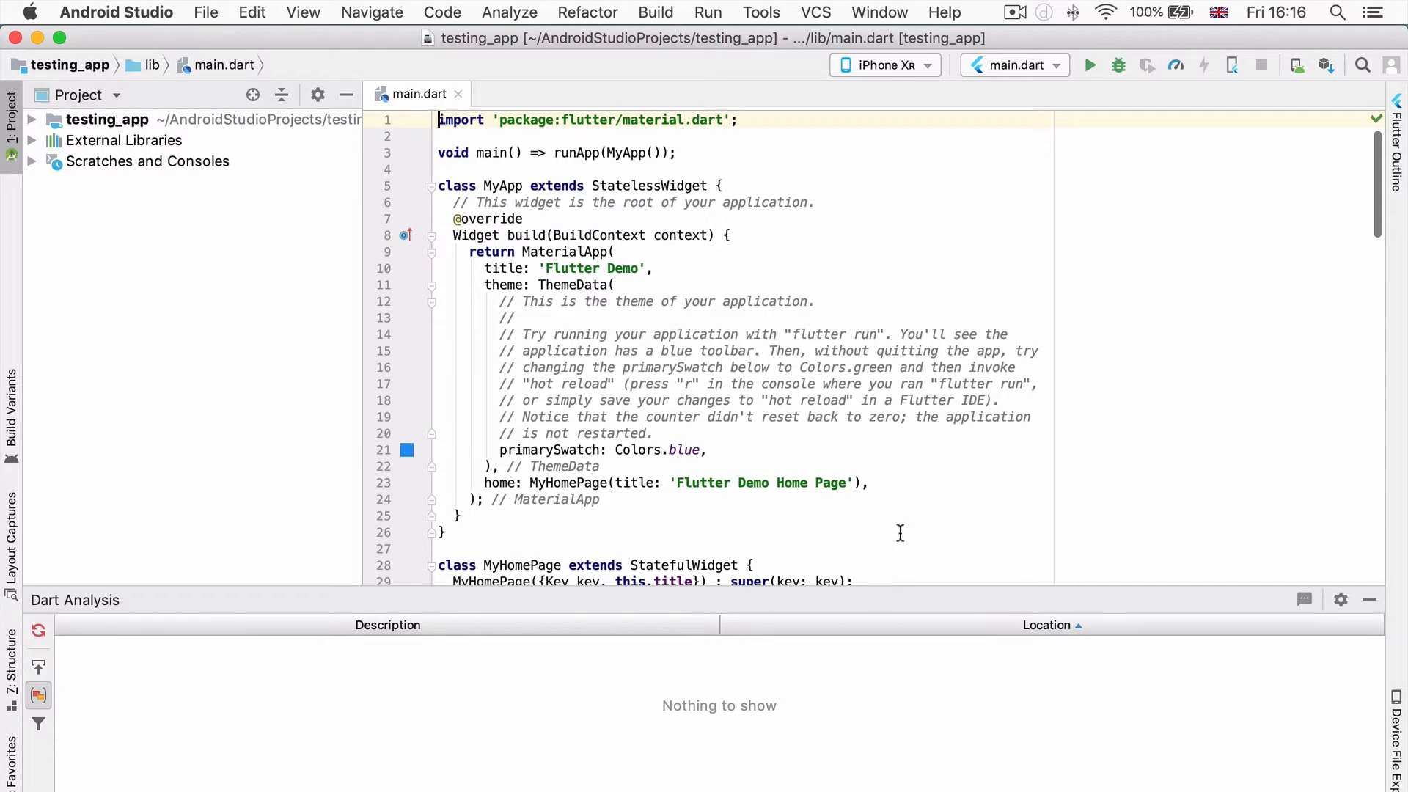
pyautogui.moveTo(751, 668)
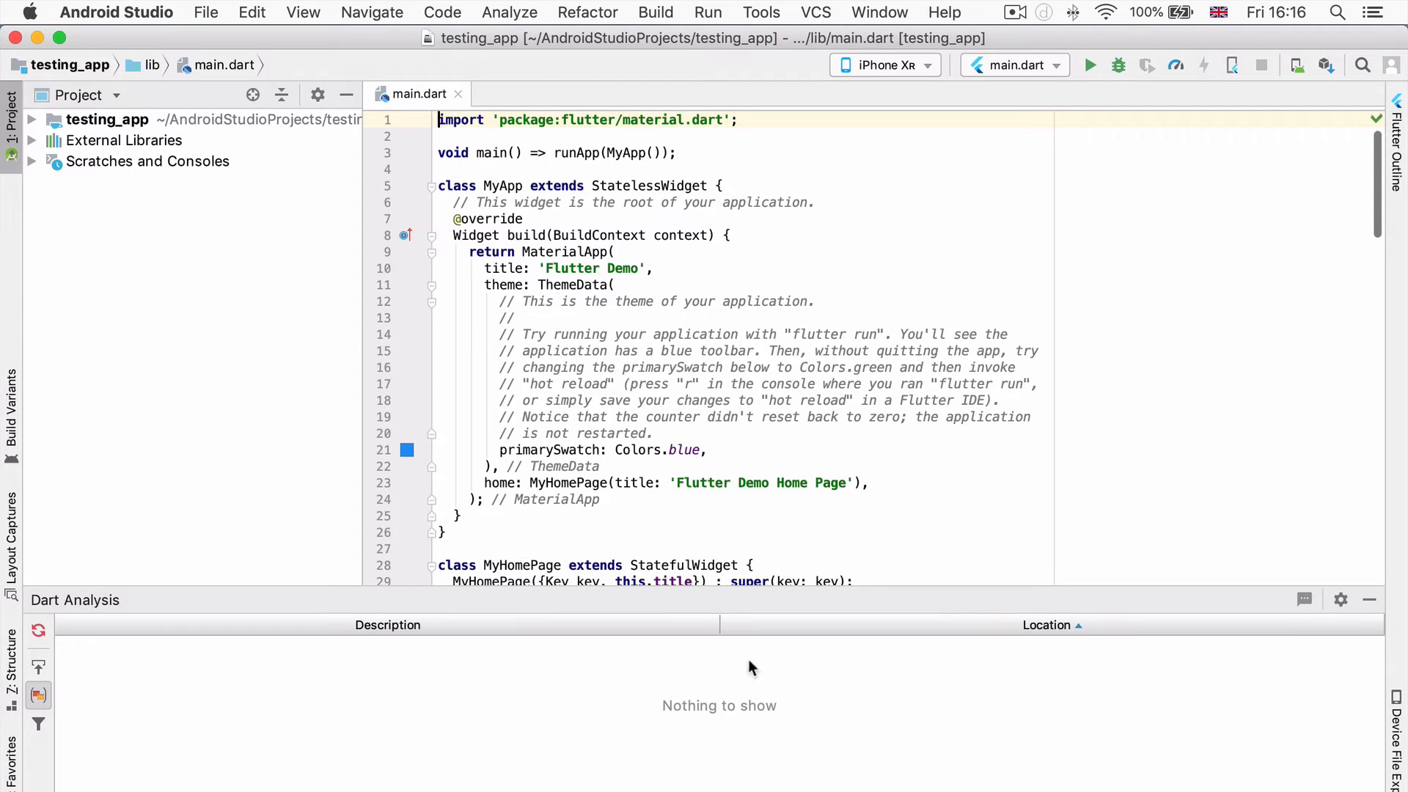
# Step: Open the AVD Manager from the Tools menu
pyautogui.doubleClick(592, 268)
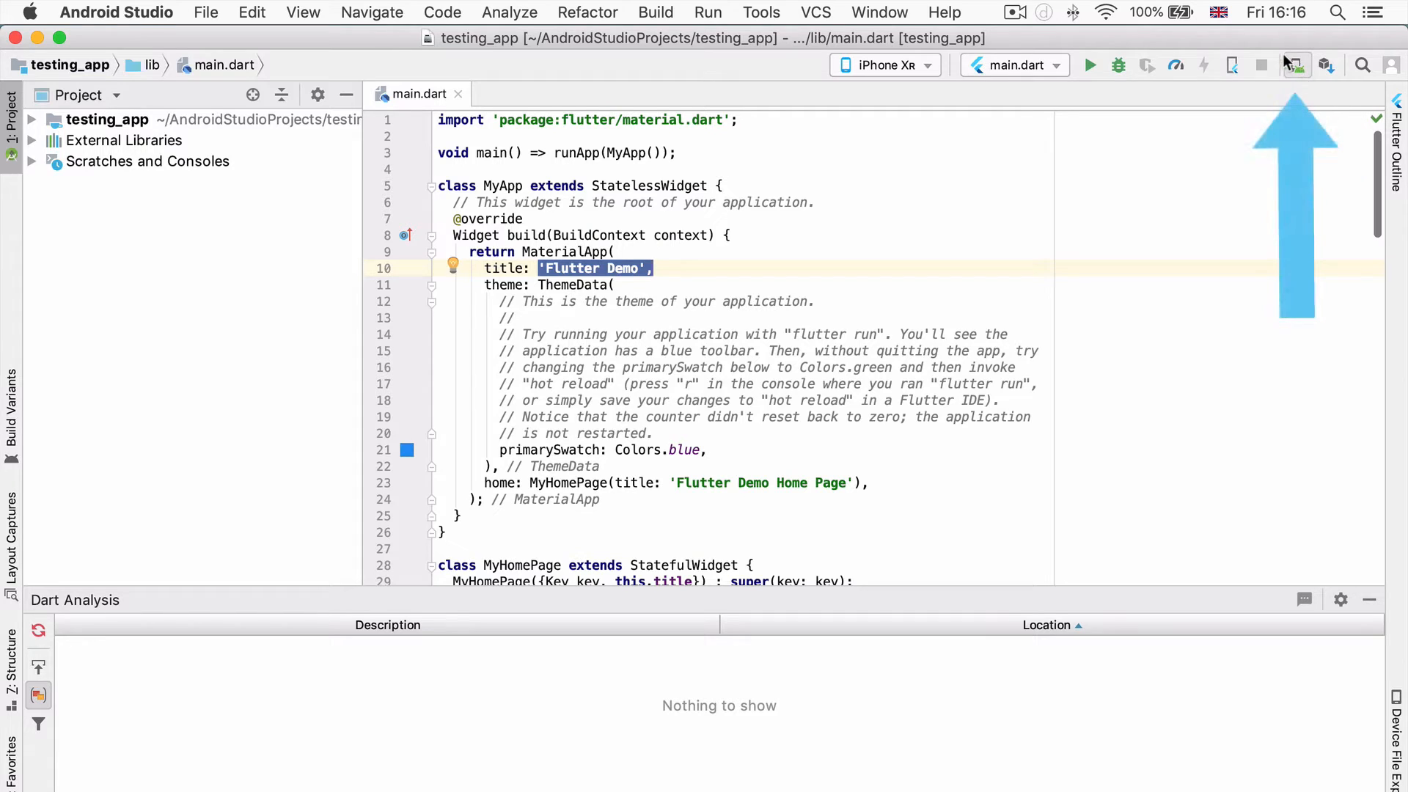
pyautogui.moveTo(1295, 70)
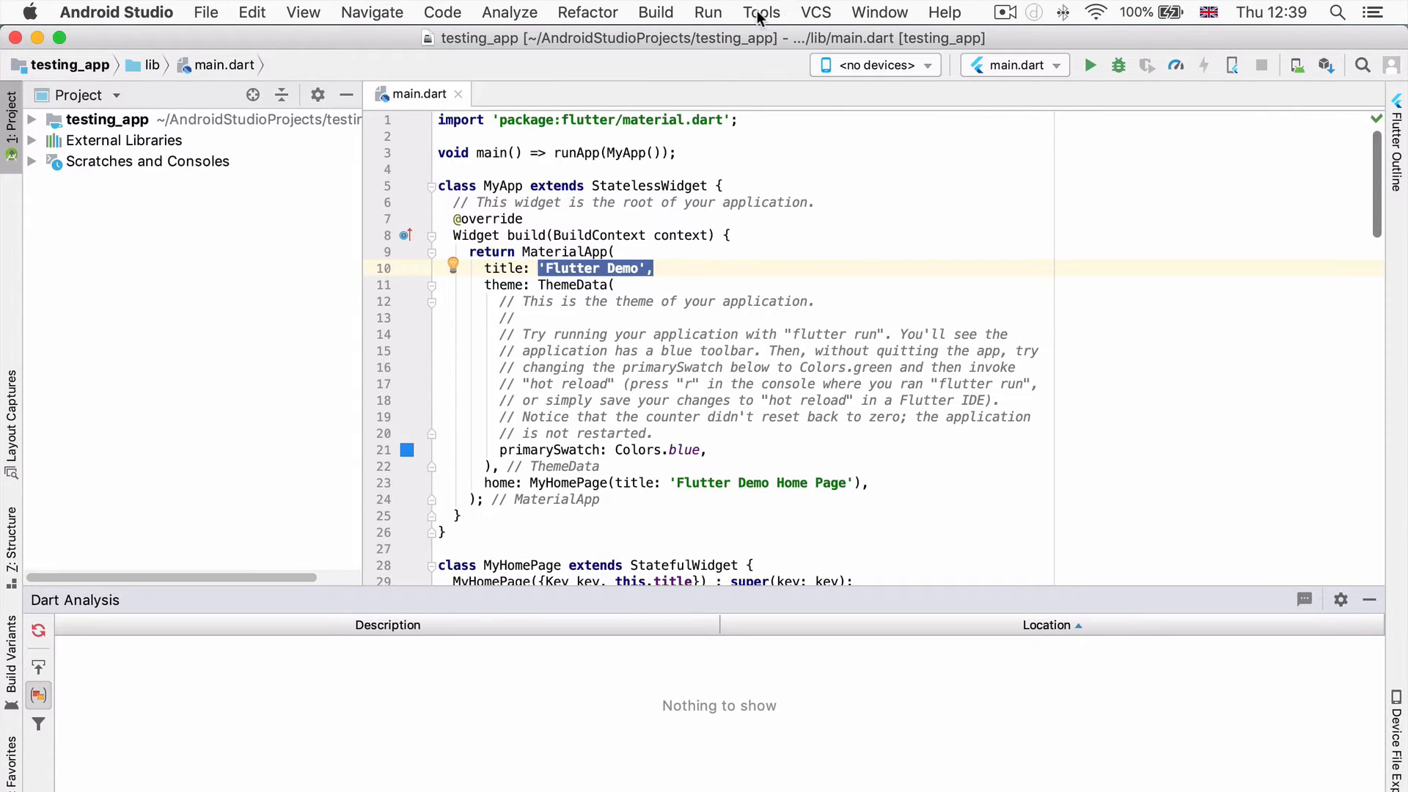
pyautogui.click(760, 12)
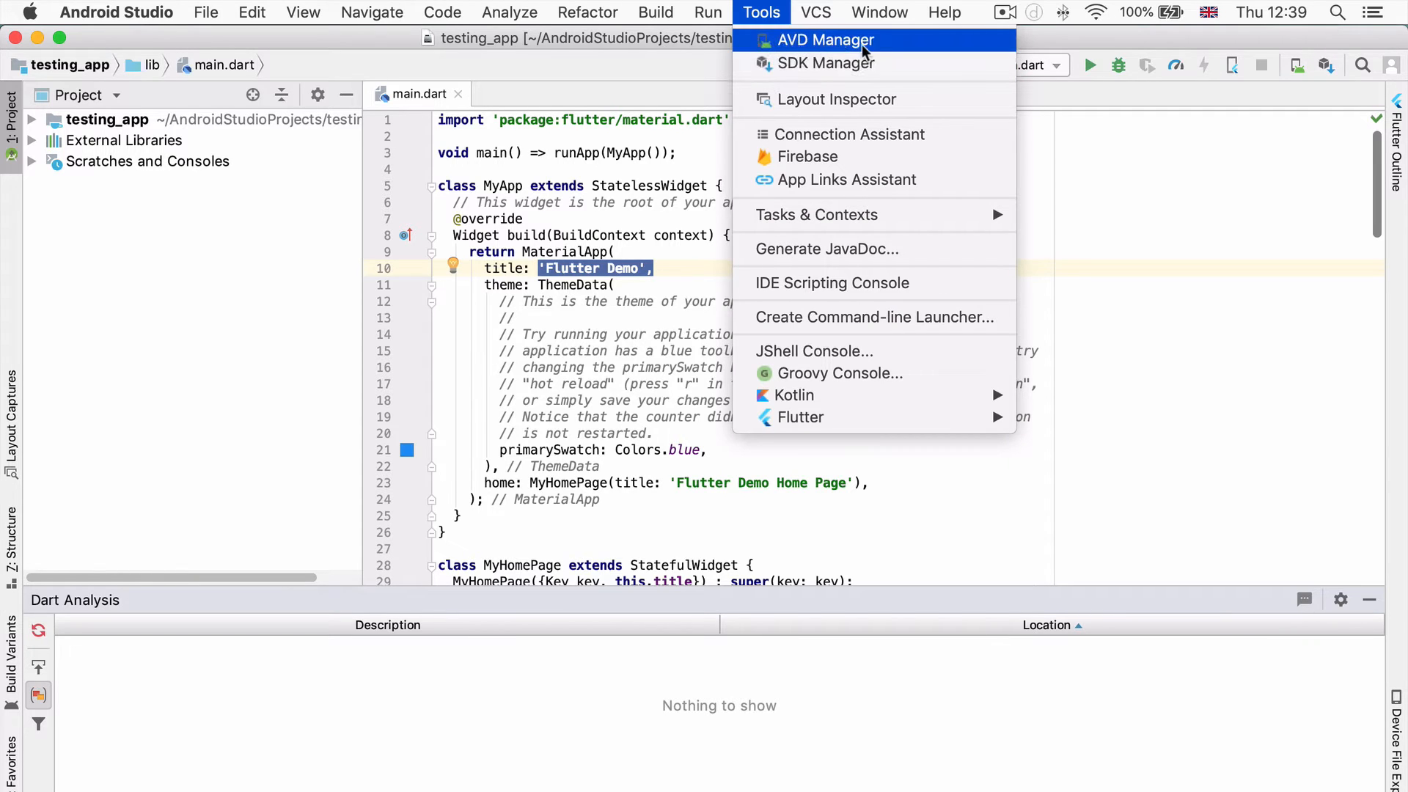
pyautogui.moveTo(917, 48)
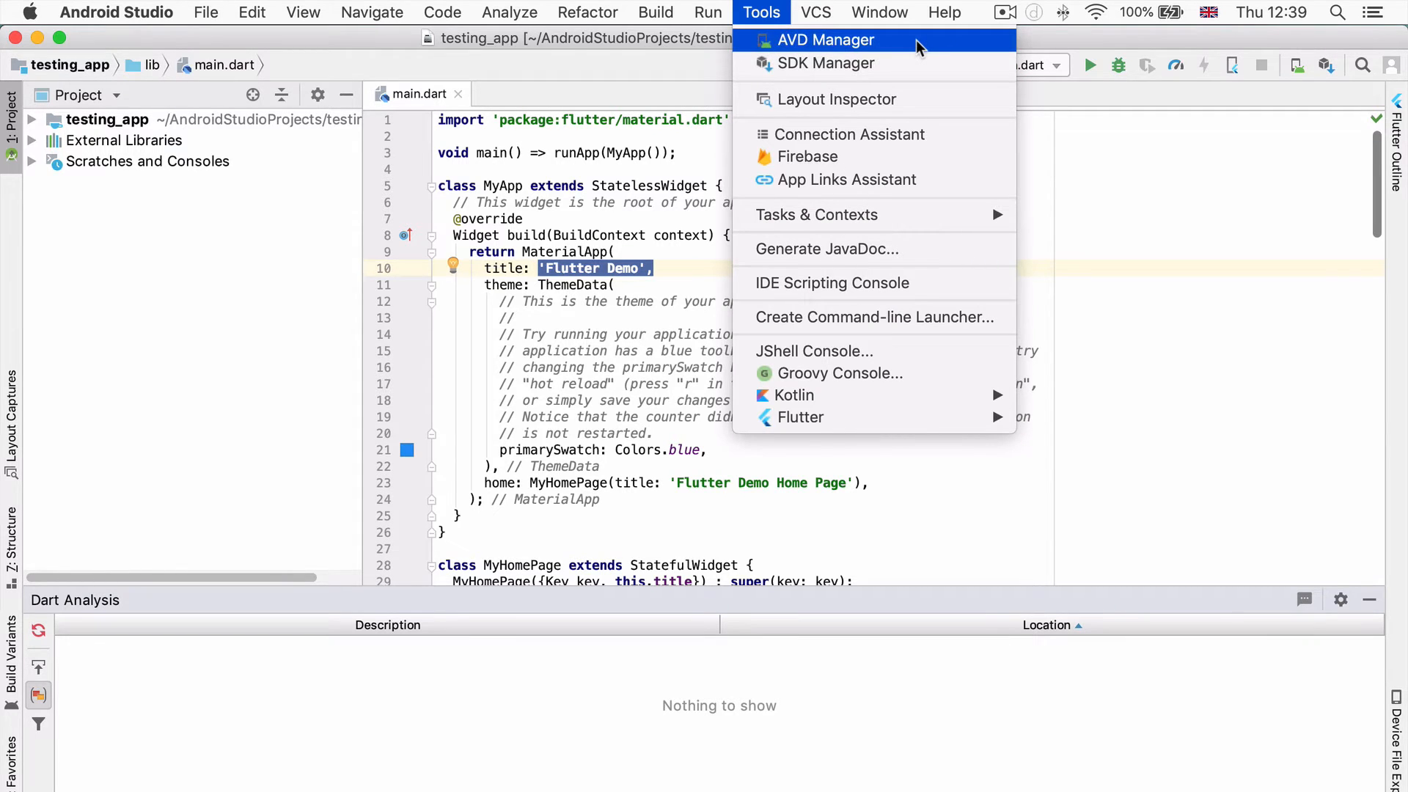
pyautogui.click(823, 39)
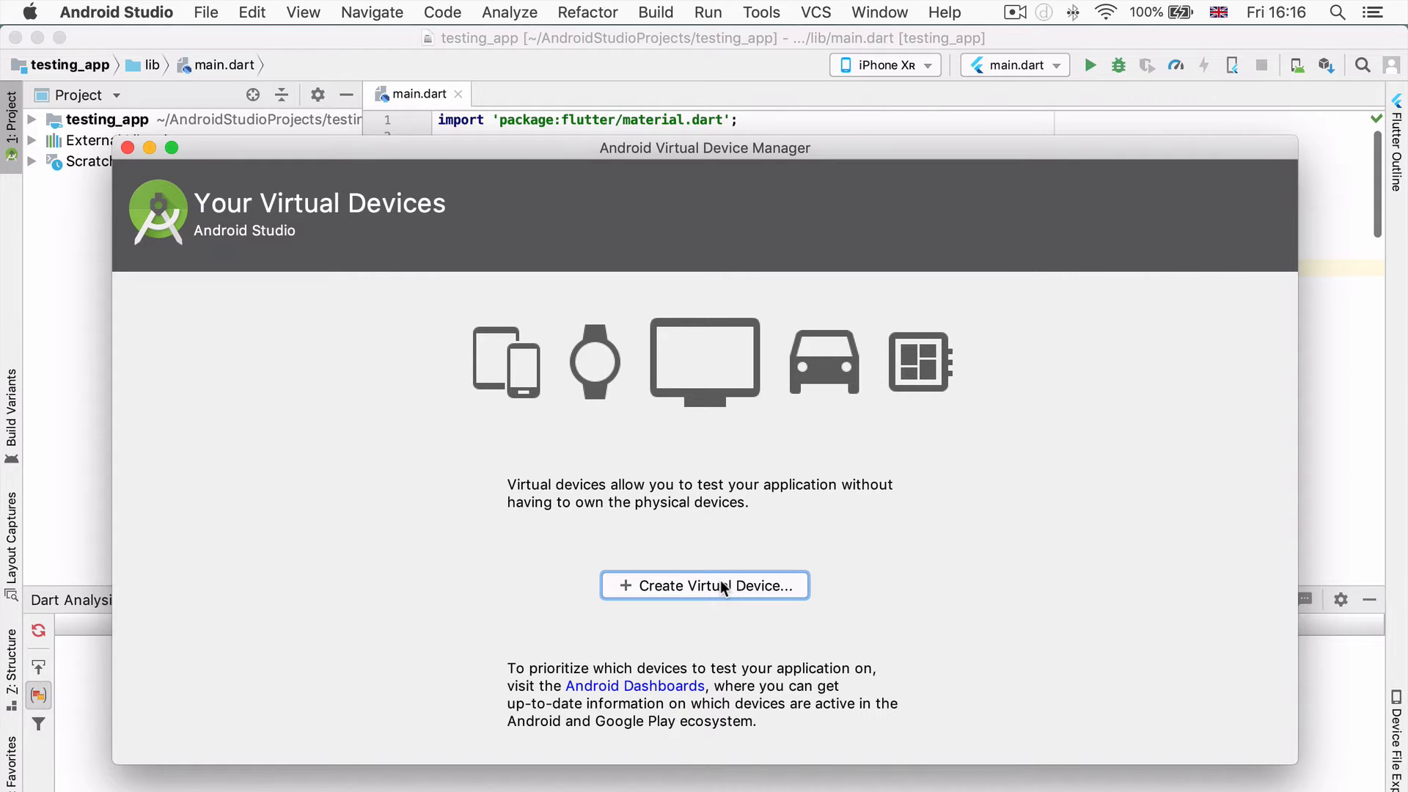
# Step: Create a new virtual device using Phone category Nexus 6 hardware, then continue to system images
pyautogui.click(705, 585)
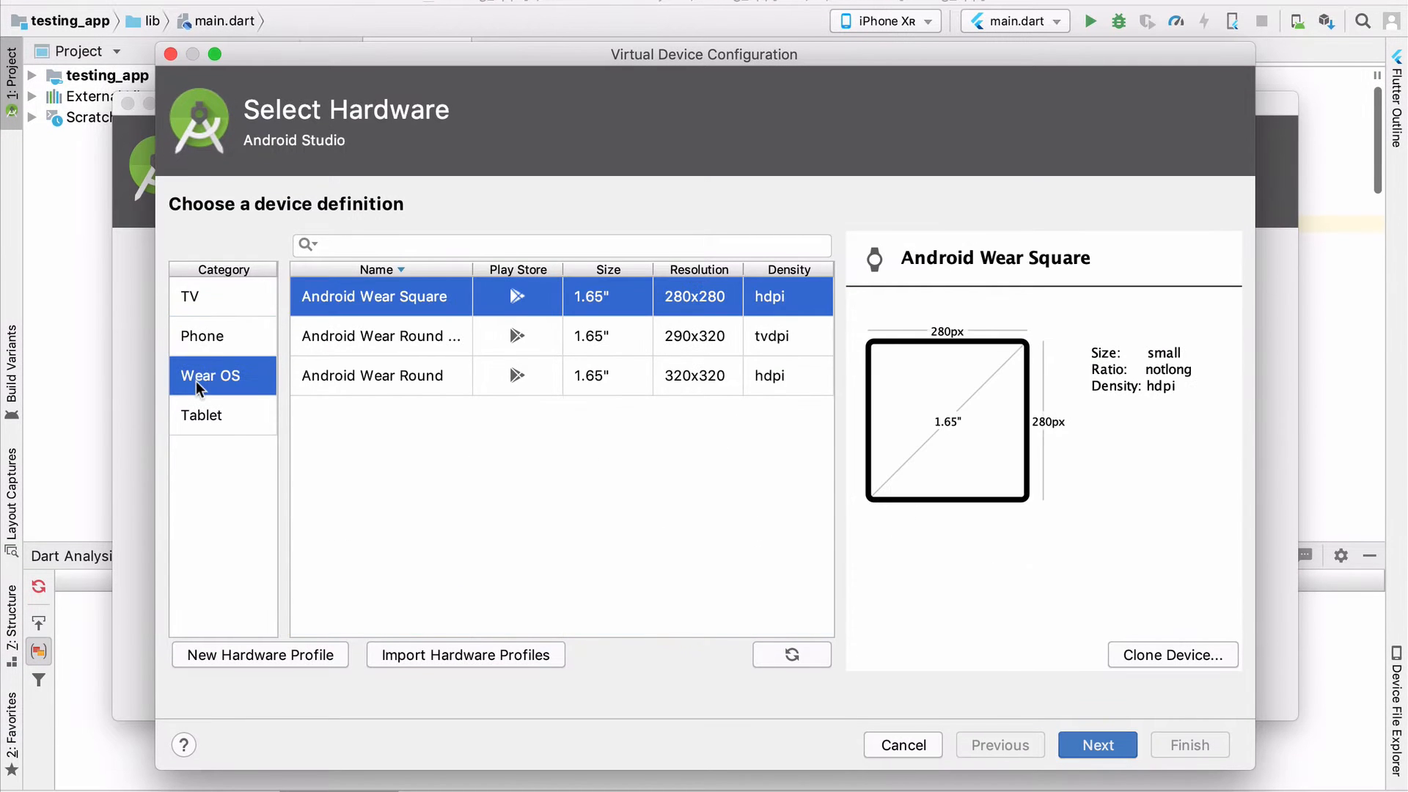
pyautogui.click(201, 335)
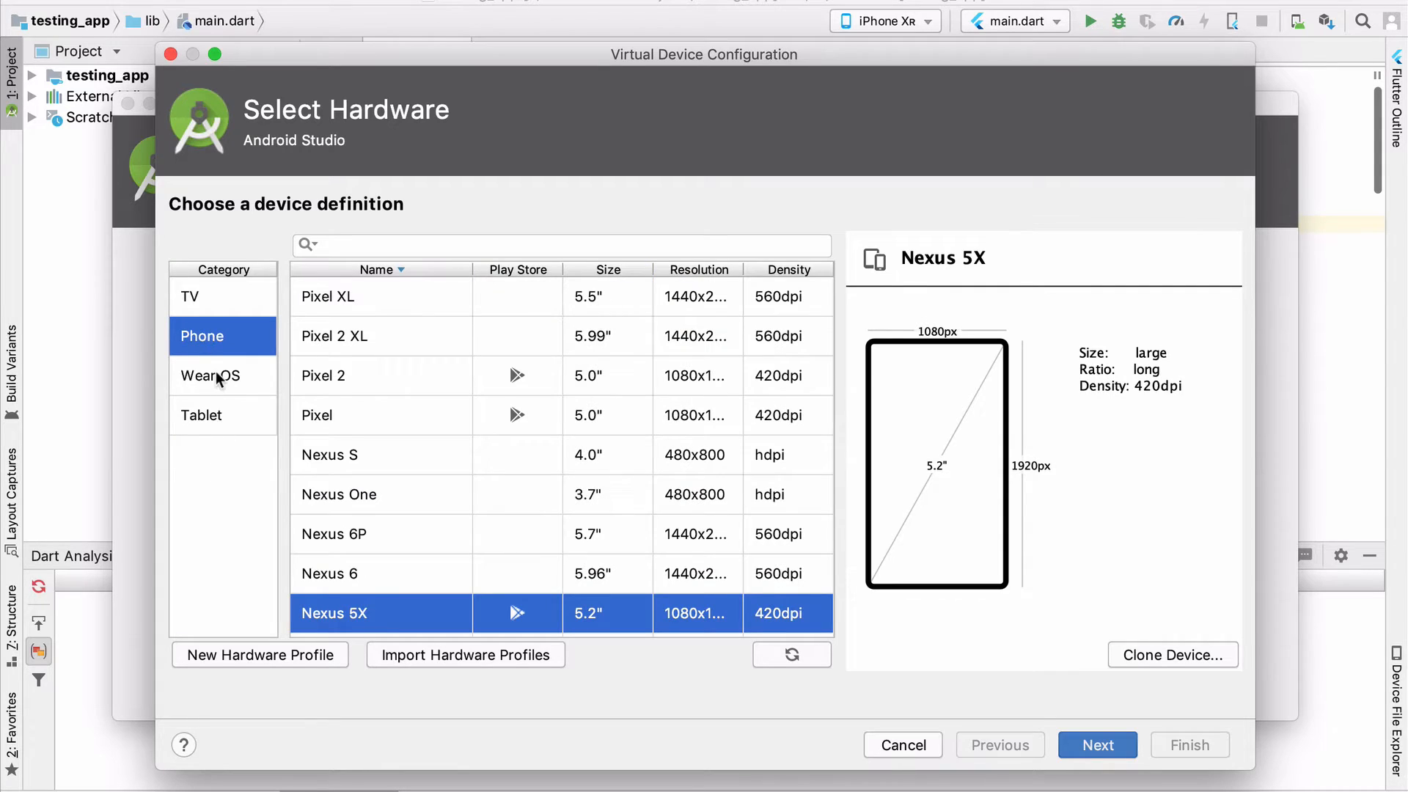
pyautogui.click(323, 375)
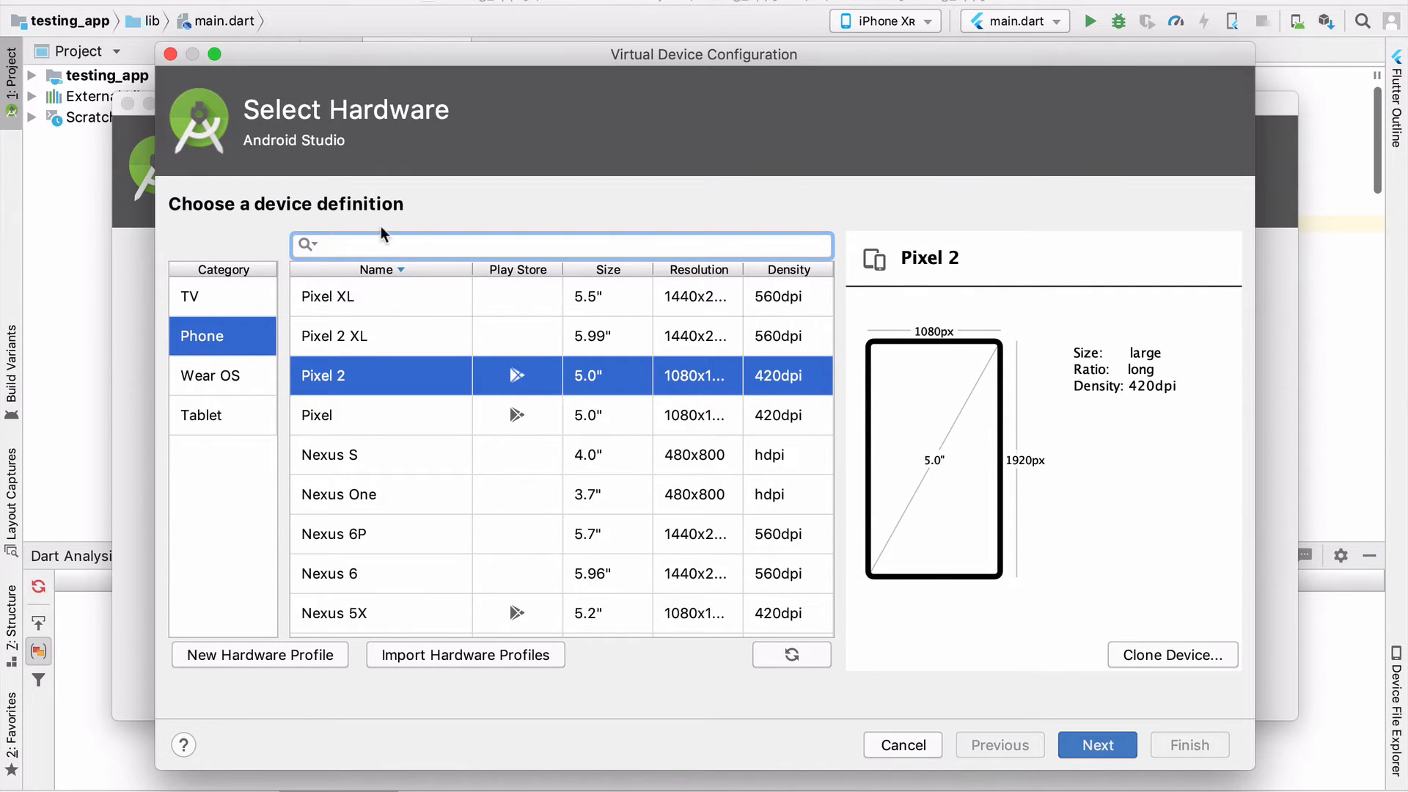
pyautogui.moveTo(677, 680)
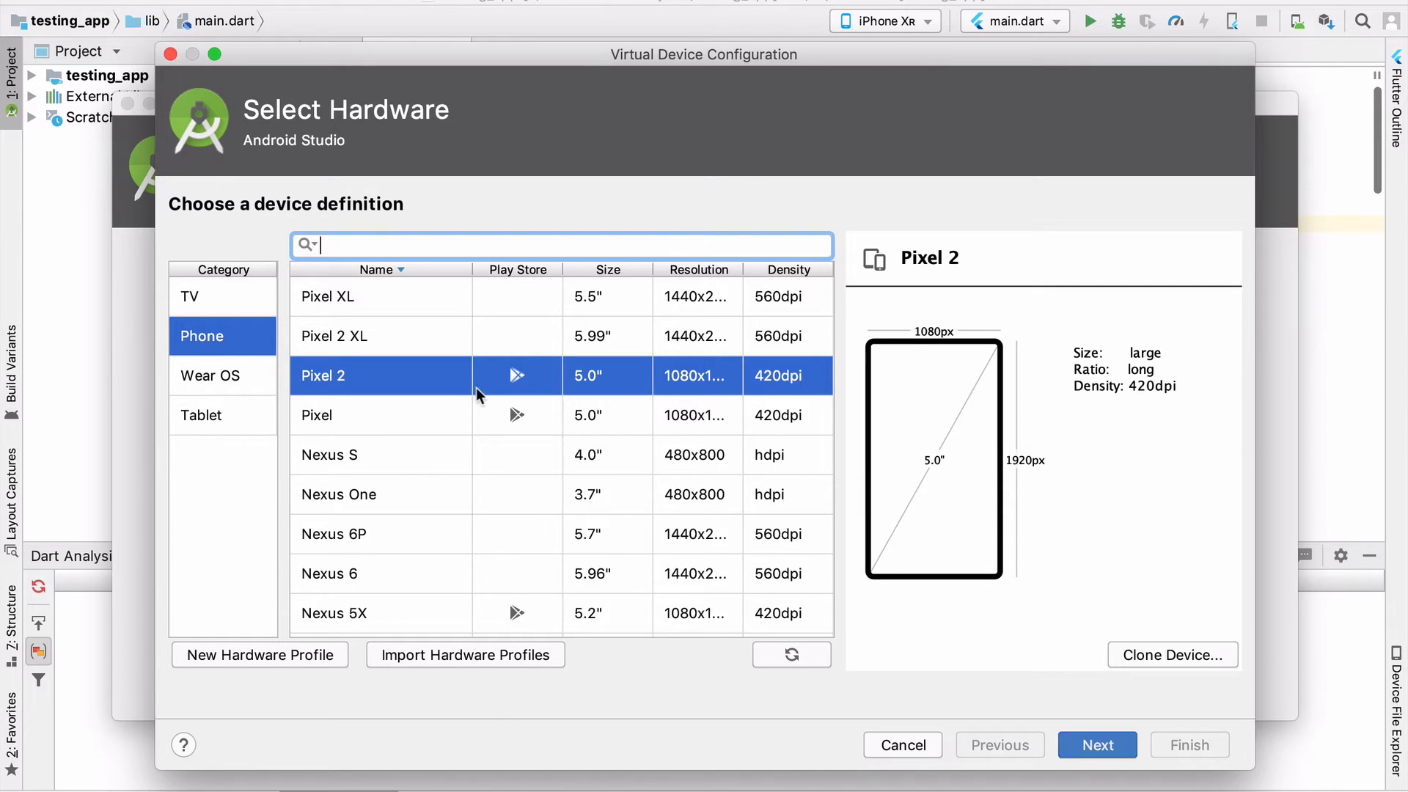
pyautogui.moveTo(512, 563)
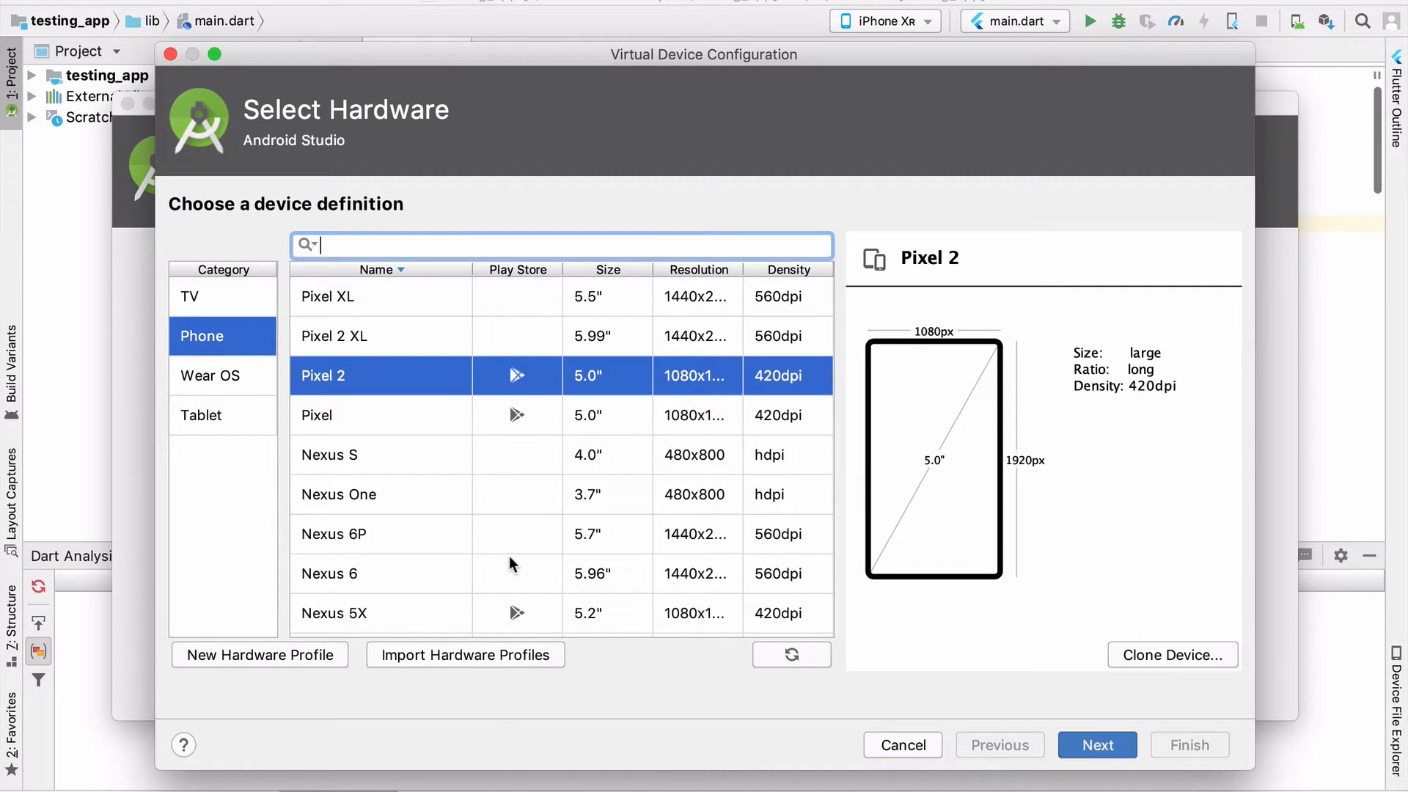
pyautogui.moveTo(508, 544)
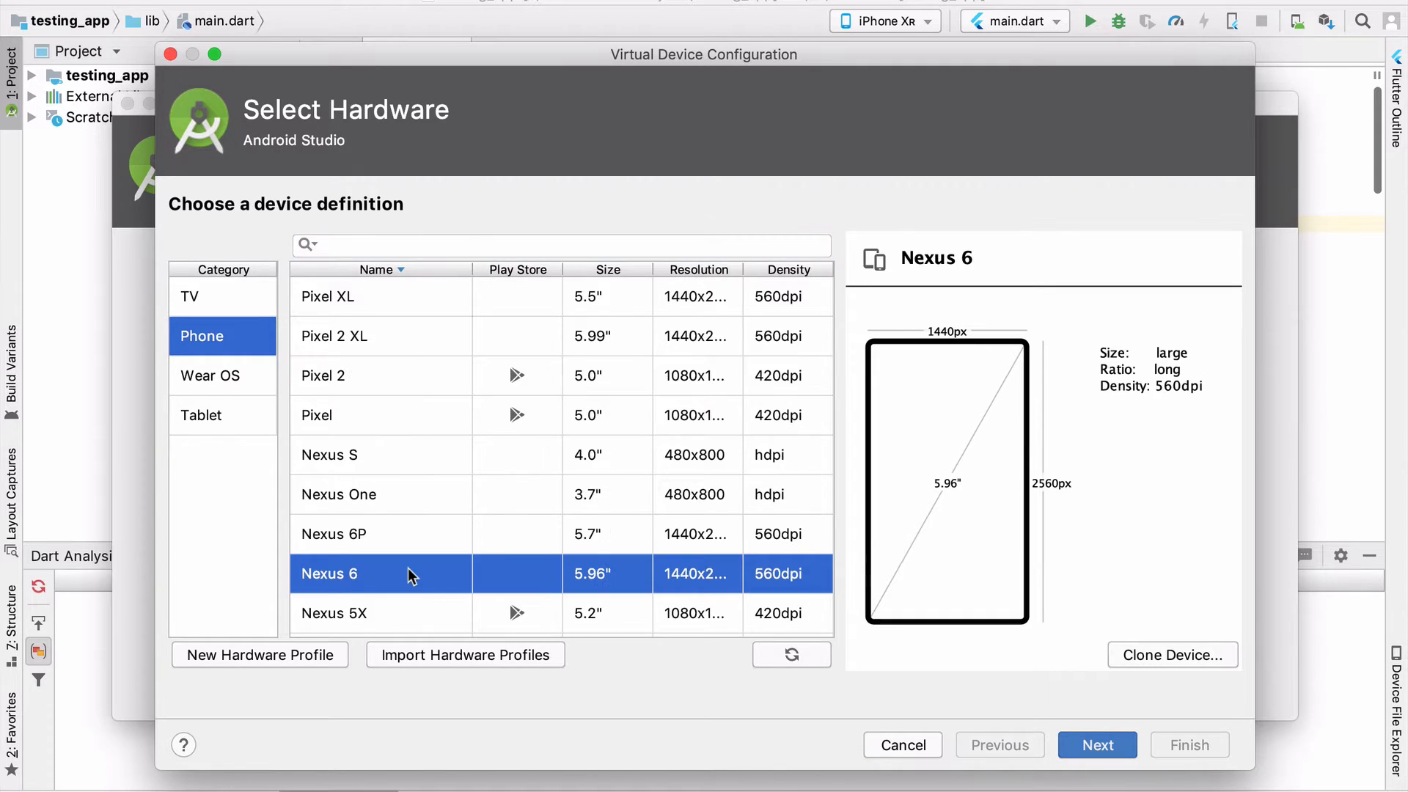
pyautogui.moveTo(300, 575)
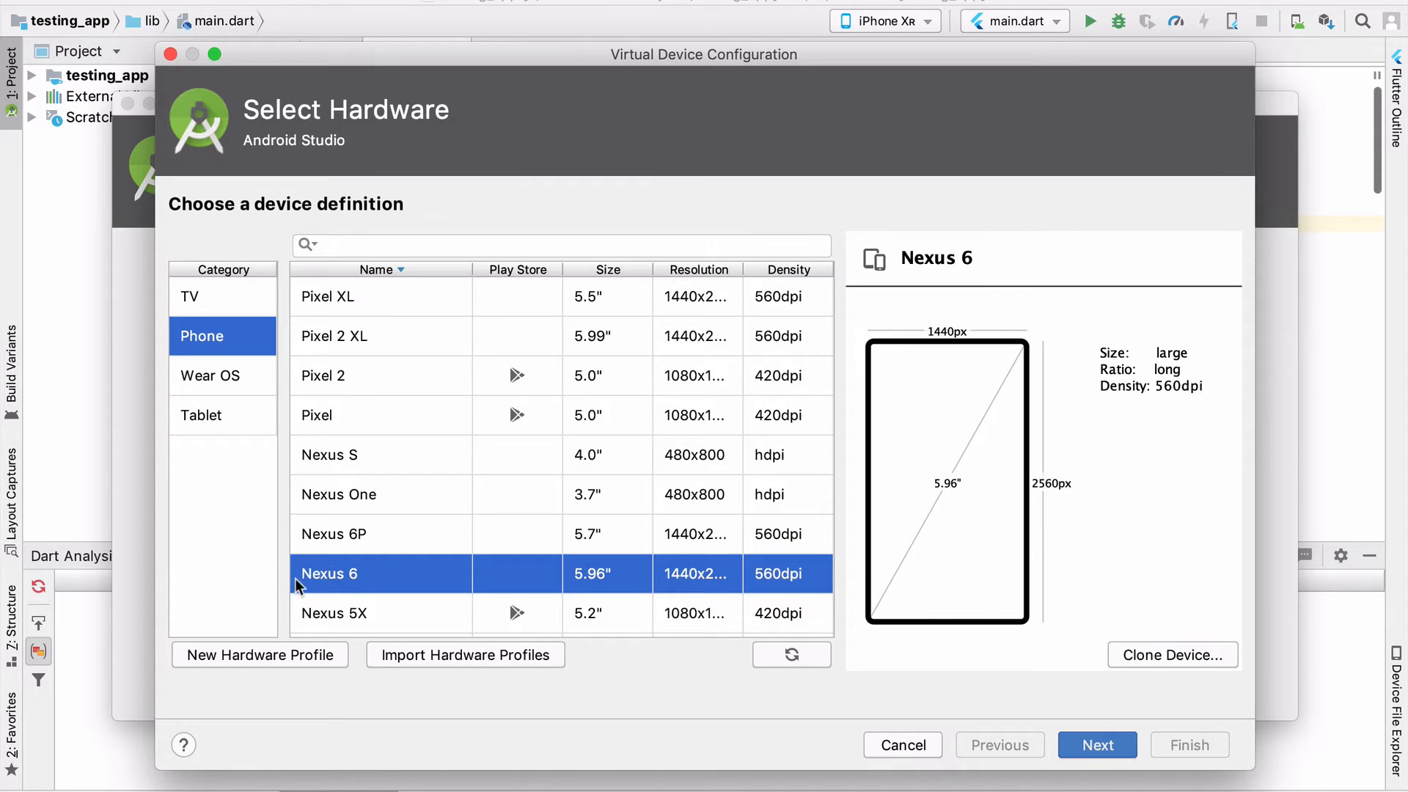
pyautogui.moveTo(273, 634)
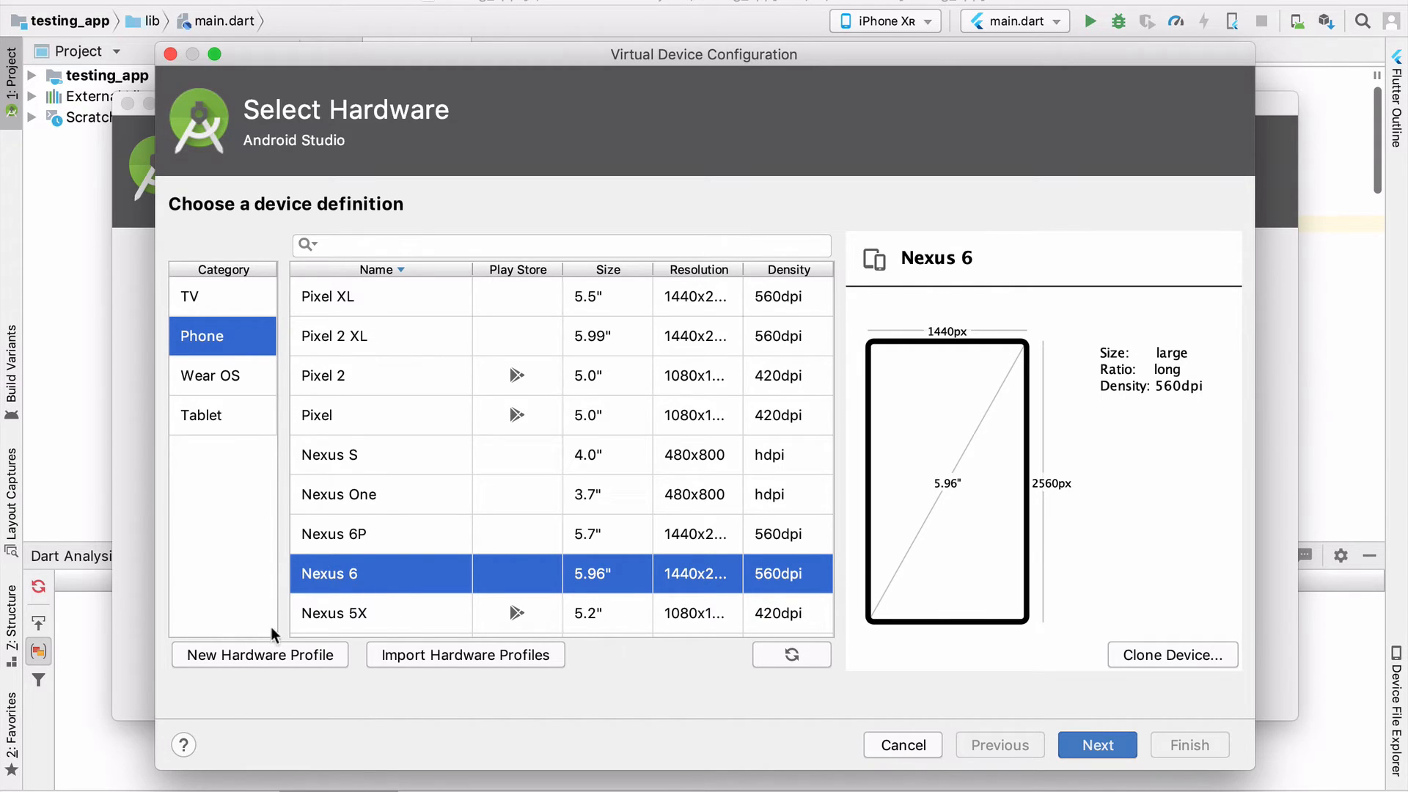
pyautogui.moveTo(416, 588)
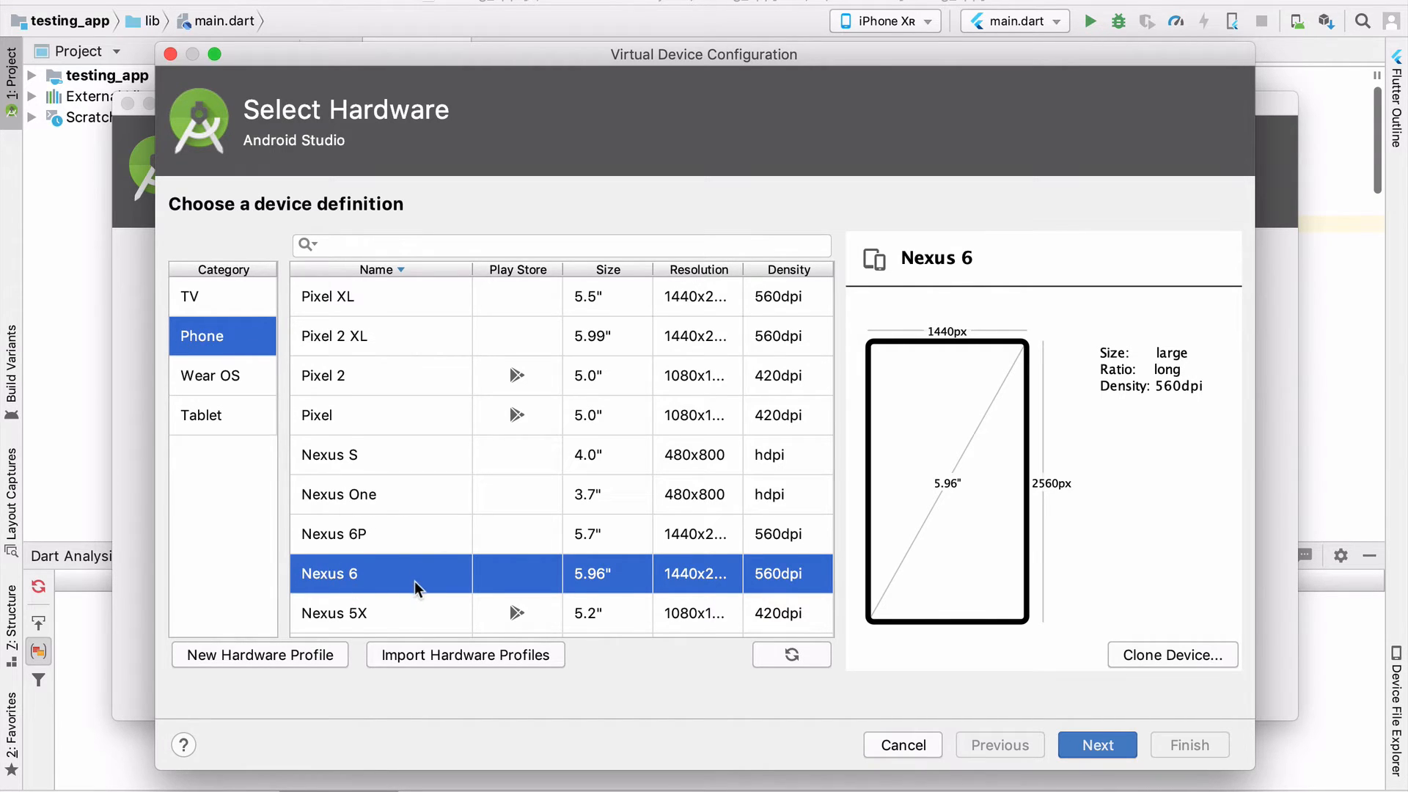
pyautogui.moveTo(395, 584)
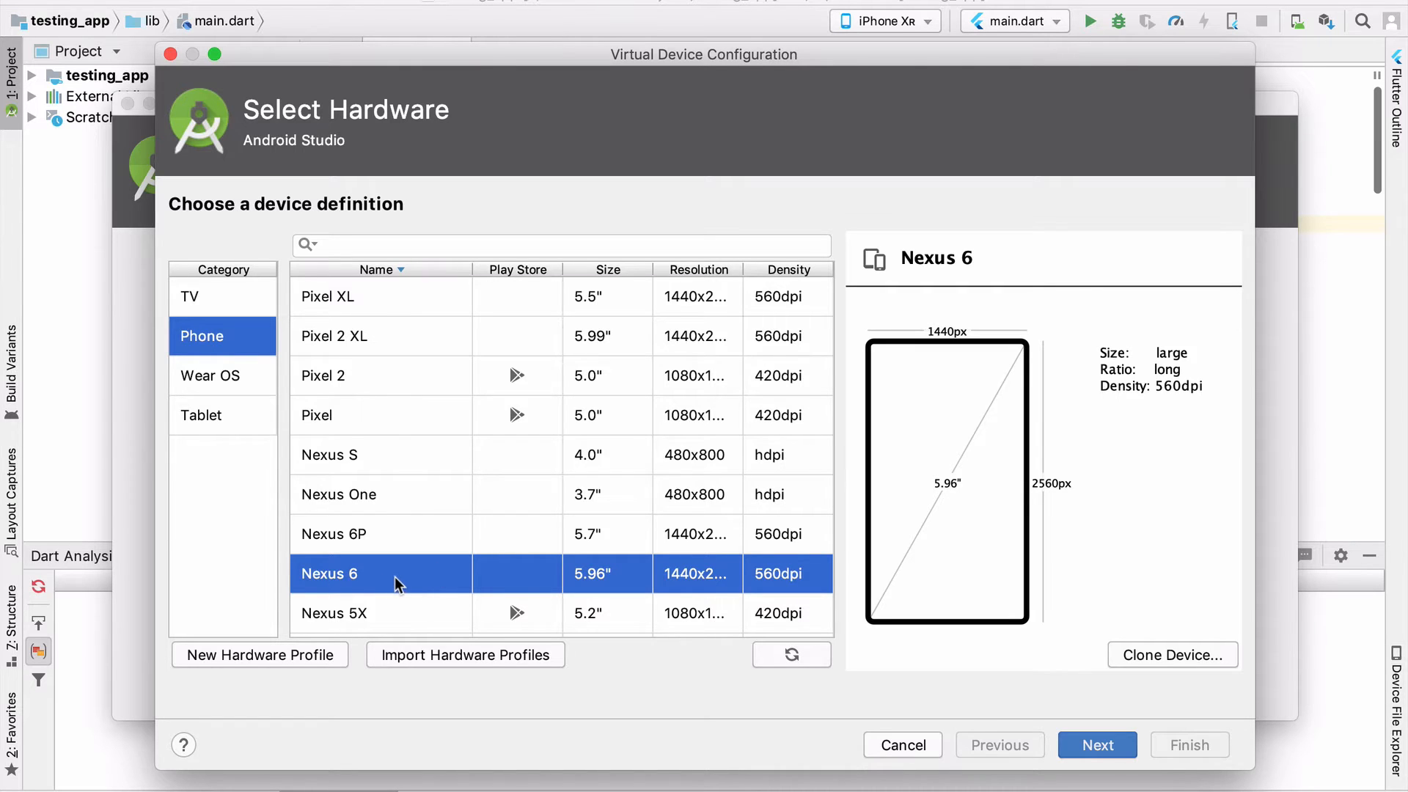
pyautogui.click(1096, 745)
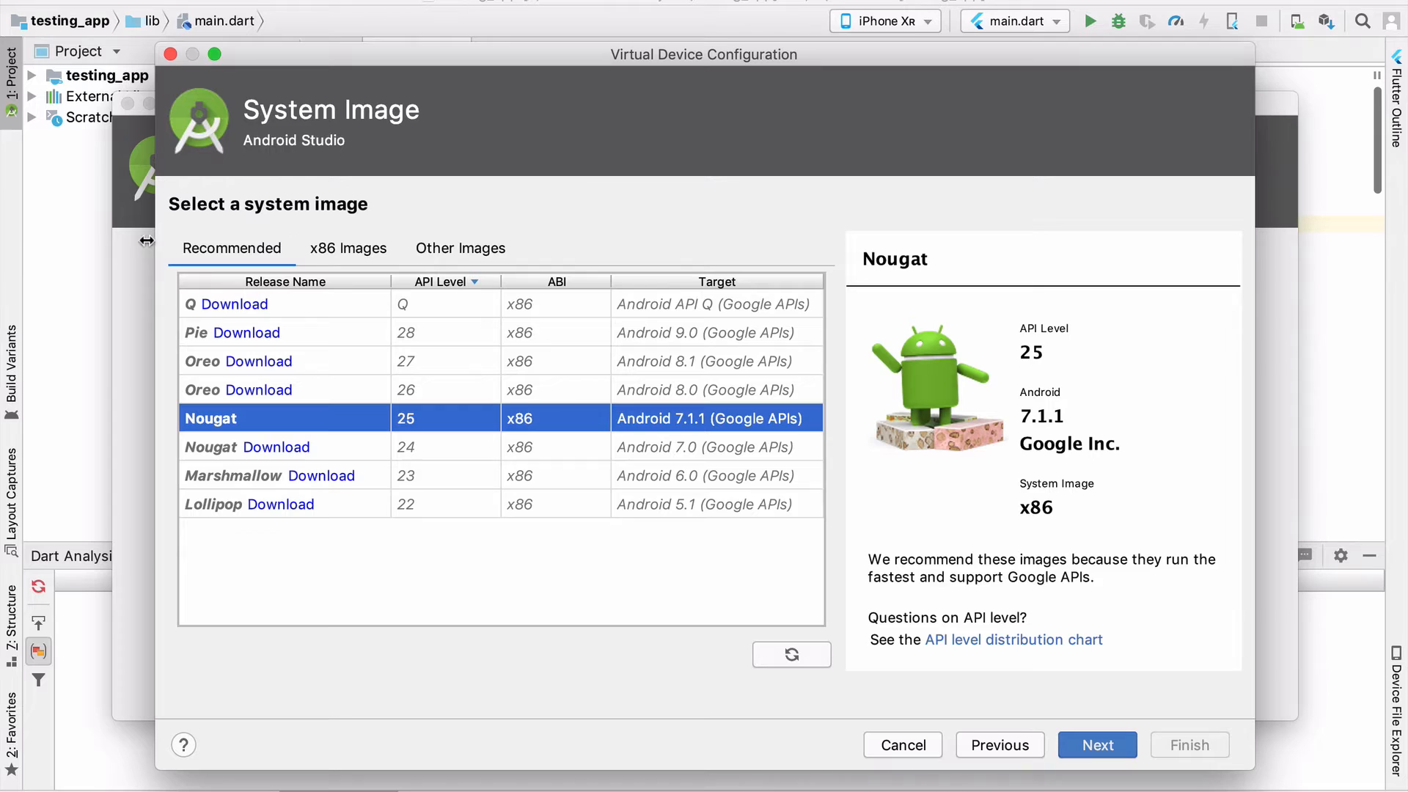
pyautogui.moveTo(347, 327)
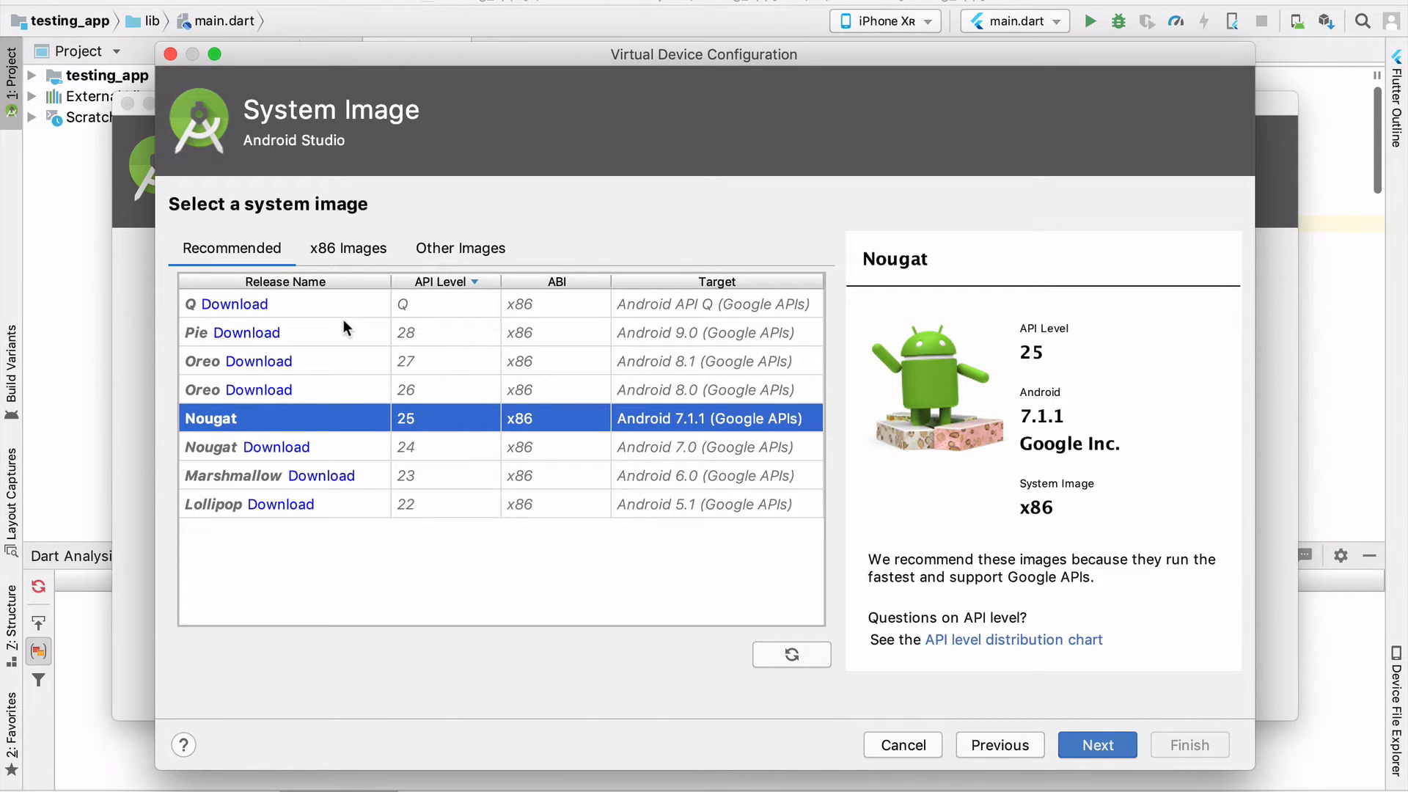
# Step: Download the Android 9.0 Pie (API 28) system image from the Recommended list
pyautogui.click(195, 332)
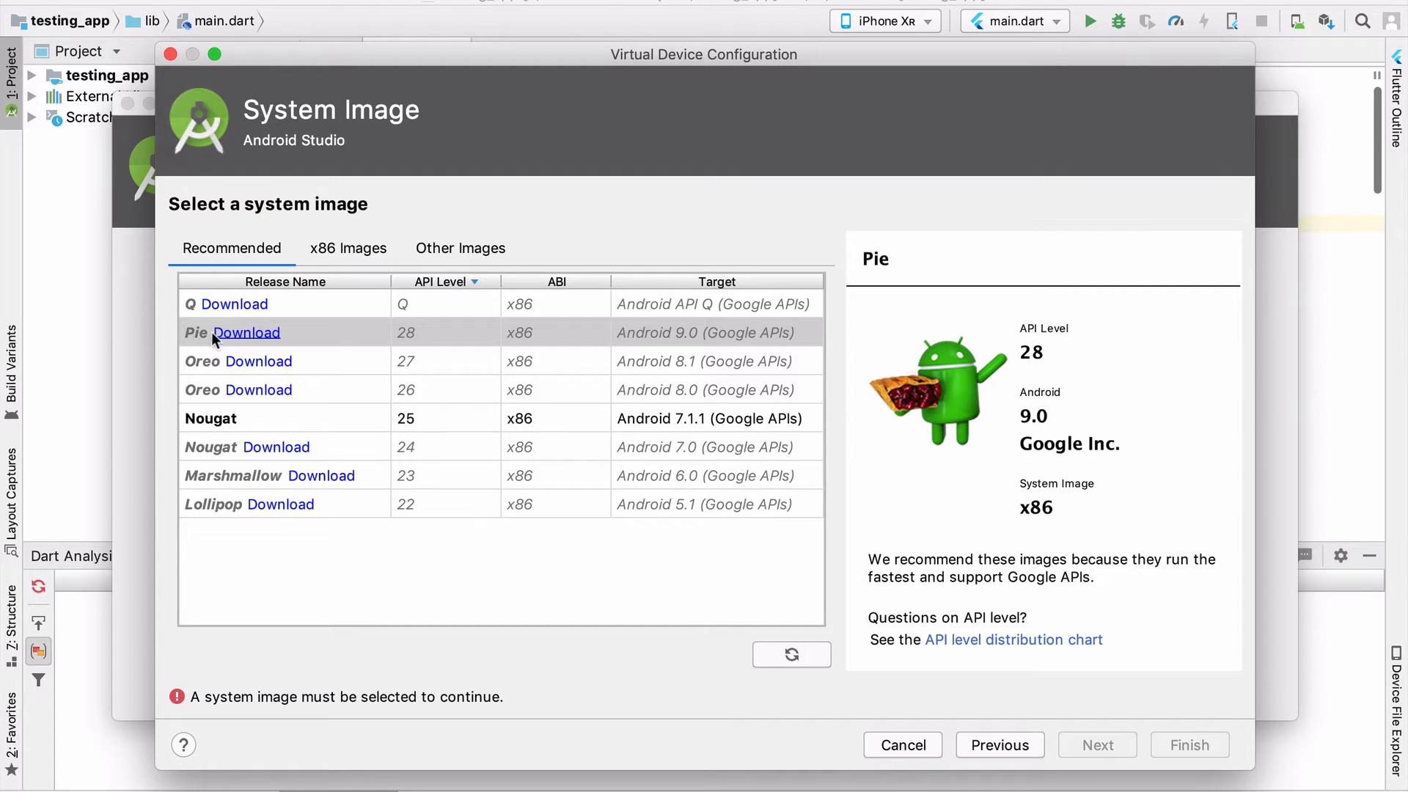
pyautogui.moveTo(176, 407)
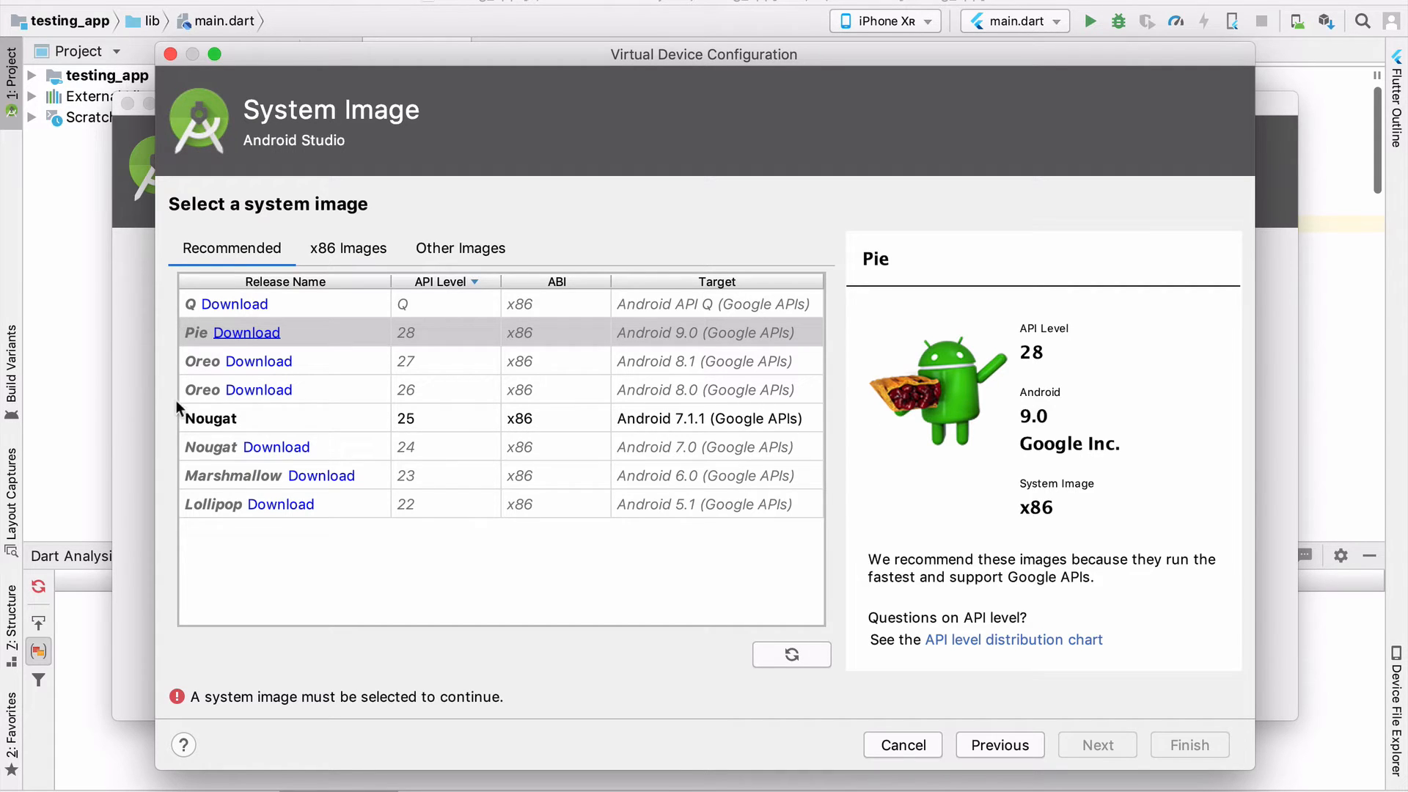
pyautogui.moveTo(202, 341)
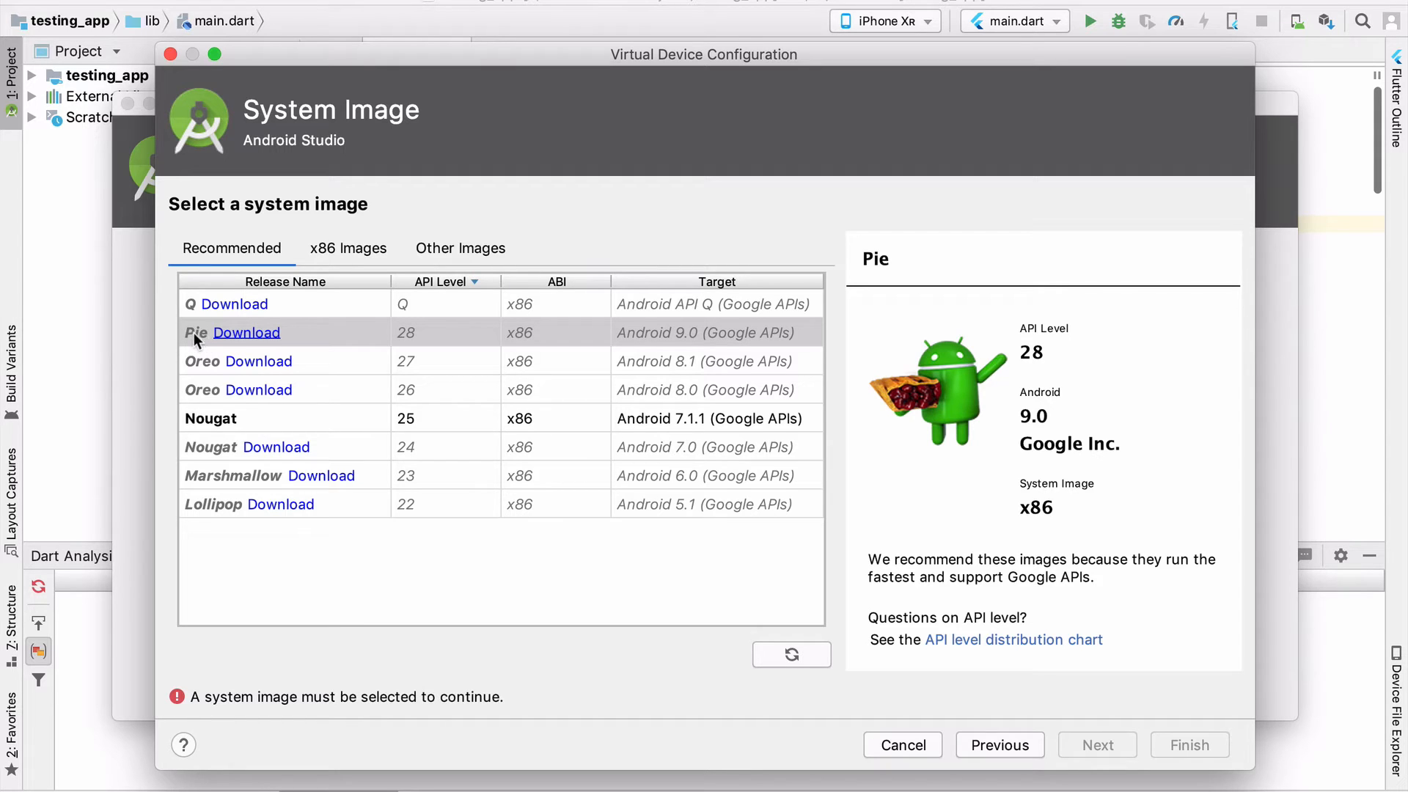
pyautogui.moveTo(247, 339)
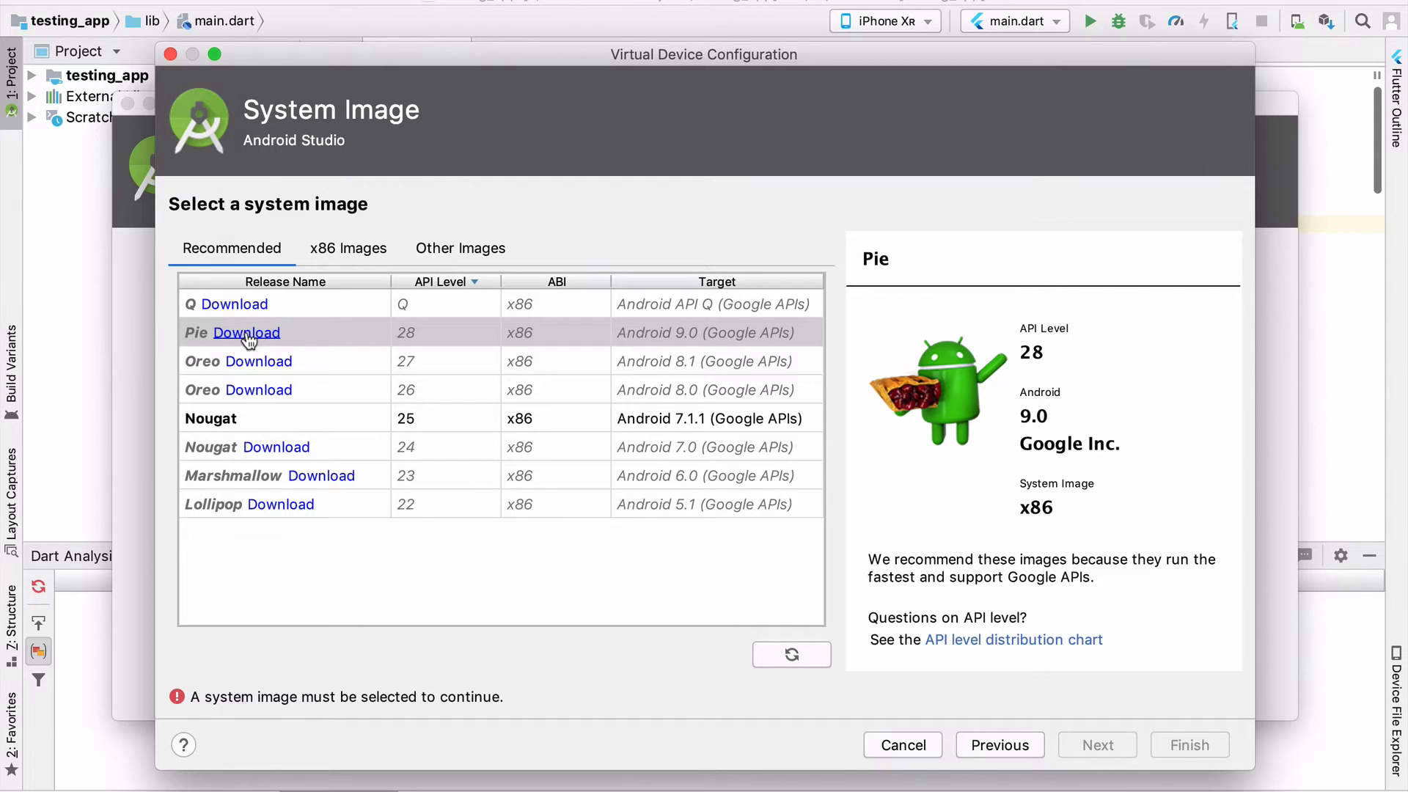
pyautogui.click(246, 332)
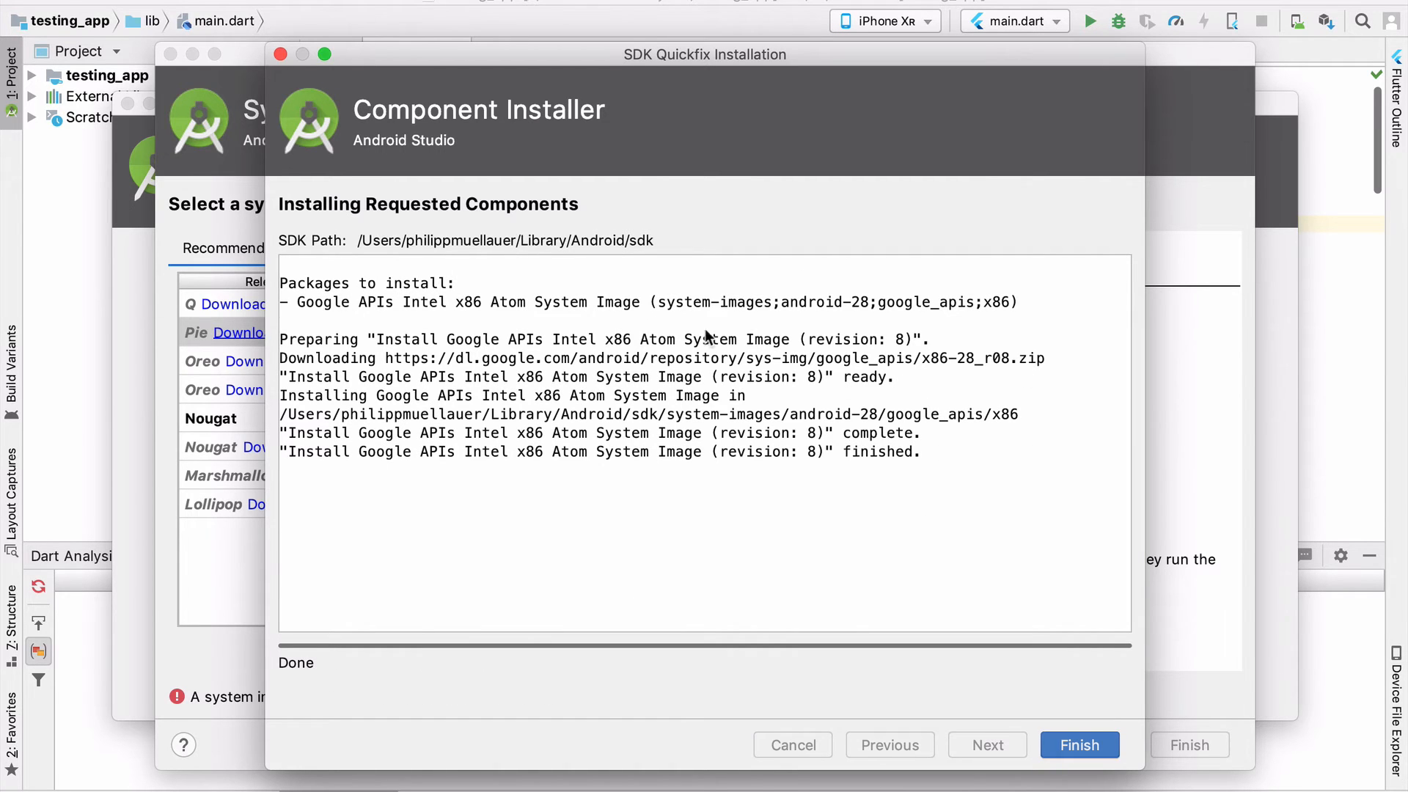
# Step: Close the installer, select the Pie image, and continue to Verify Configuration
pyautogui.click(1078, 745)
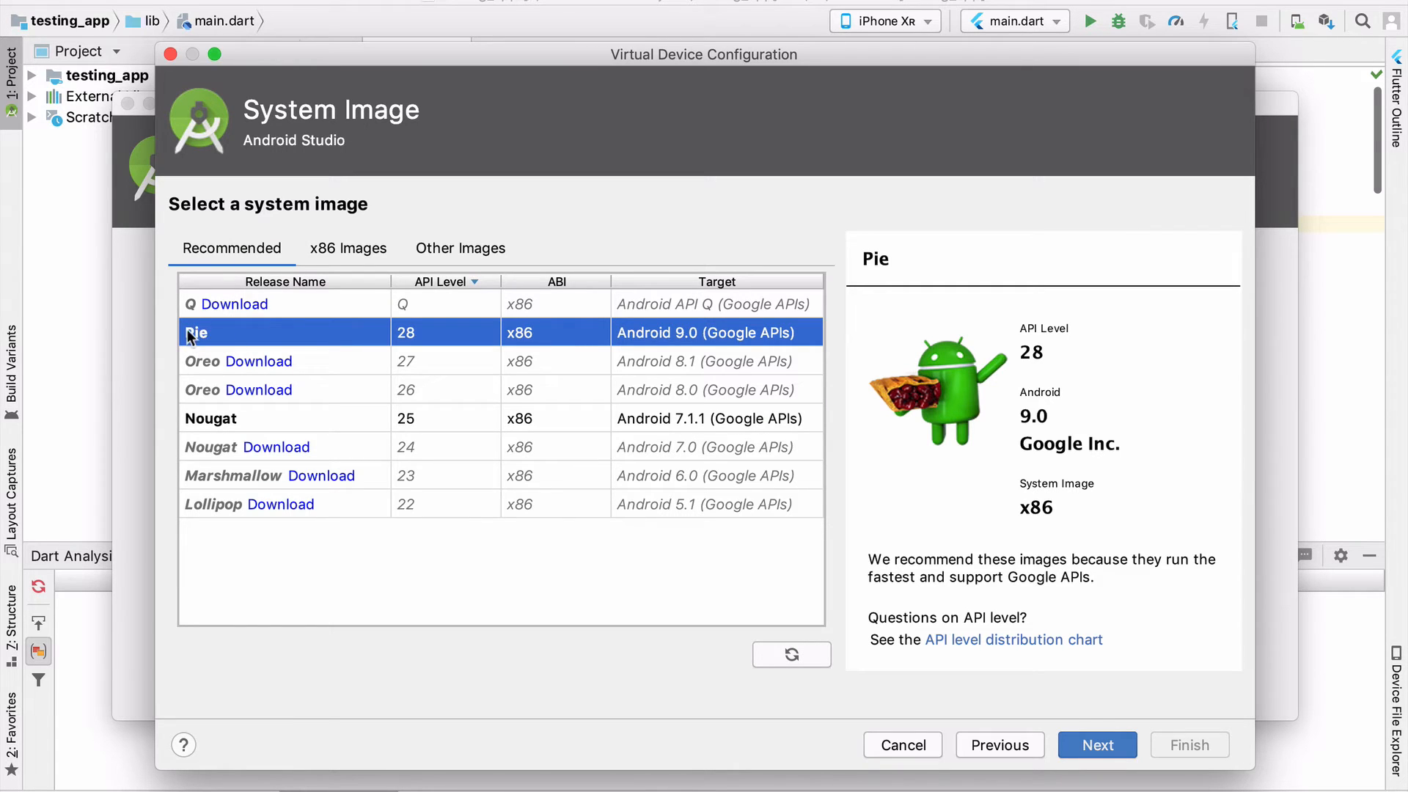
pyautogui.moveTo(221, 319)
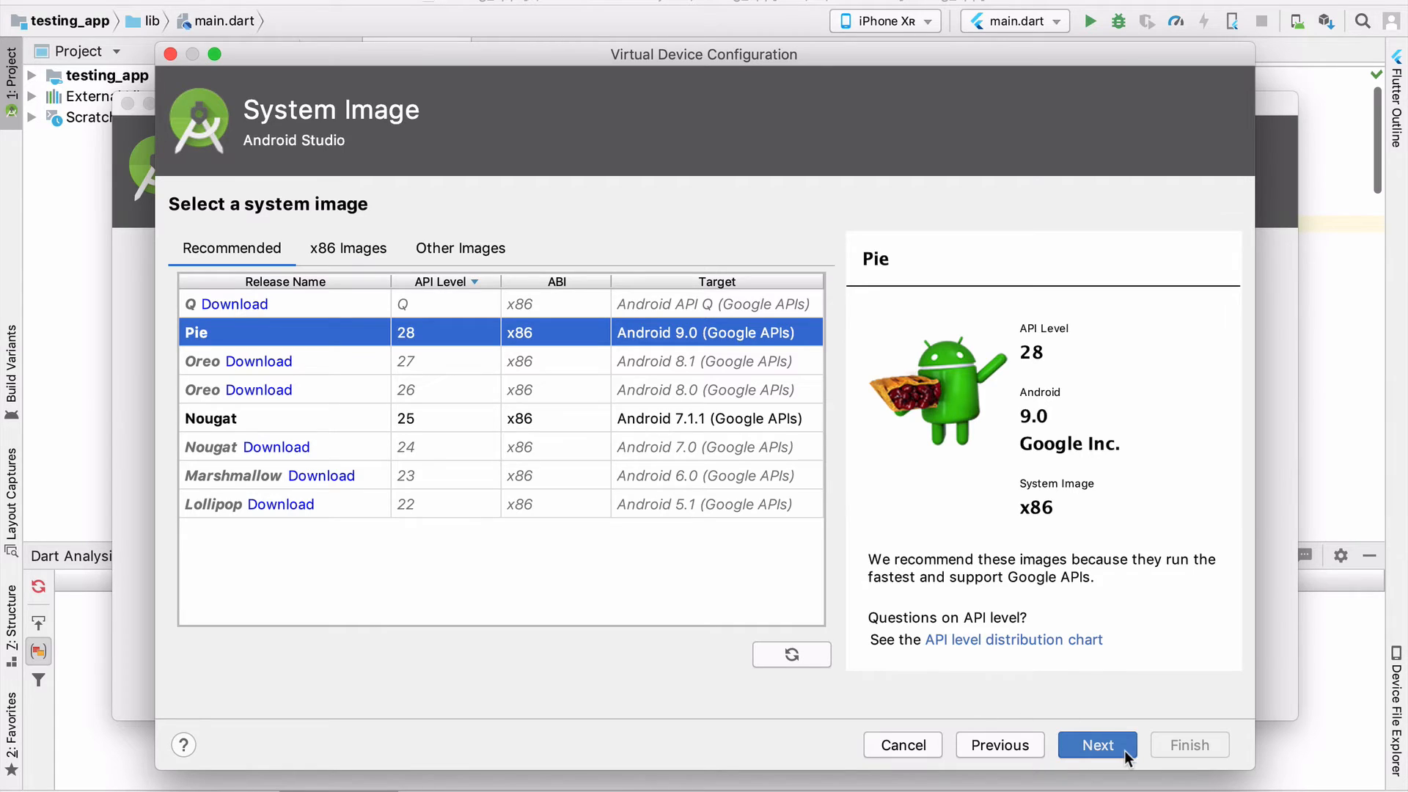
pyautogui.click(1095, 744)
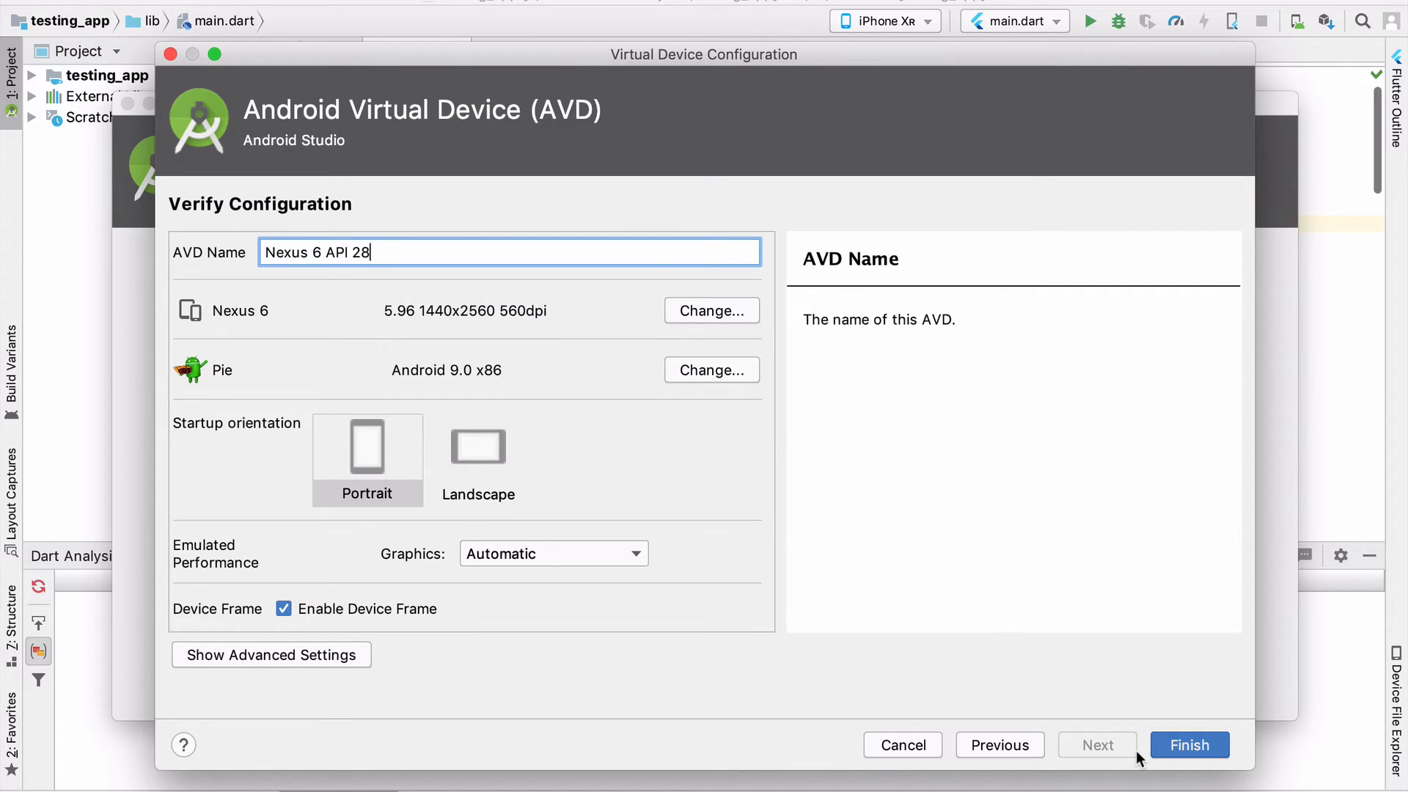
pyautogui.moveTo(151, 305)
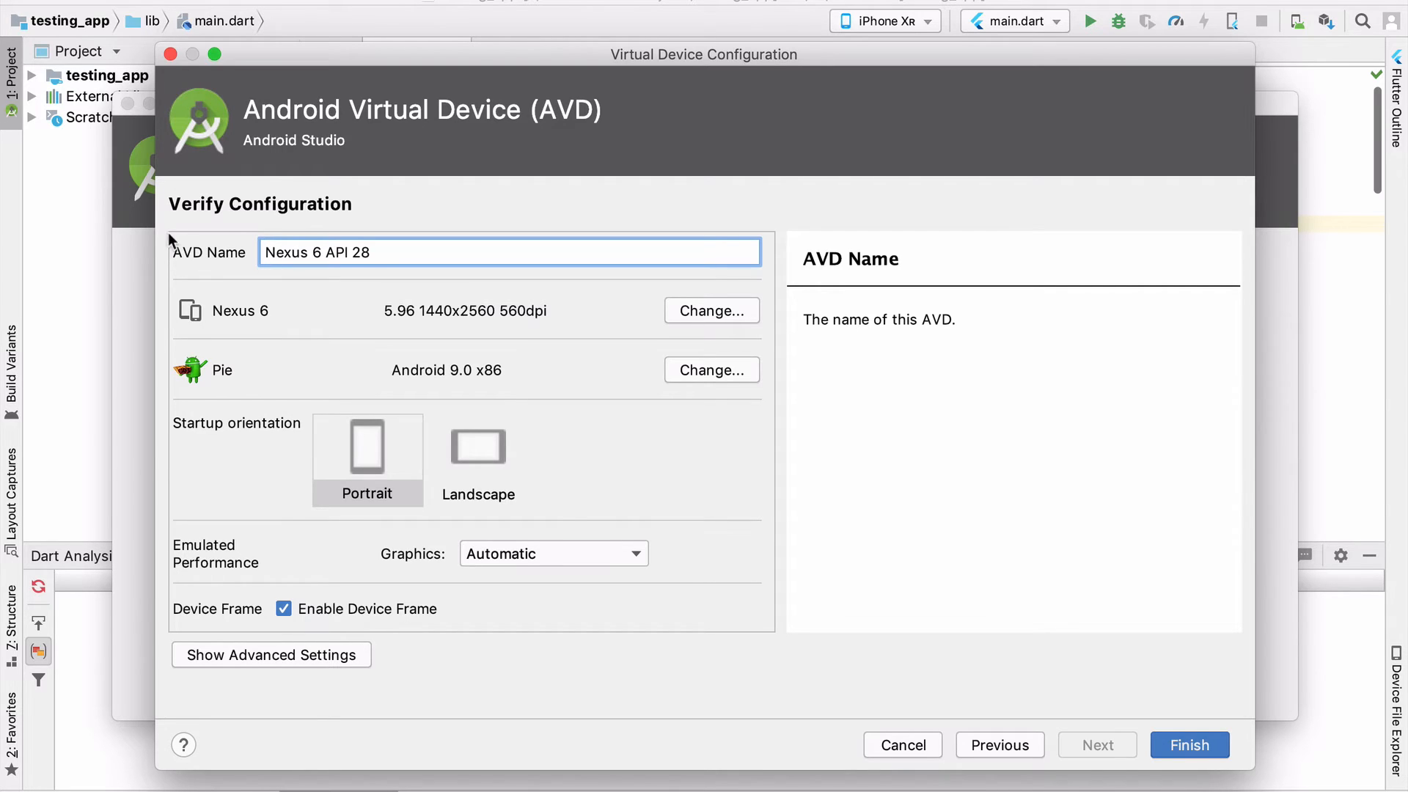
pyautogui.moveTo(264, 437)
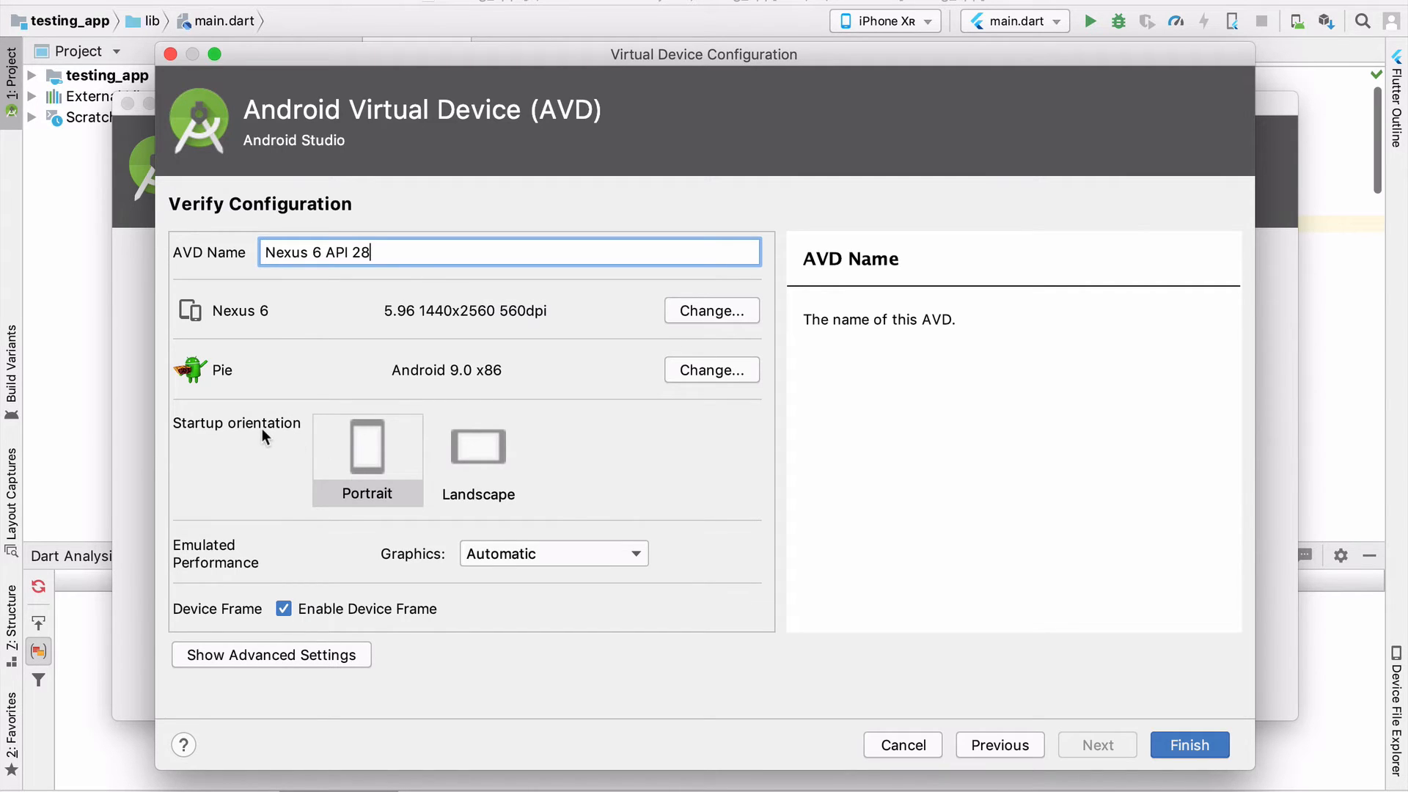
pyautogui.moveTo(372, 561)
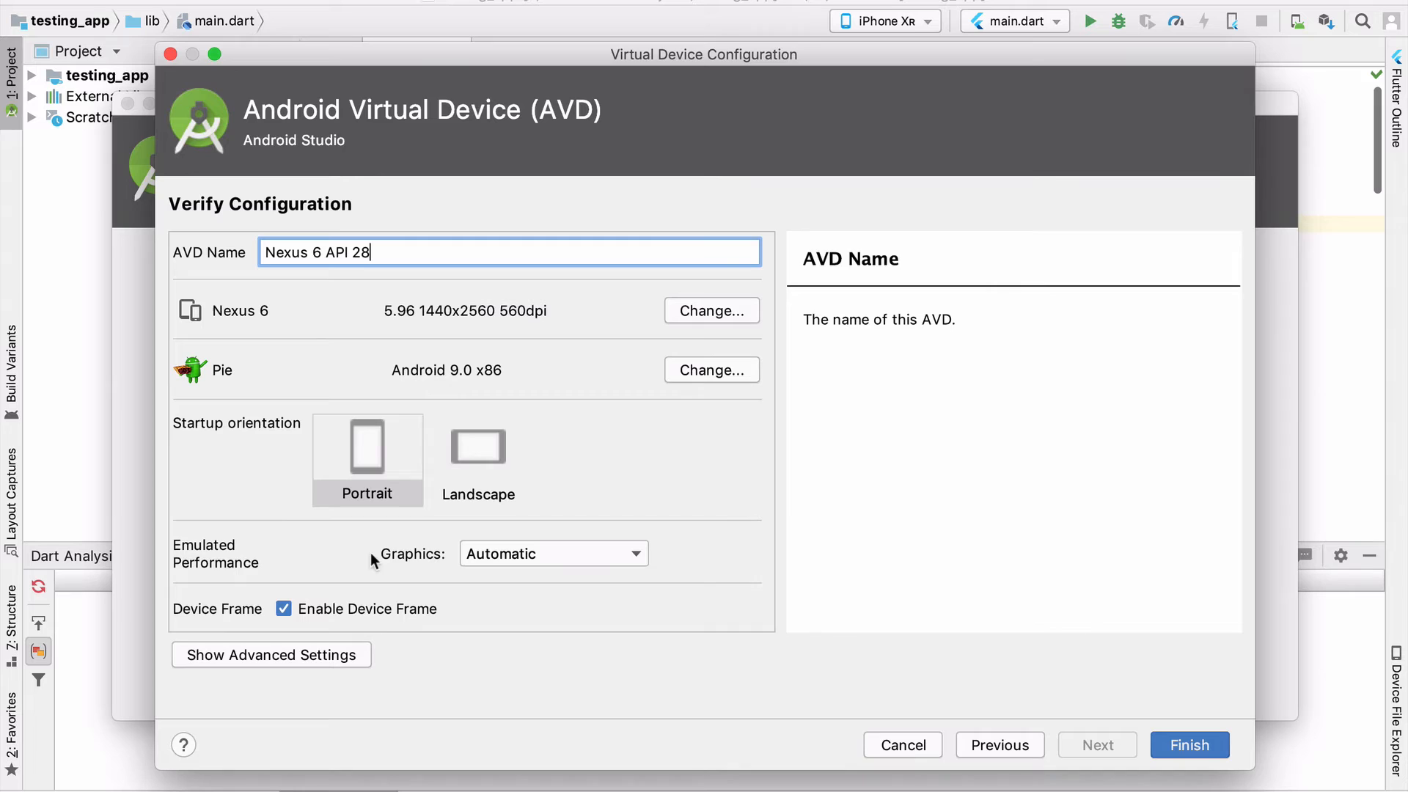
# Step: Choose Hardware - GLES 2.0 in the Graphics dropdown
pyautogui.click(553, 553)
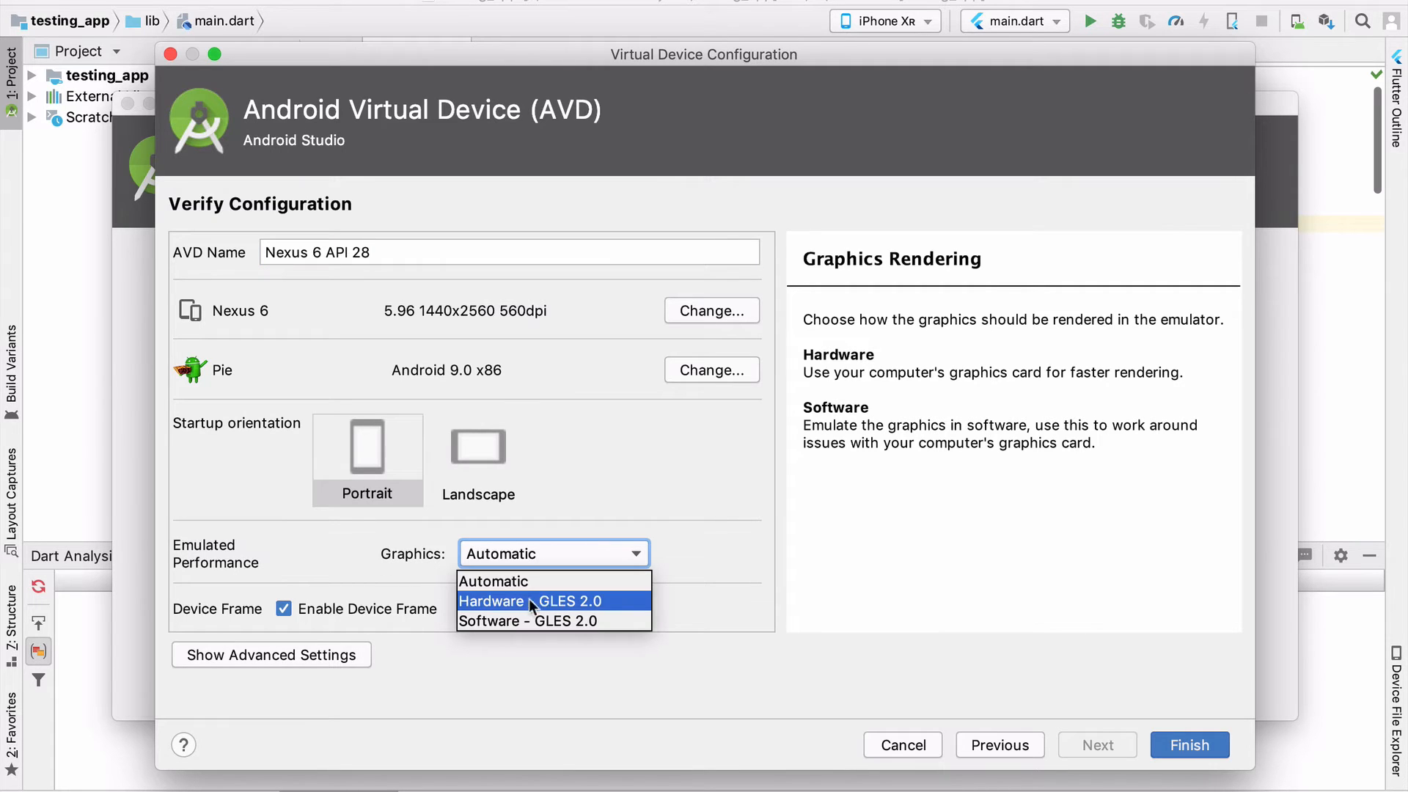
pyautogui.click(528, 600)
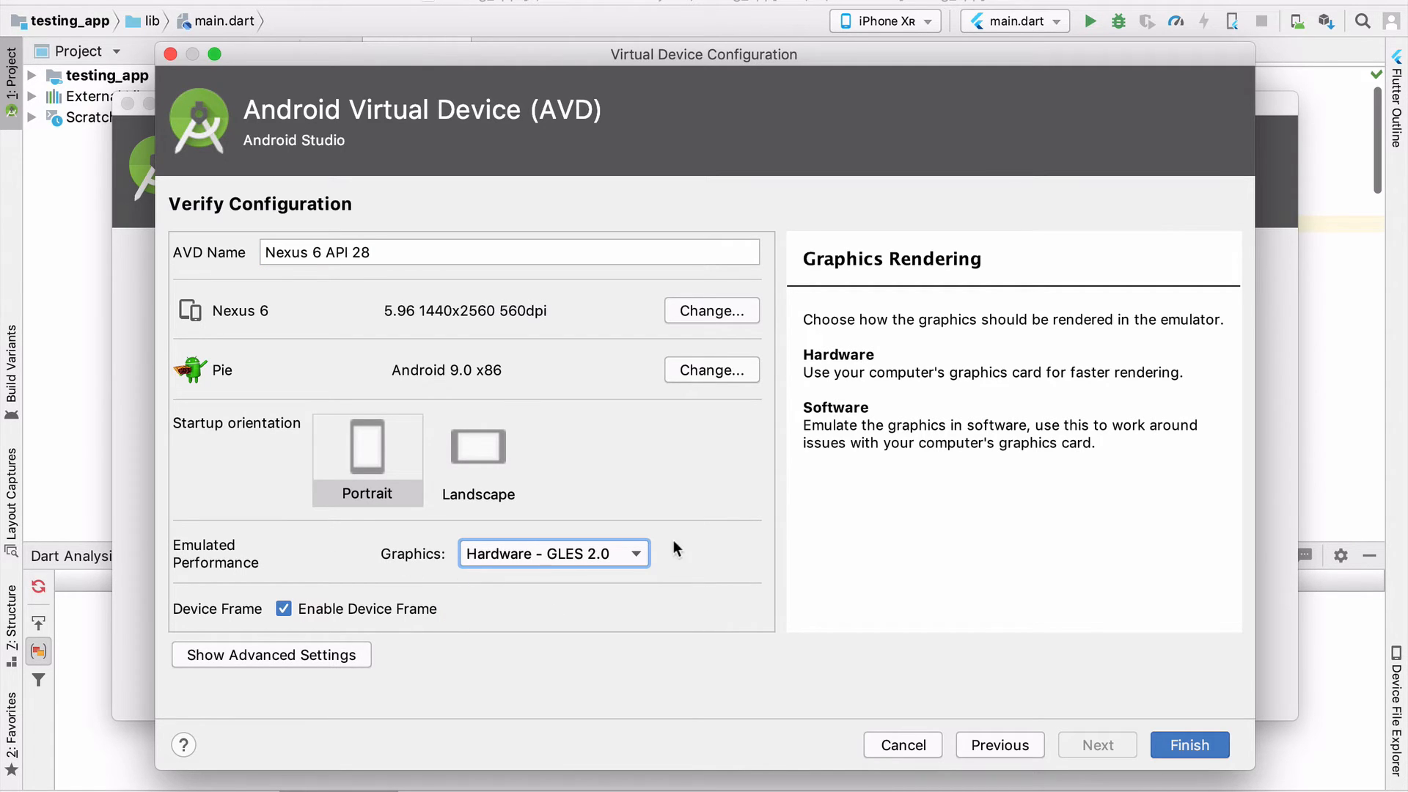
pyautogui.moveTo(871, 372)
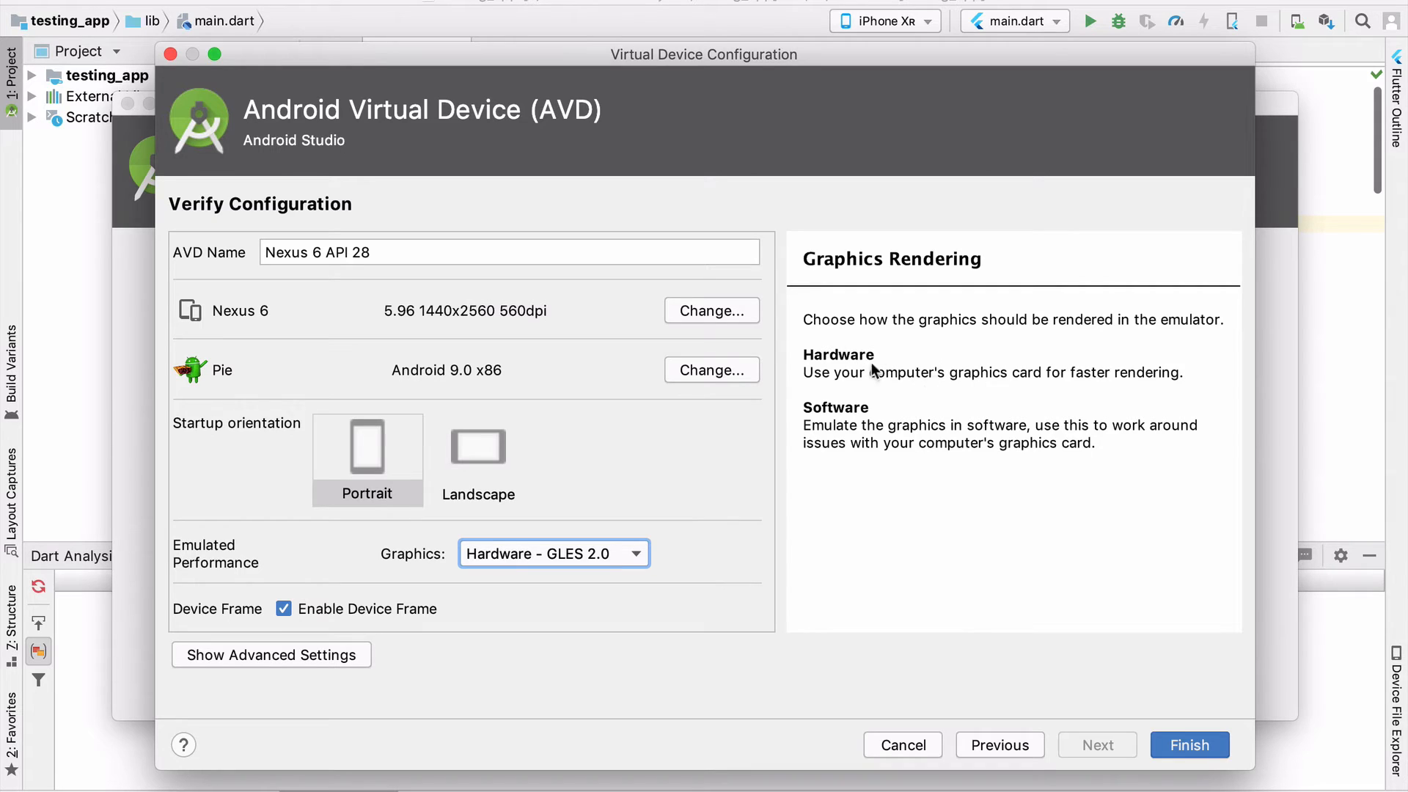
pyautogui.moveTo(1138, 371)
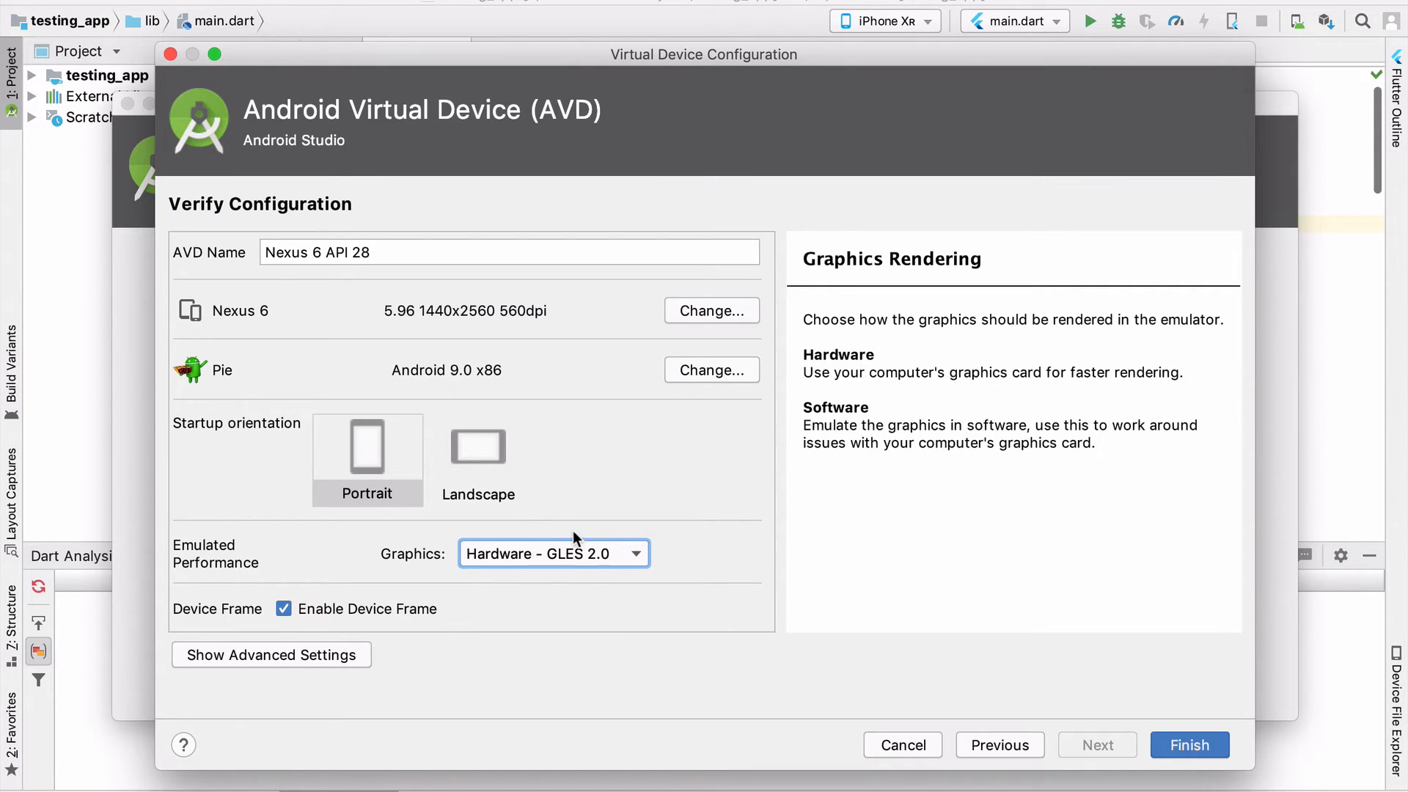
pyautogui.moveTo(530, 422)
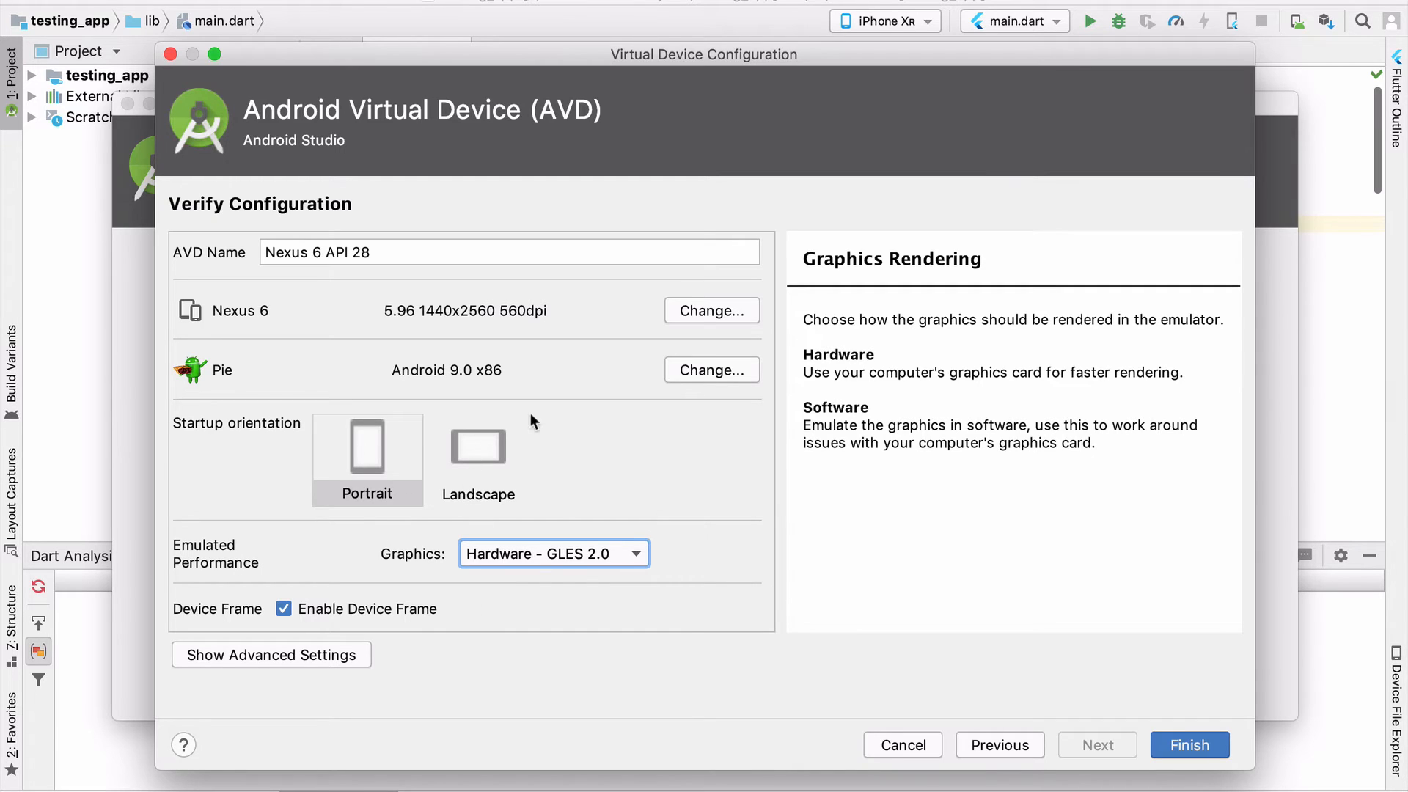
pyautogui.moveTo(1189, 744)
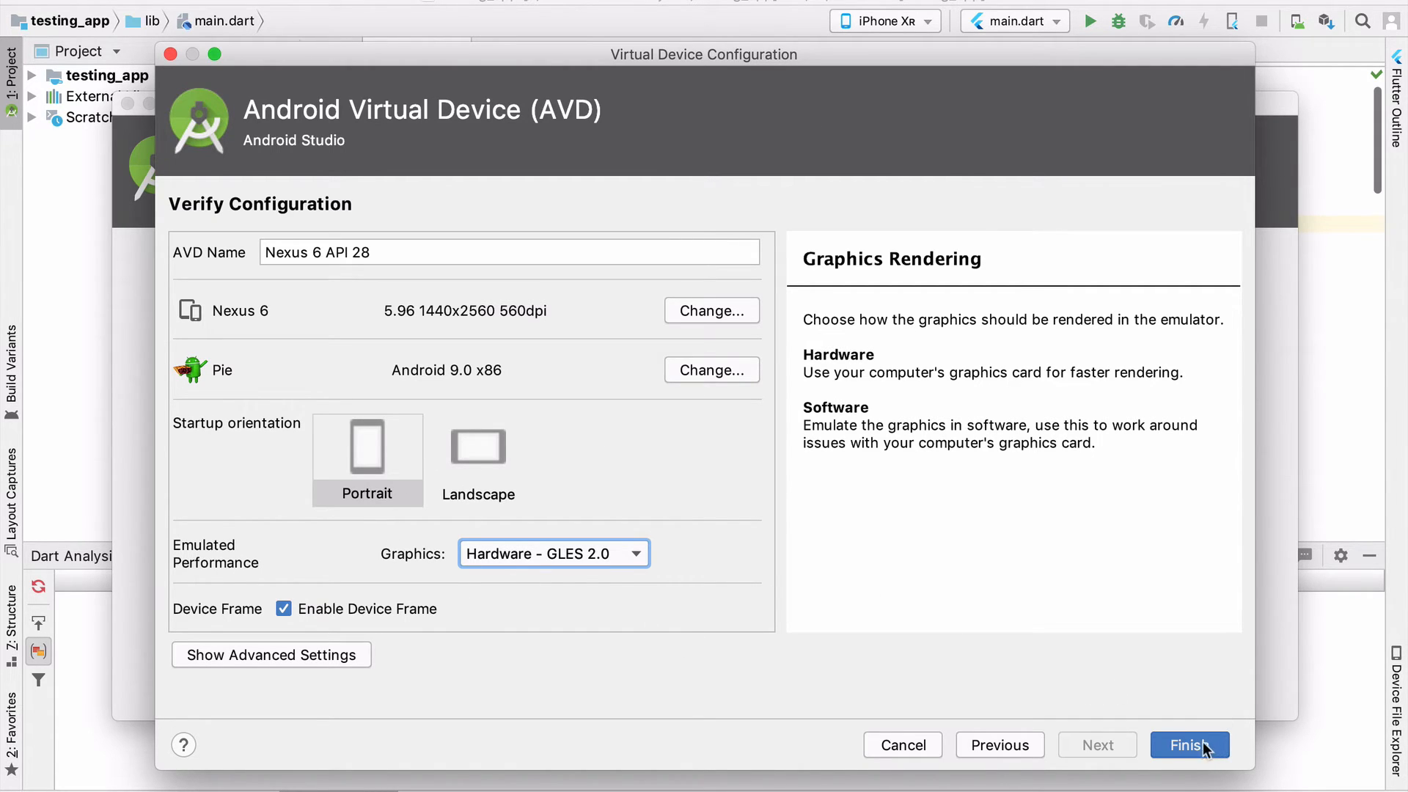
# Step: Finish the wizard to create the Nexus 6 API 28 AVD
pyautogui.click(1188, 744)
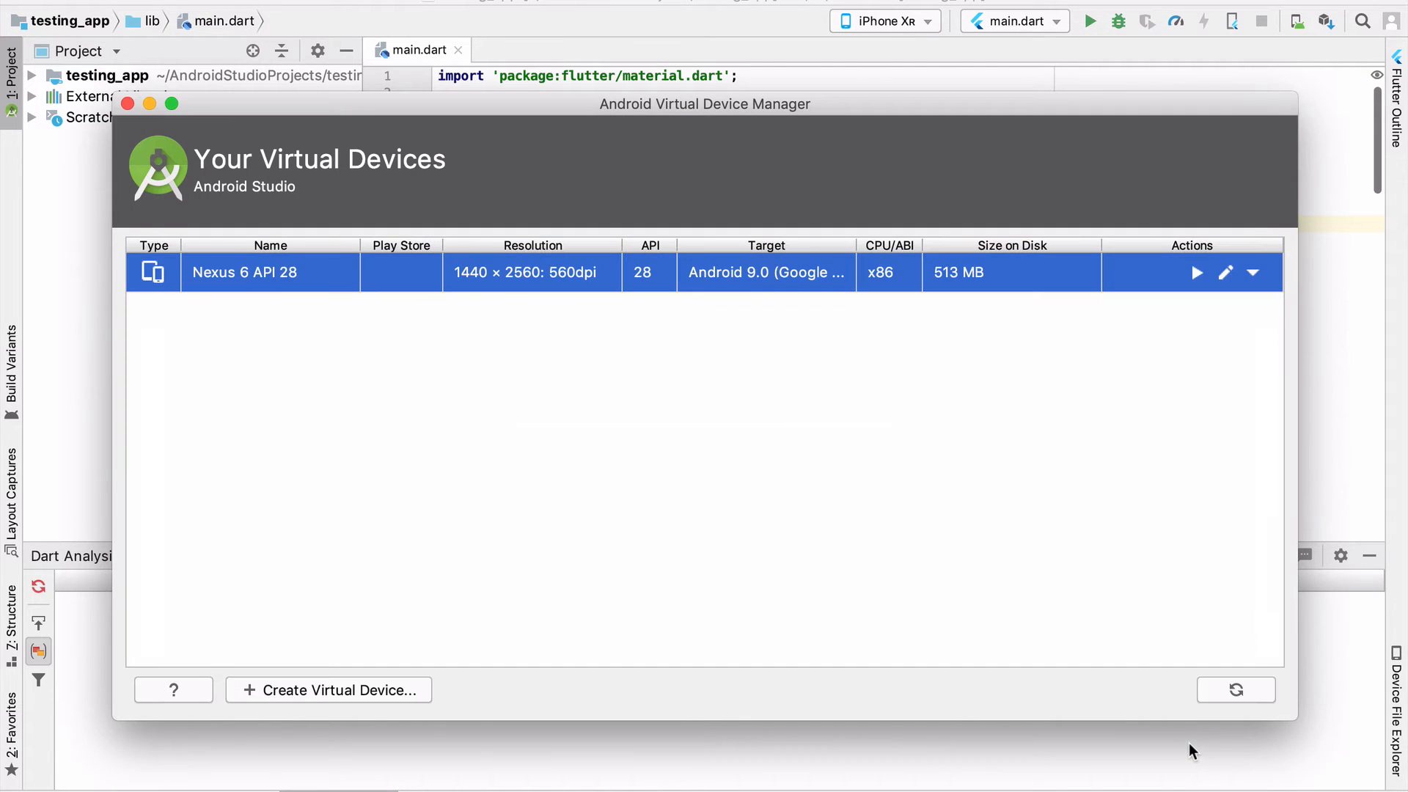
pyautogui.moveTo(148, 281)
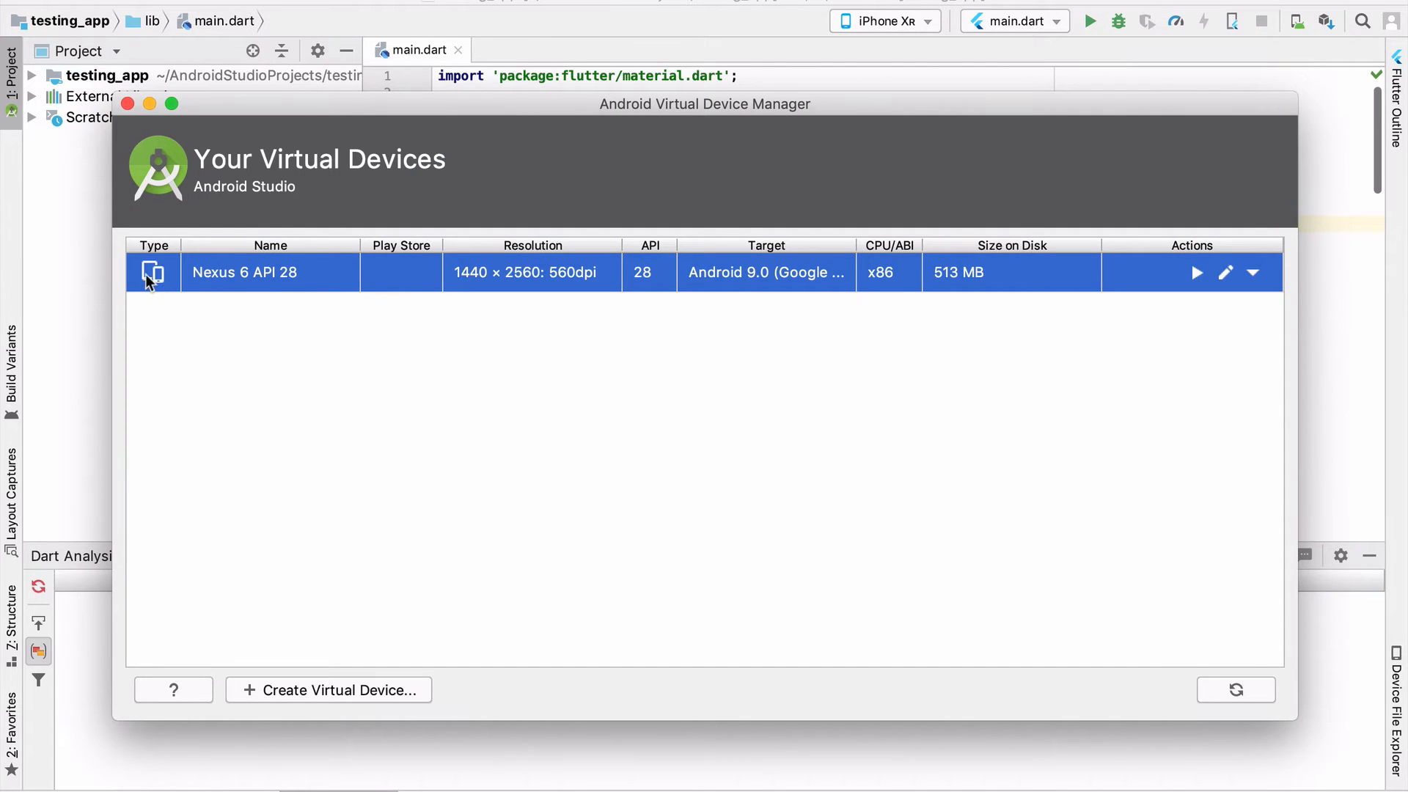
pyautogui.moveTo(320, 268)
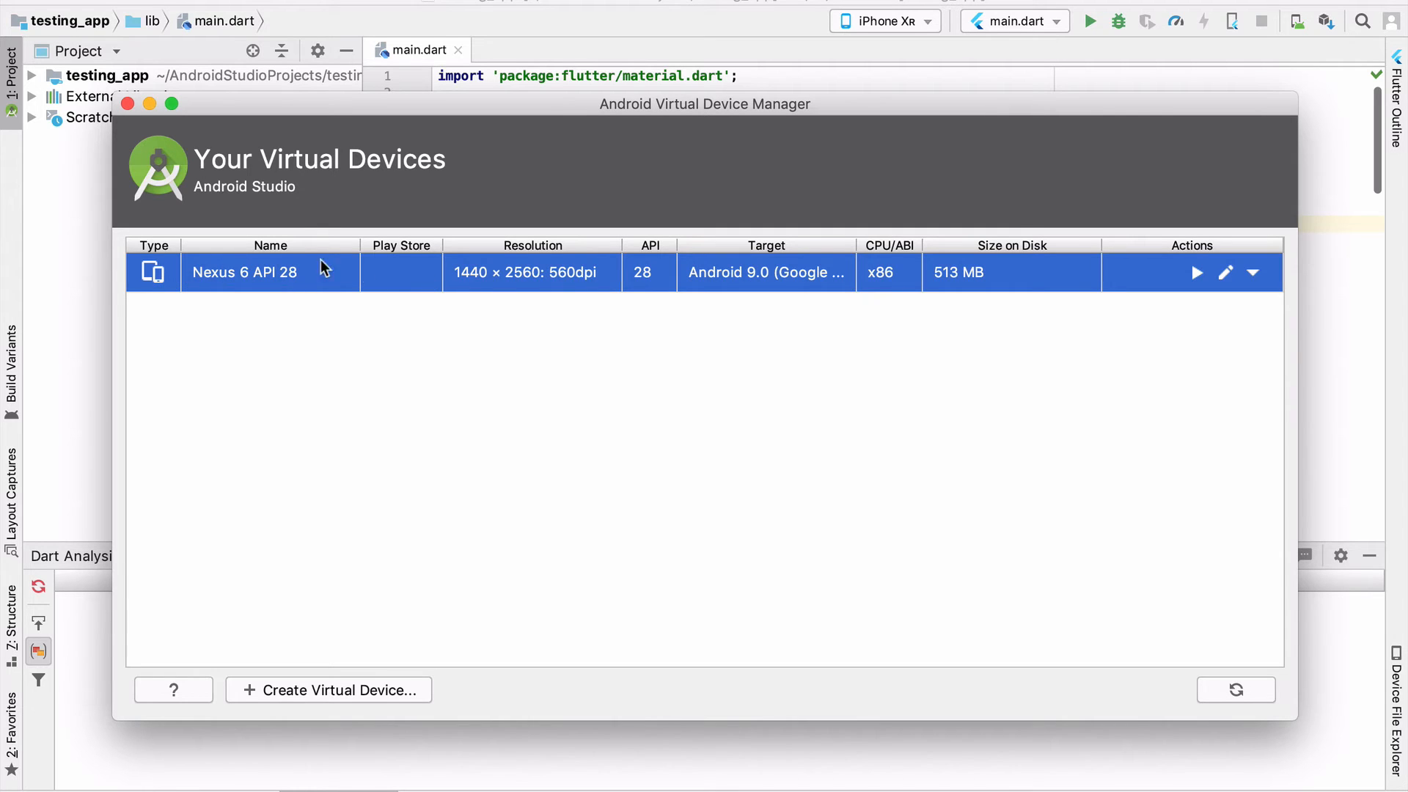
pyautogui.moveTo(900, 285)
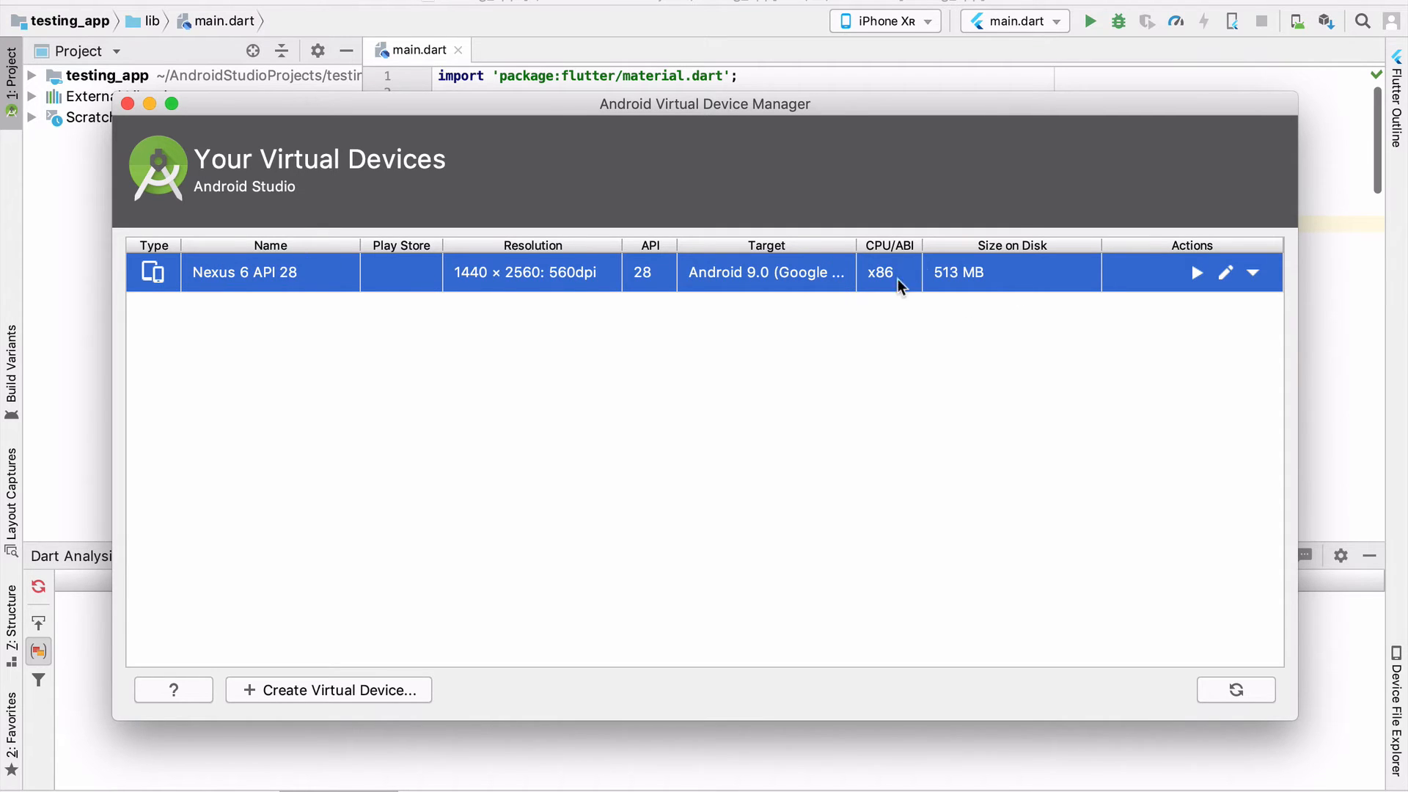
pyautogui.moveTo(1192, 316)
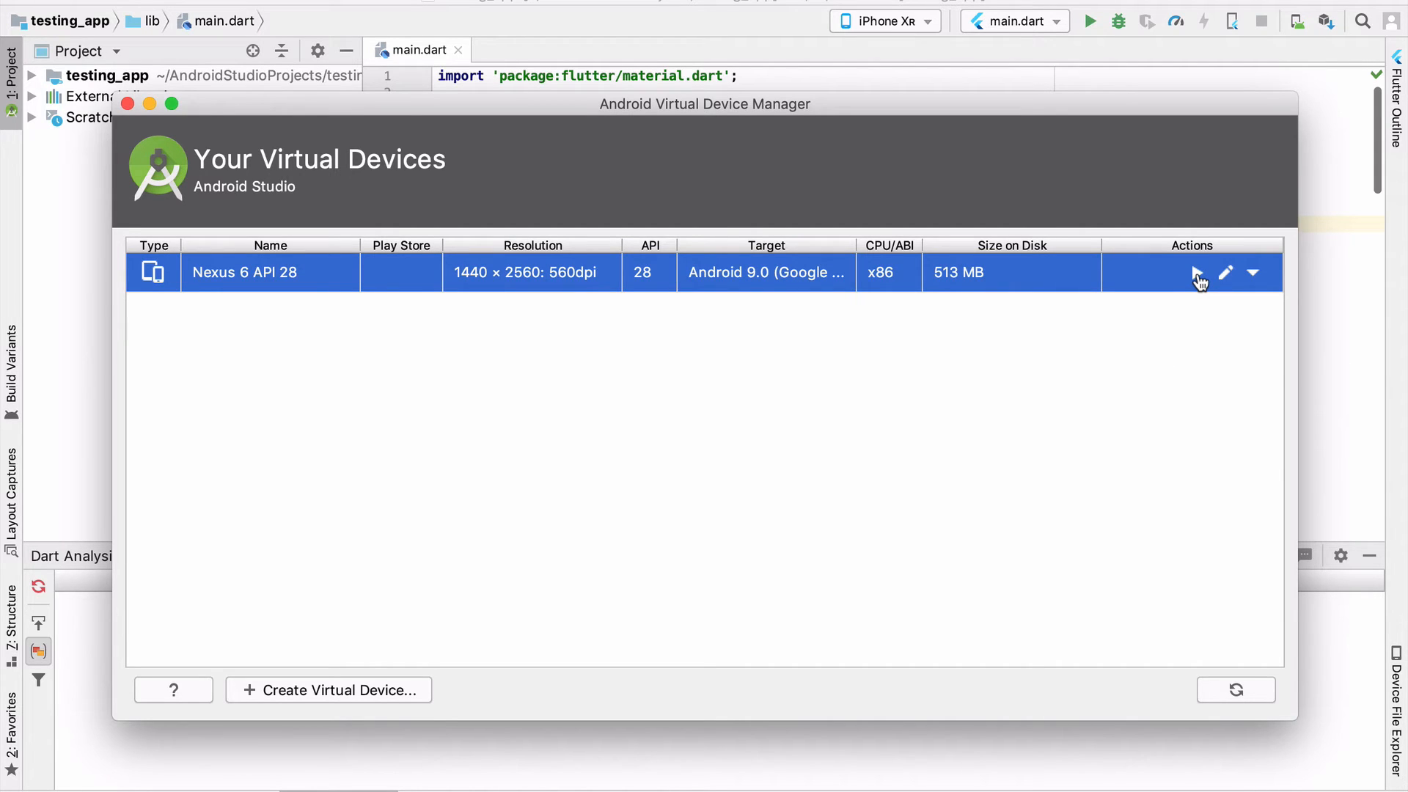
# Step: Launch Nexus 6 API 28 from the AVD Manager and wait for the home screen
pyautogui.click(1194, 272)
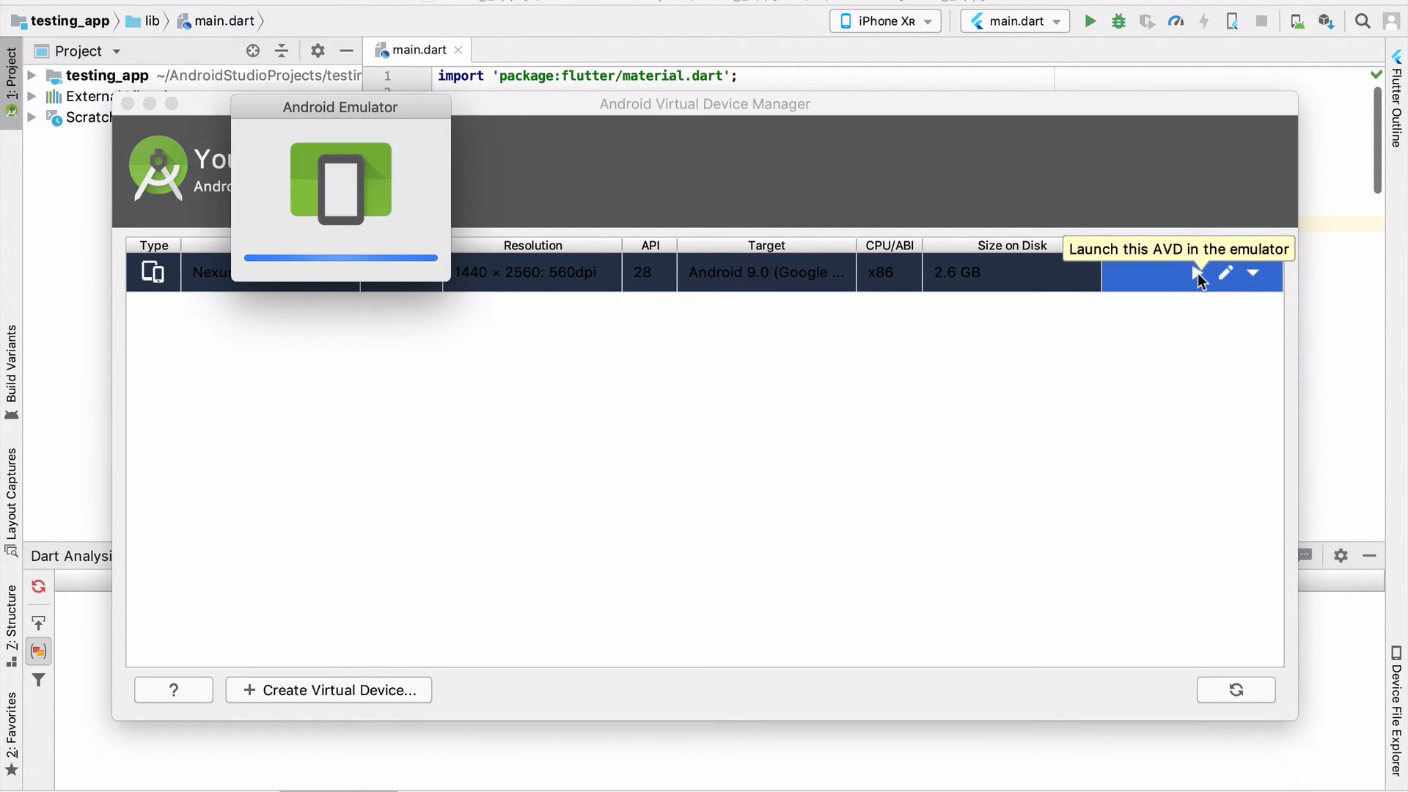
pyautogui.click(1195, 272)
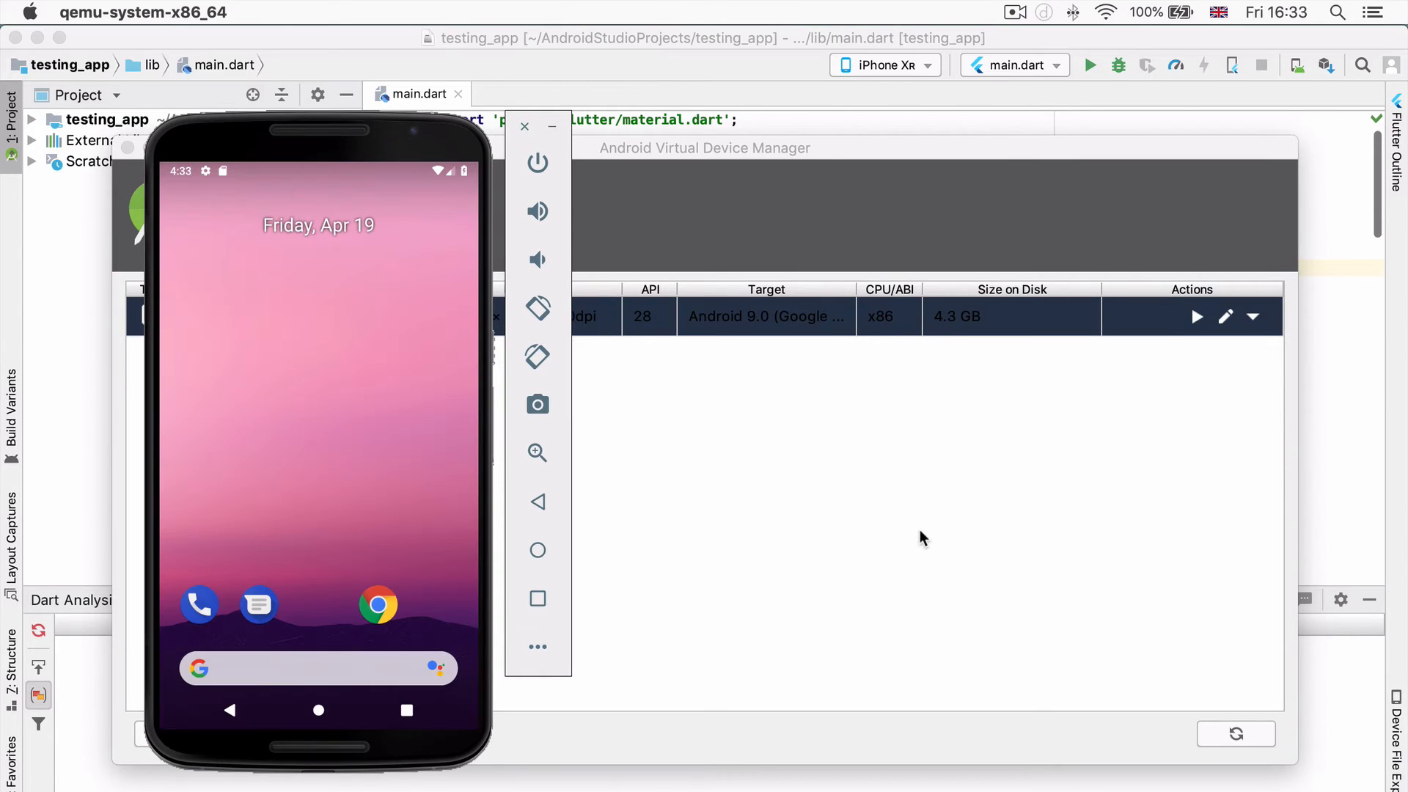
pyautogui.moveTo(323, 326)
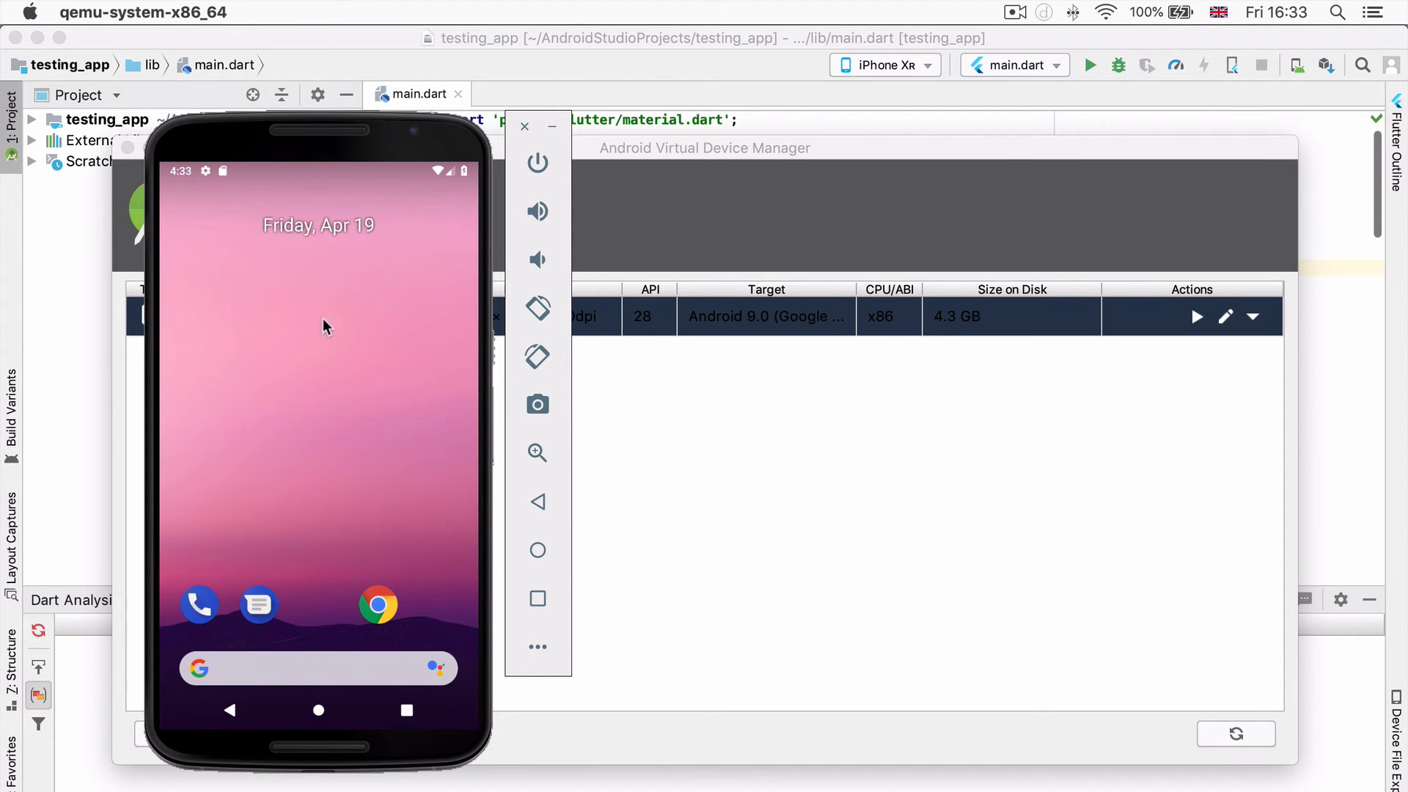
pyautogui.moveTo(323, 328)
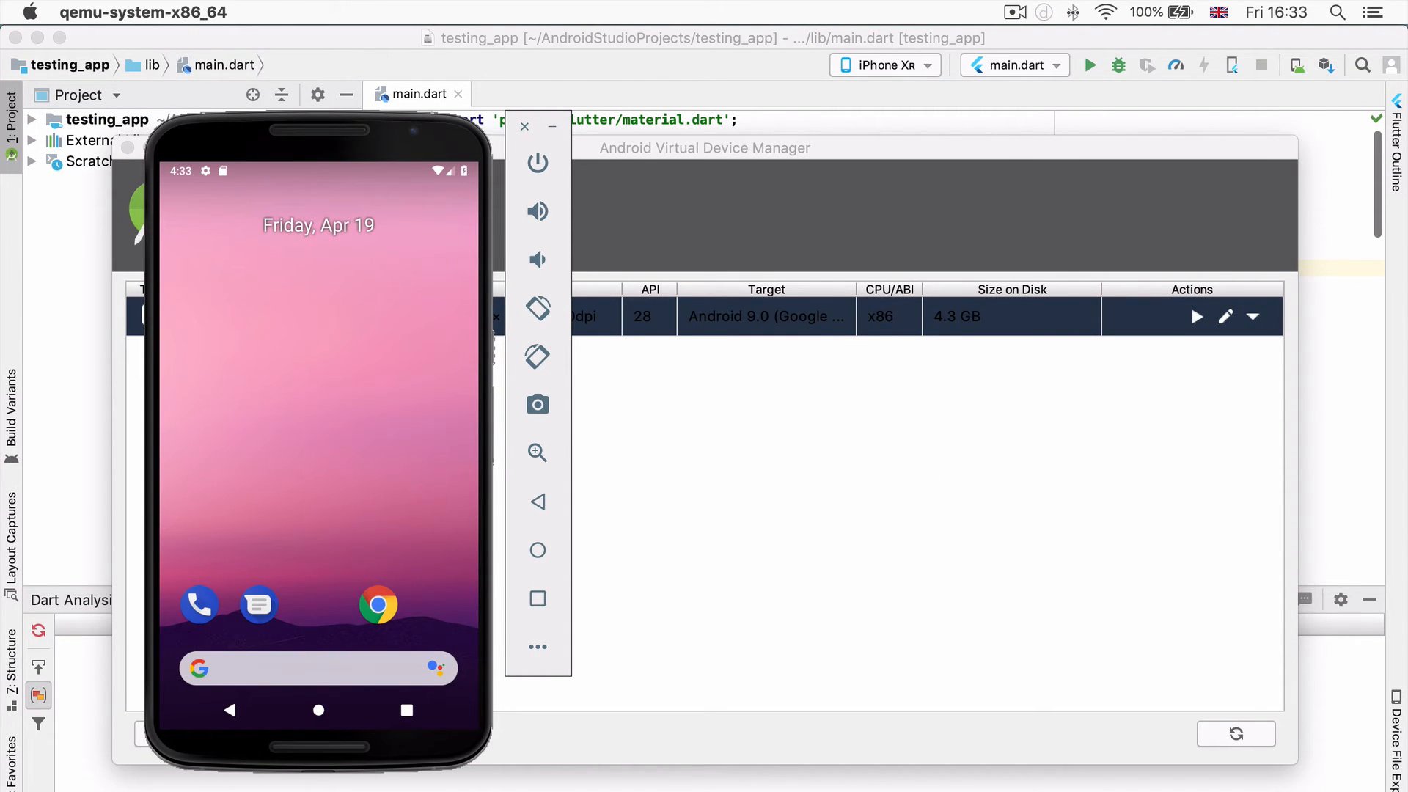
pyautogui.moveTo(455, 294)
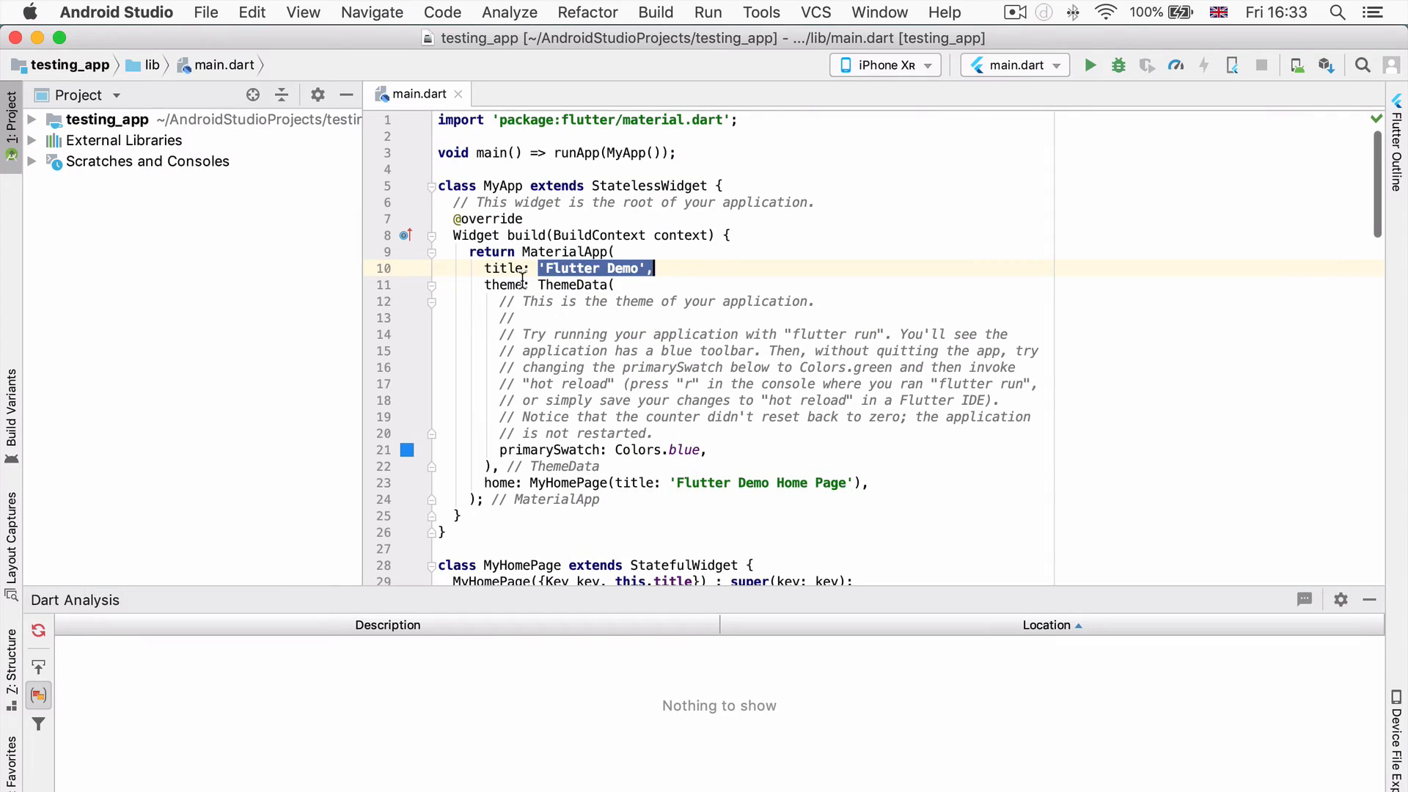
pyautogui.moveTo(929, 101)
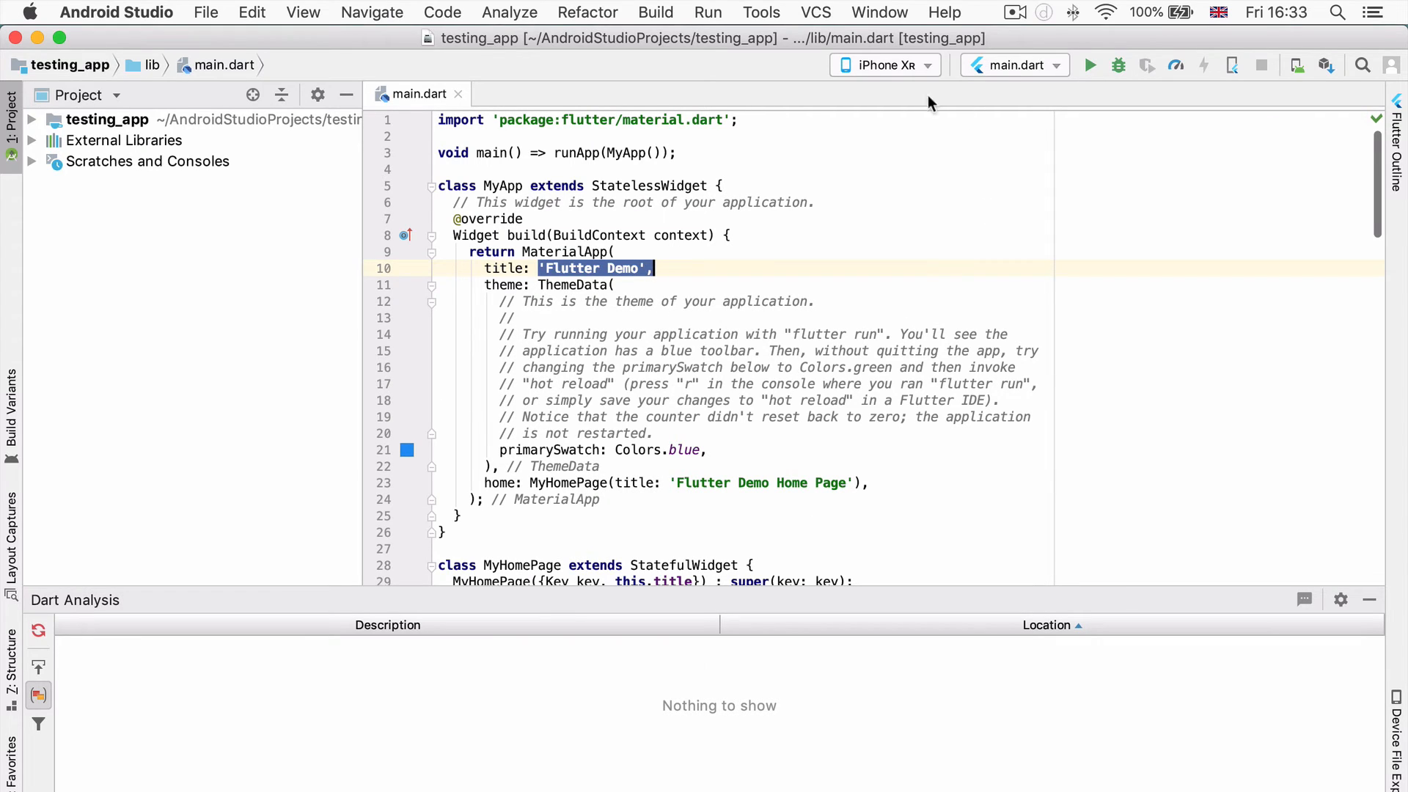
pyautogui.moveTo(992, 408)
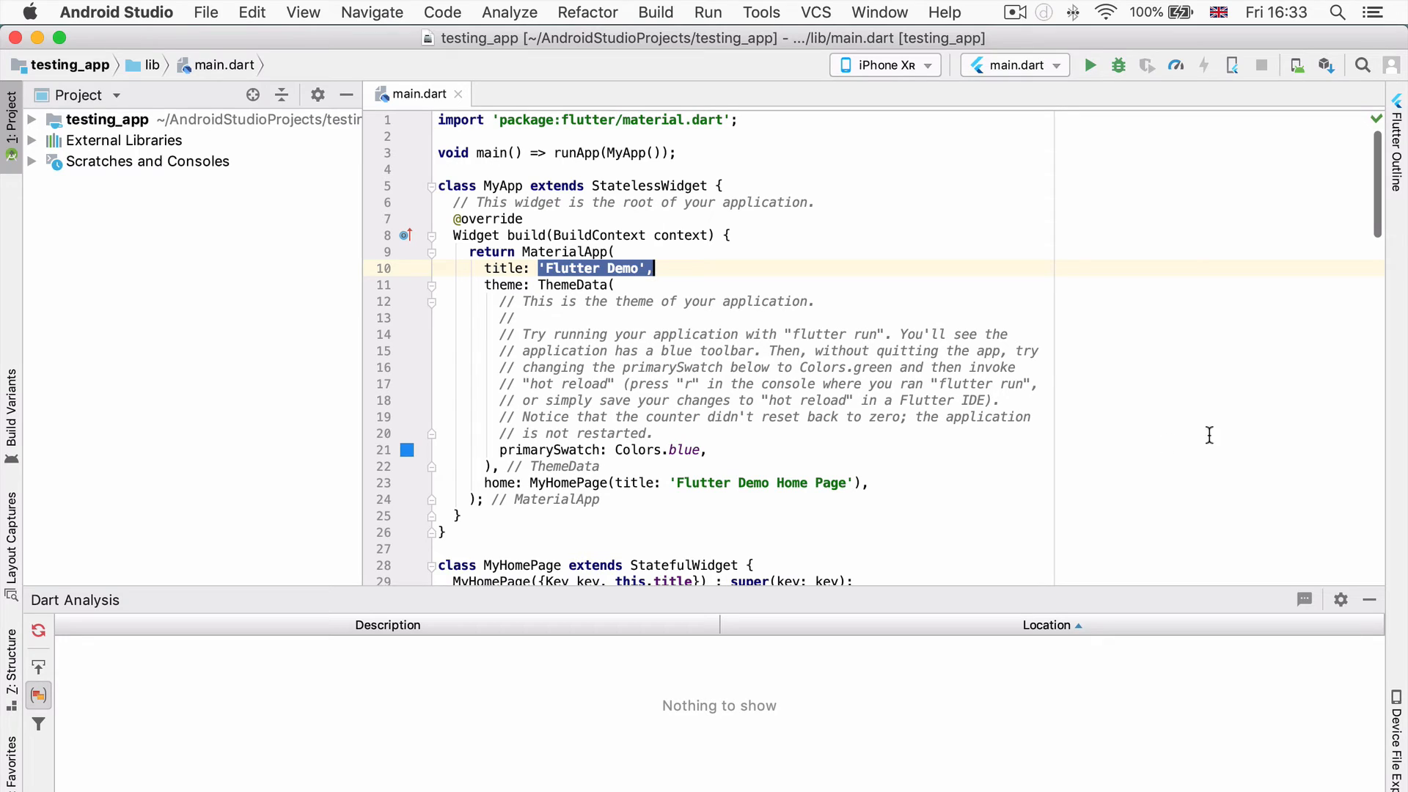
pyautogui.moveTo(855, 148)
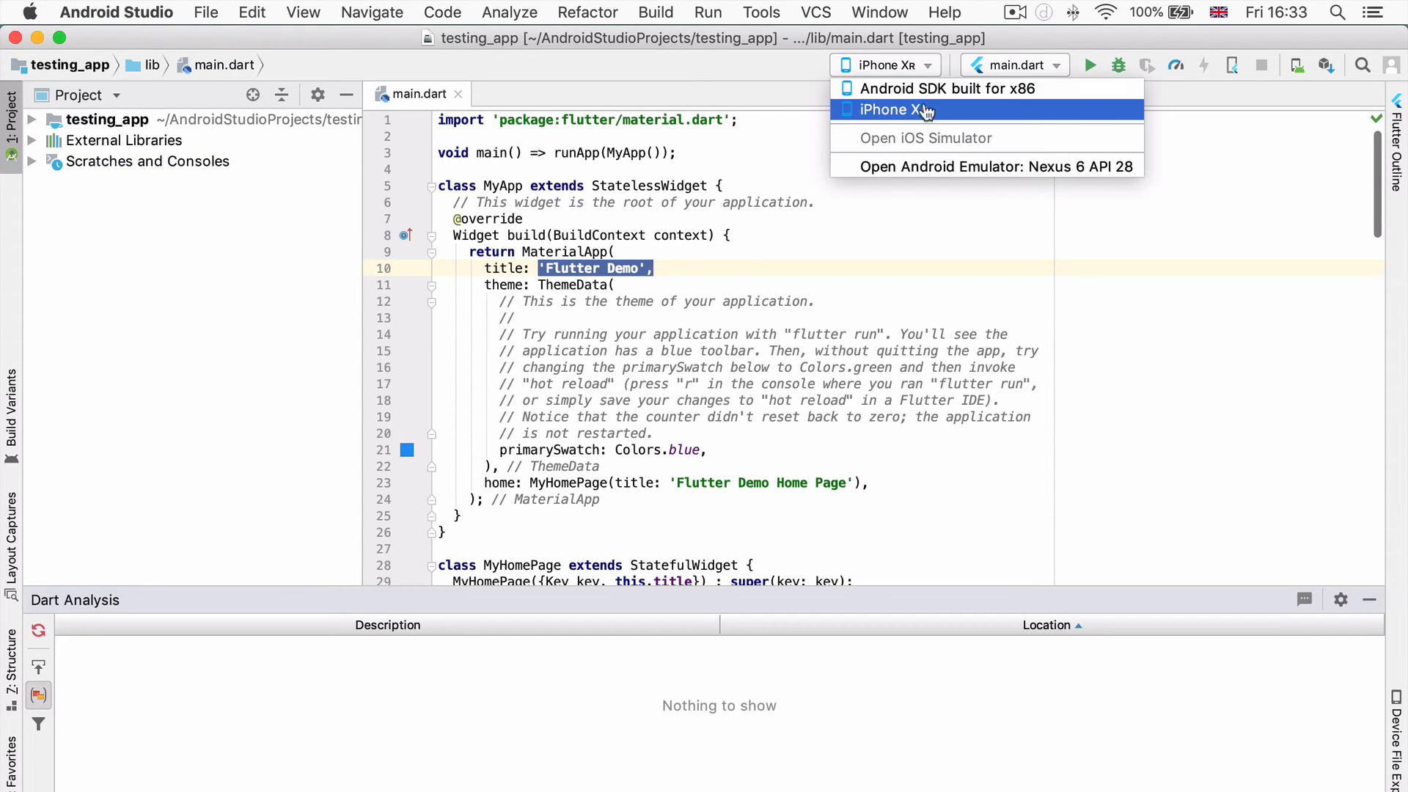
pyautogui.moveTo(948, 88)
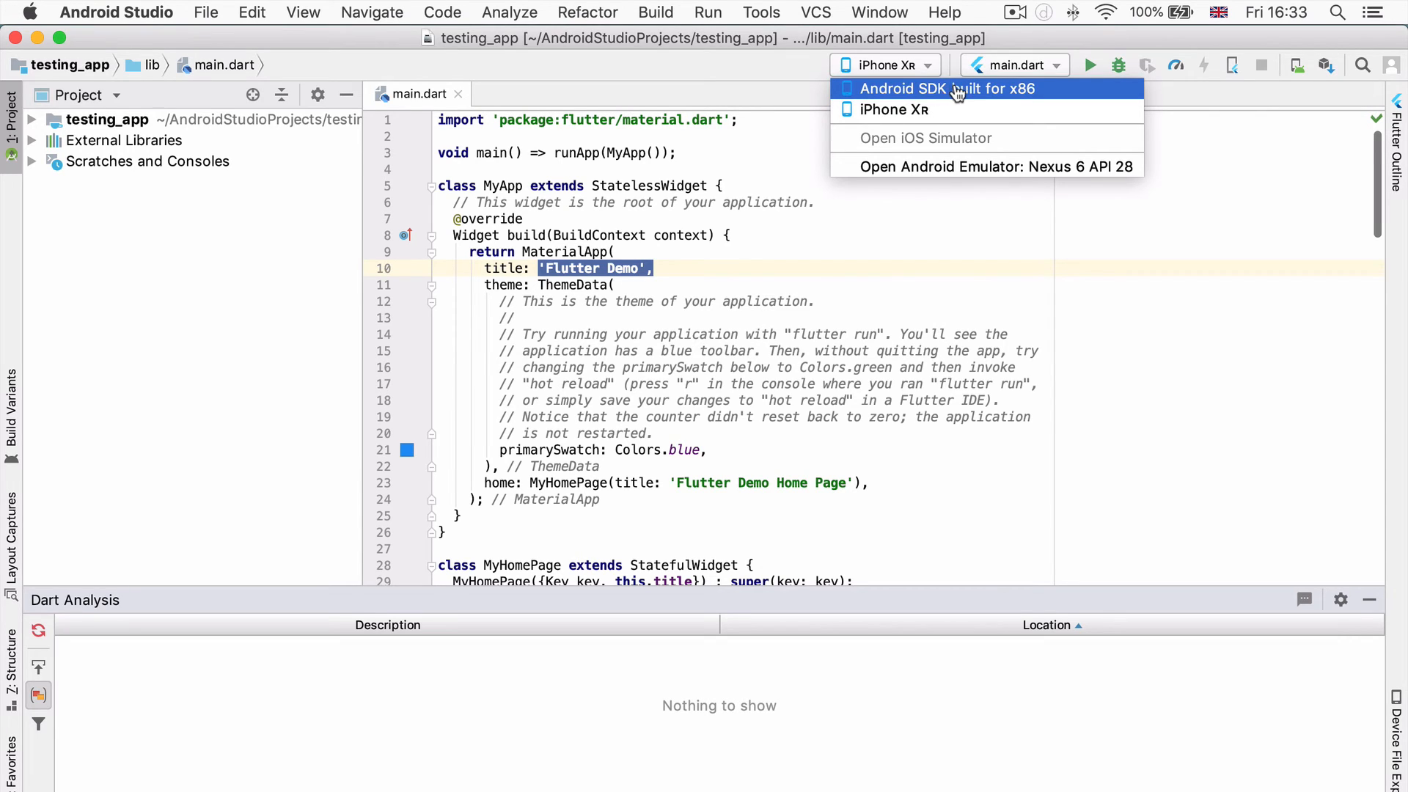
pyautogui.moveTo(1019, 103)
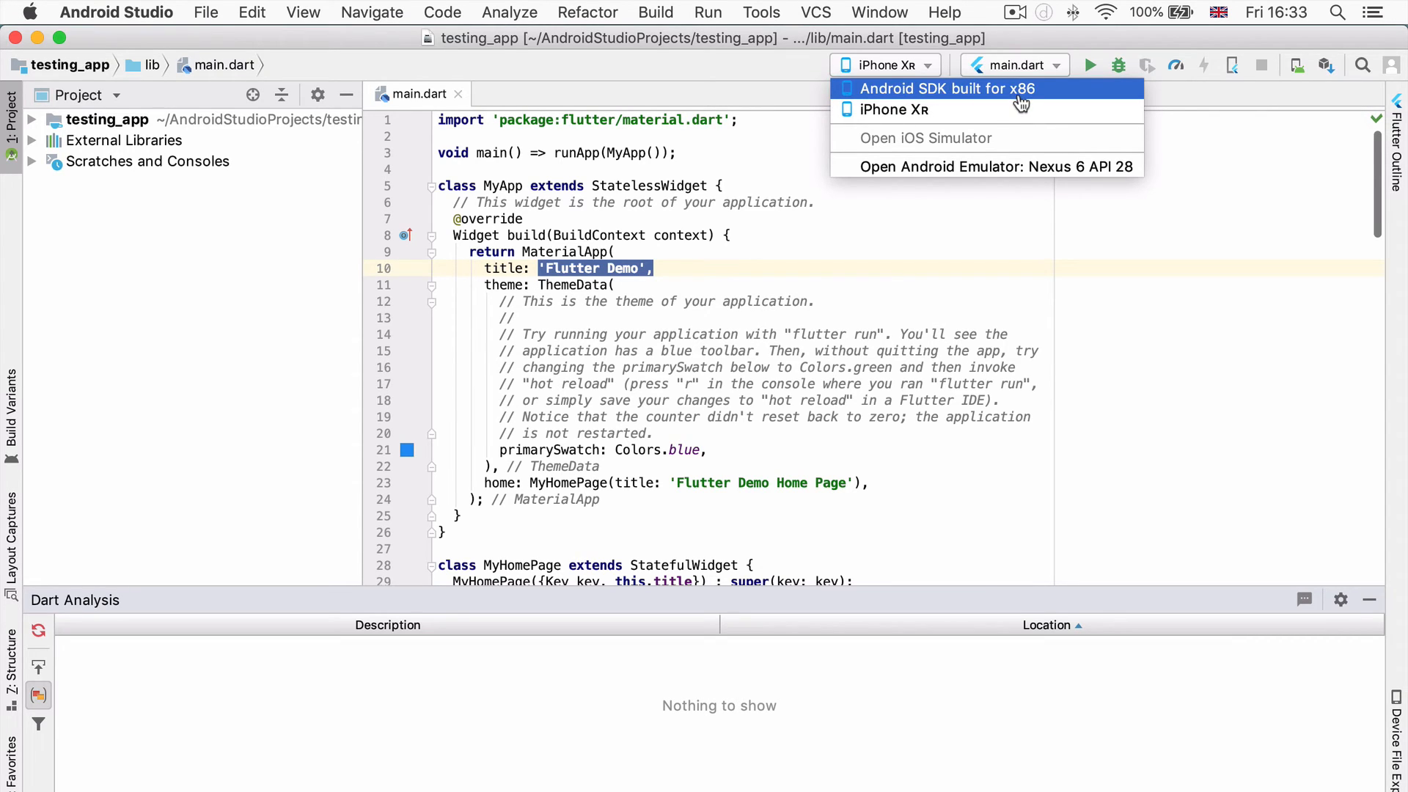
# Step: Pick 'Android SDK built for x86' in the toolbar device selector
pyautogui.click(943, 88)
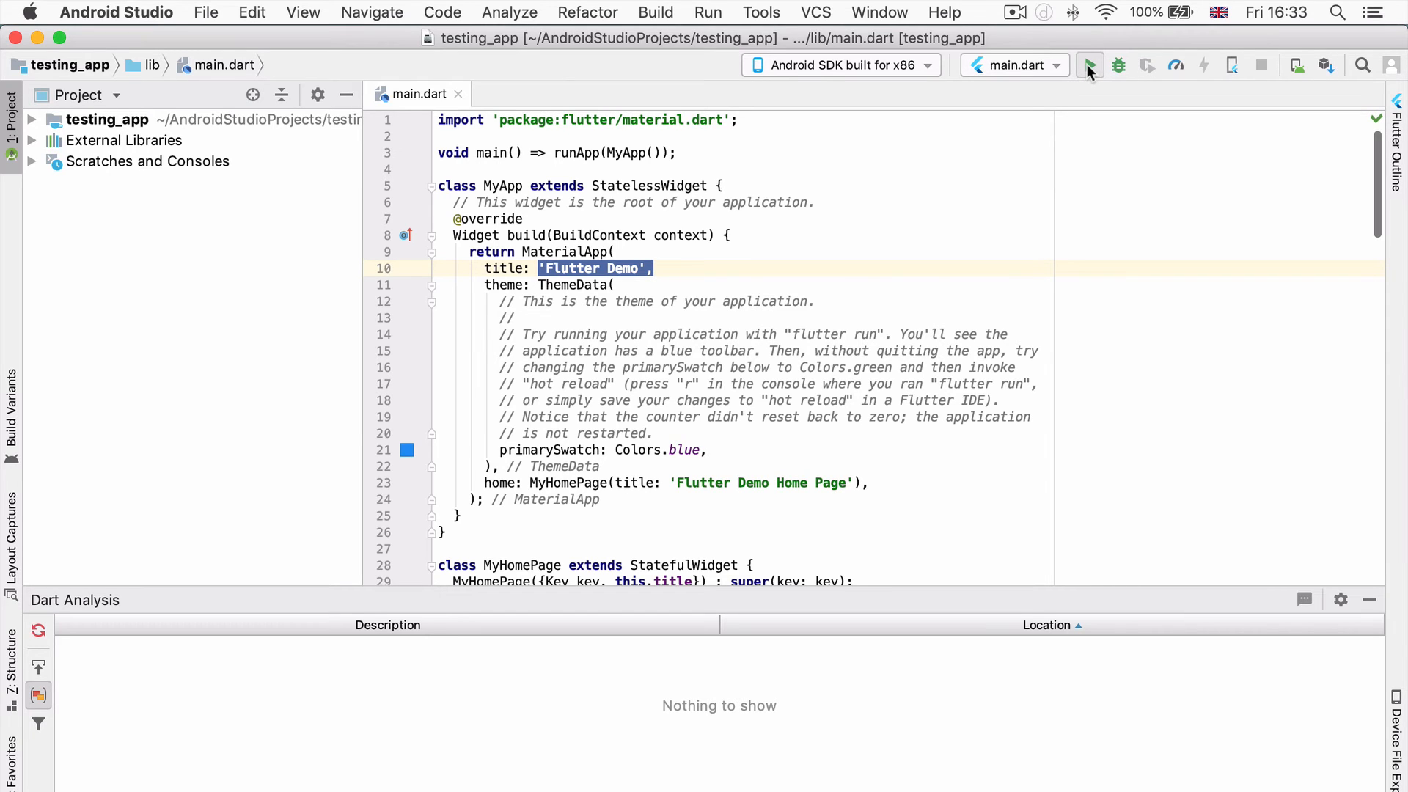
# Step: Run main.dart on the x86 emulator with the green Run button
pyautogui.click(1088, 64)
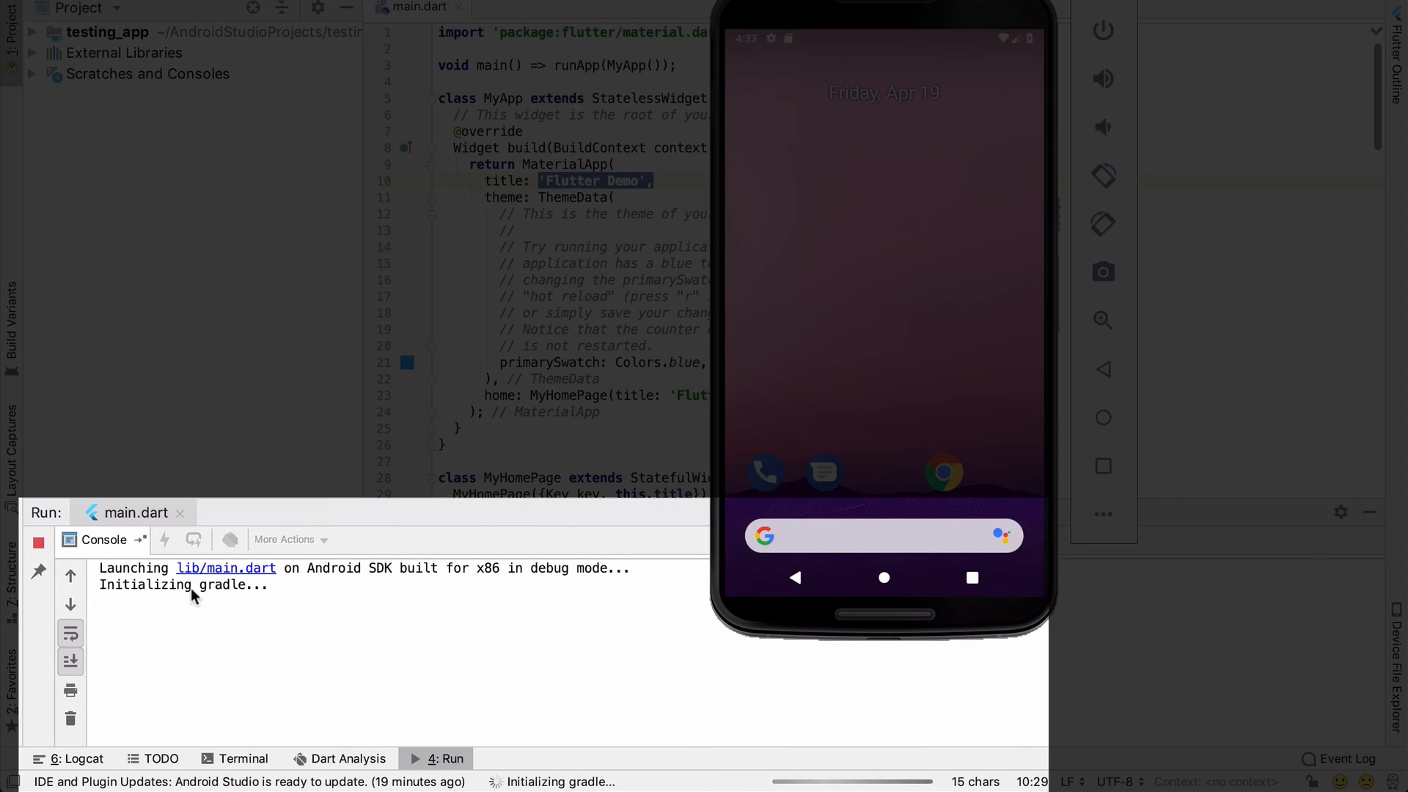
pyautogui.moveTo(225, 608)
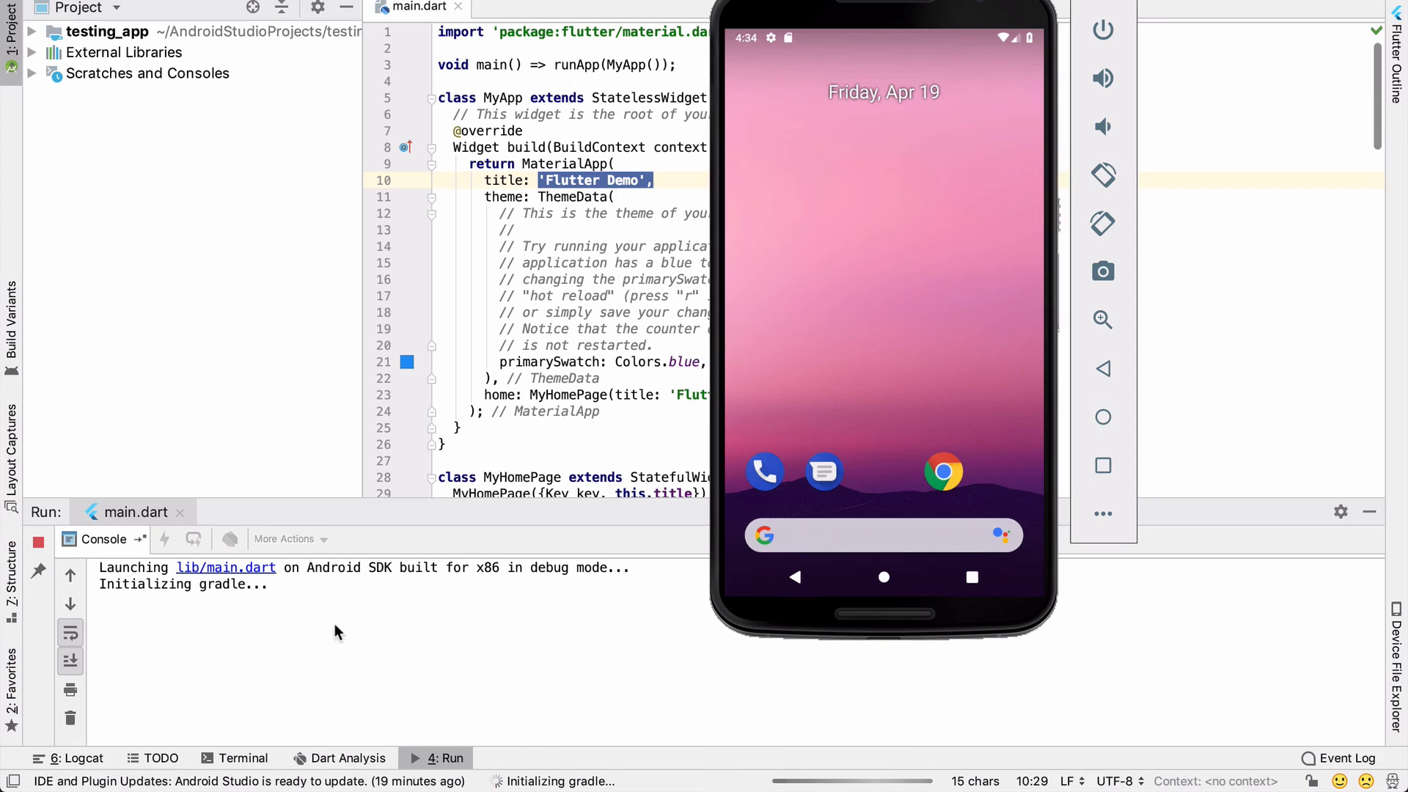
pyautogui.moveTo(248, 611)
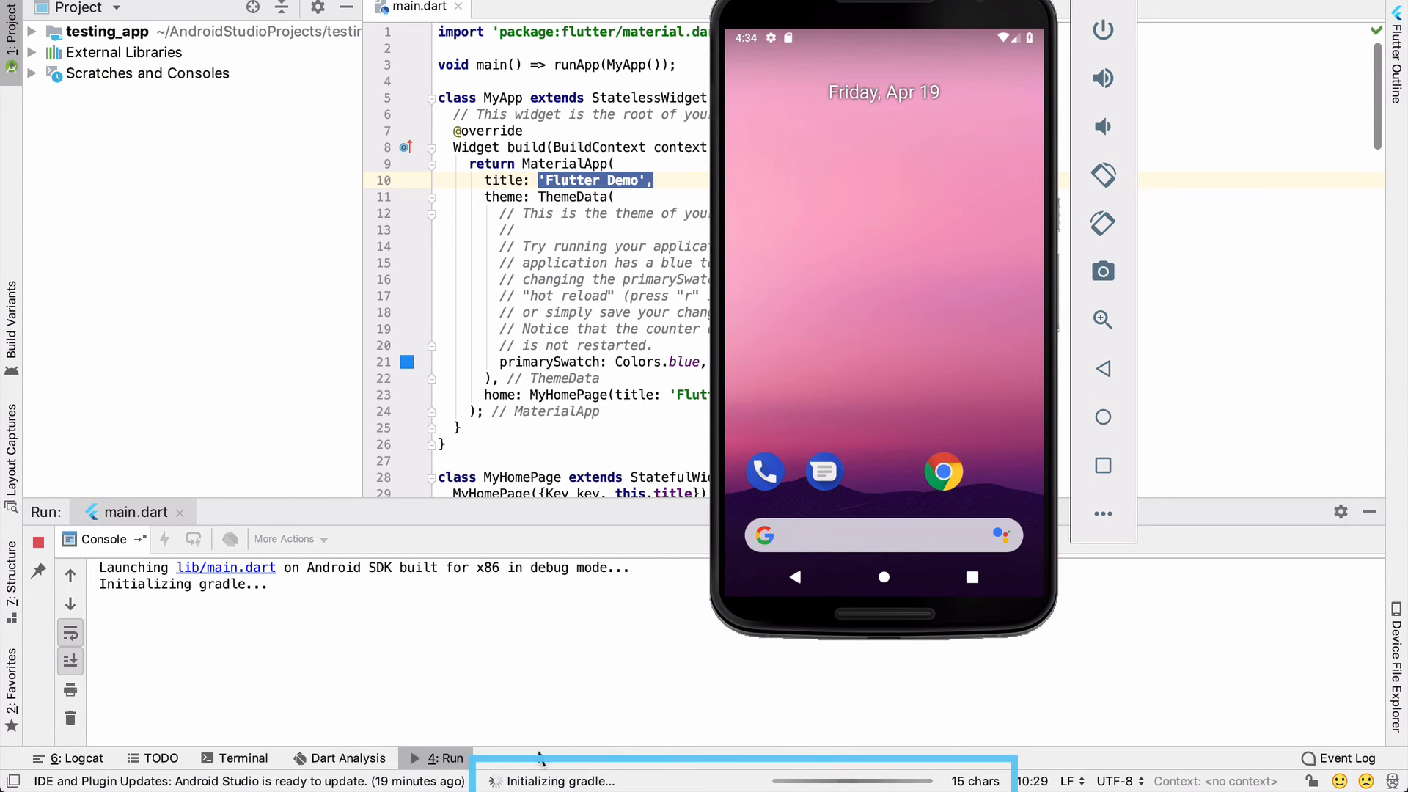
pyautogui.moveTo(675, 770)
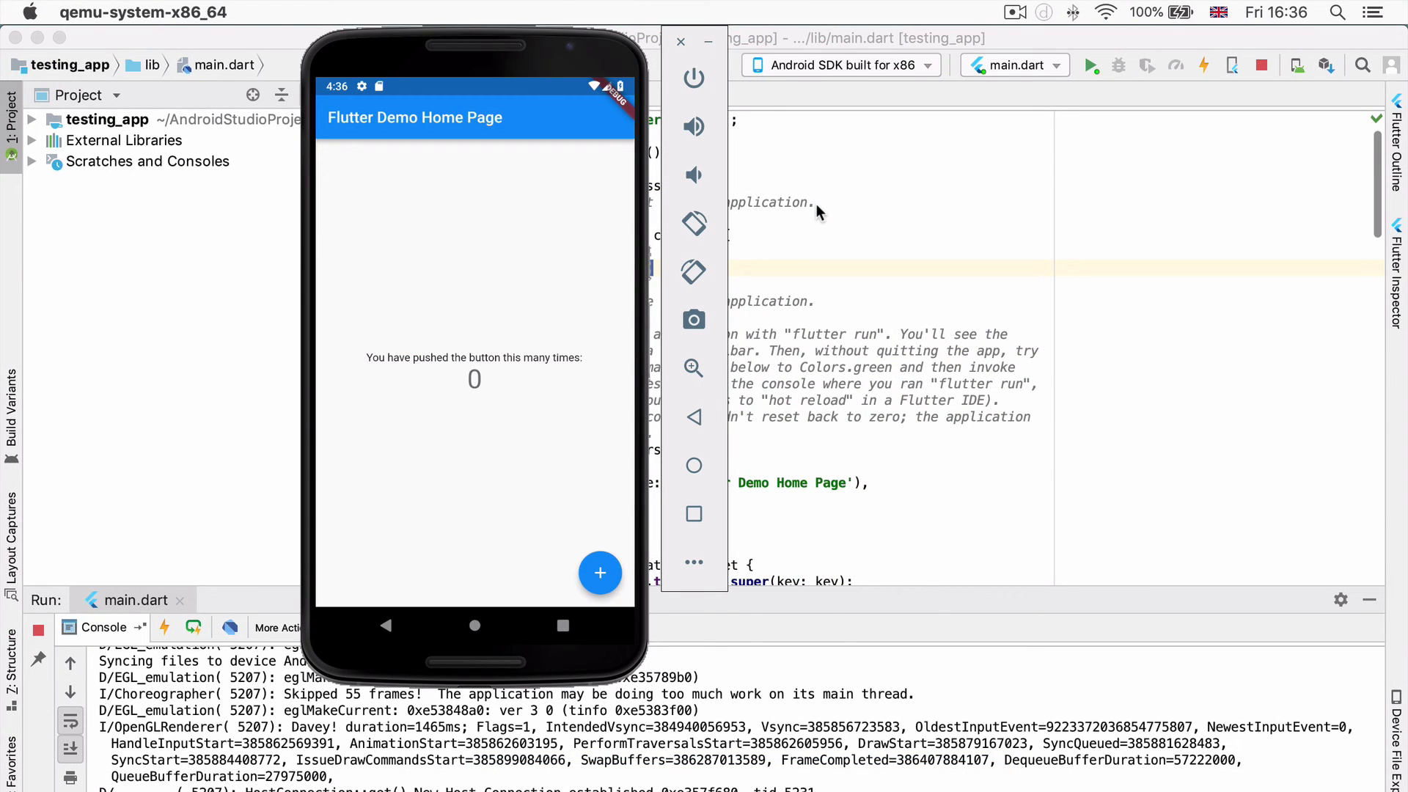
pyautogui.moveTo(581, 9)
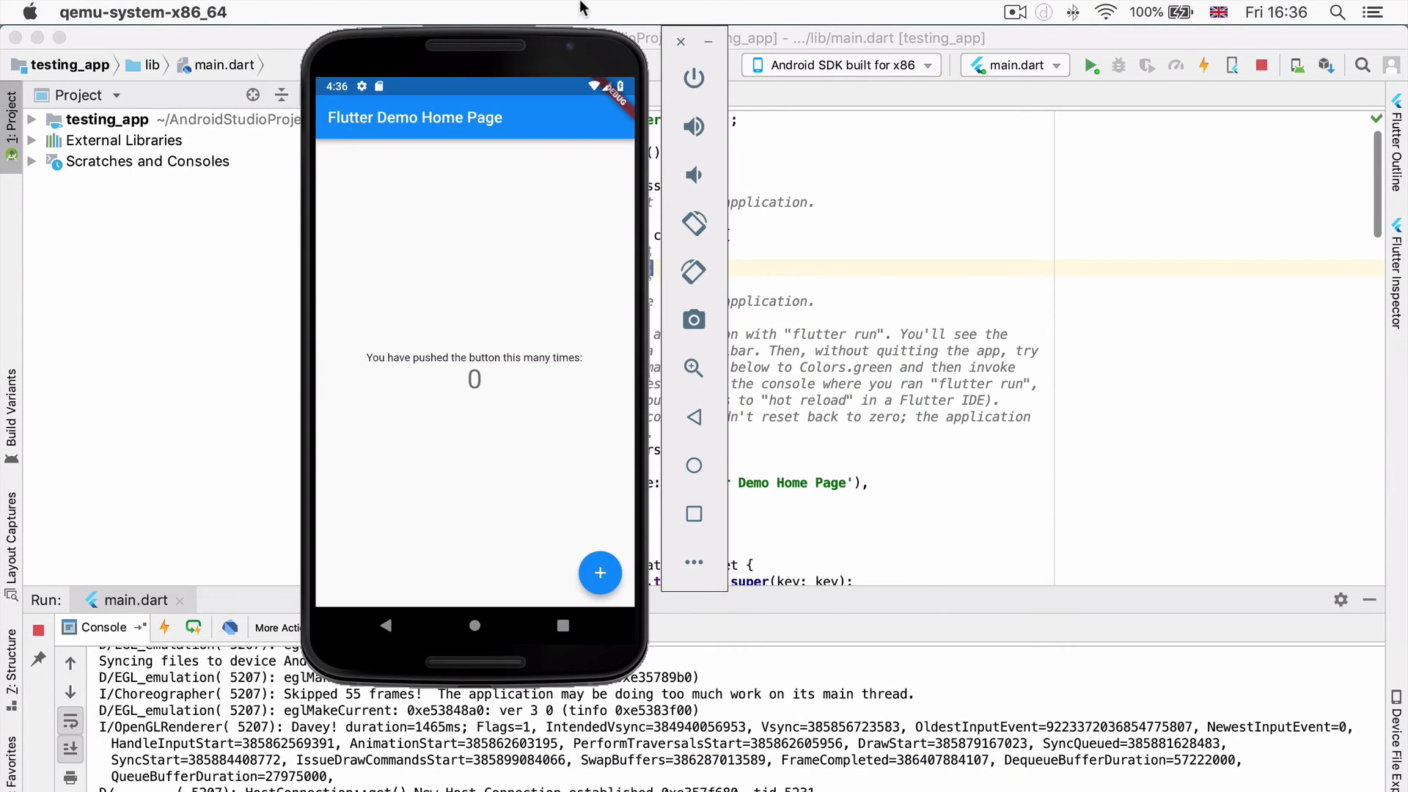
pyautogui.moveTo(439, 391)
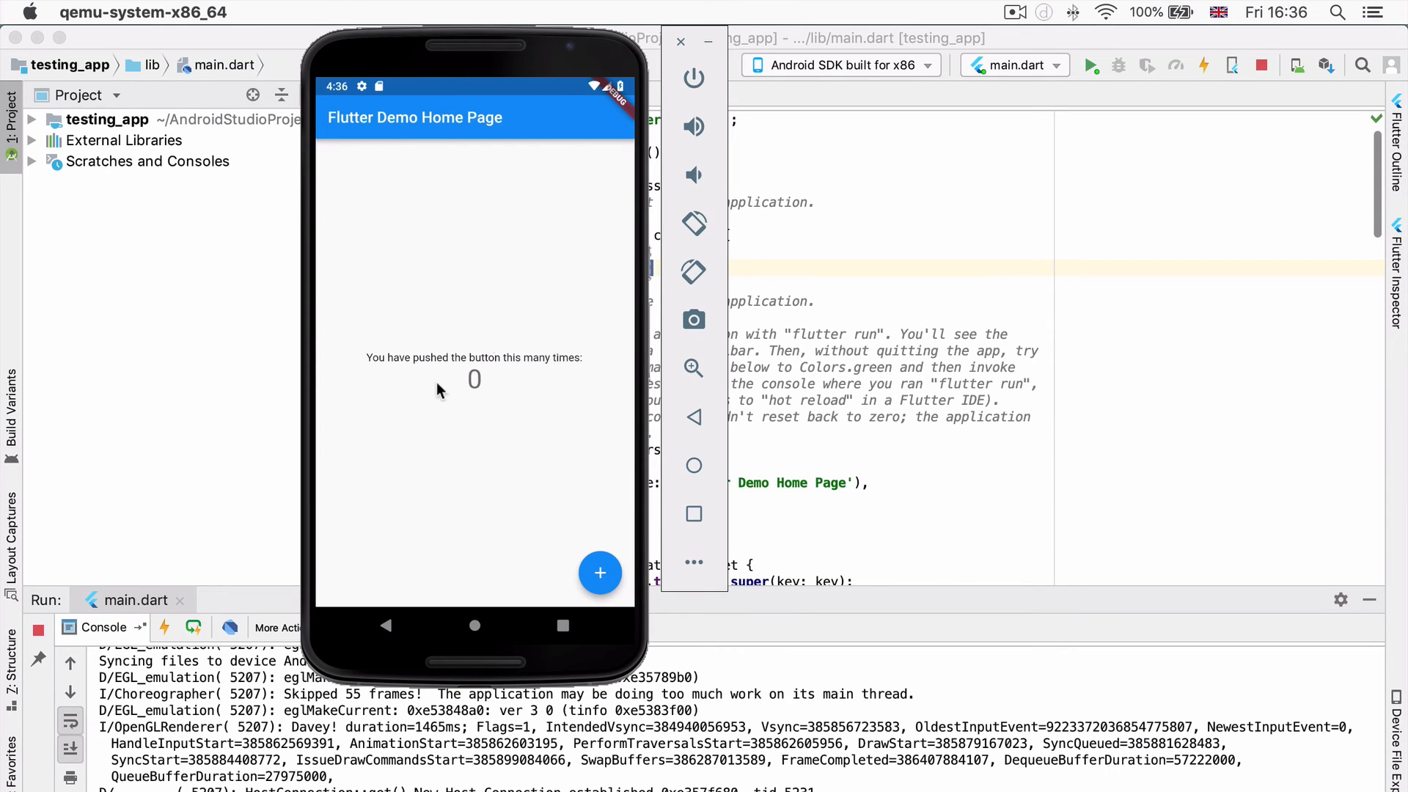
pyautogui.moveTo(426, 143)
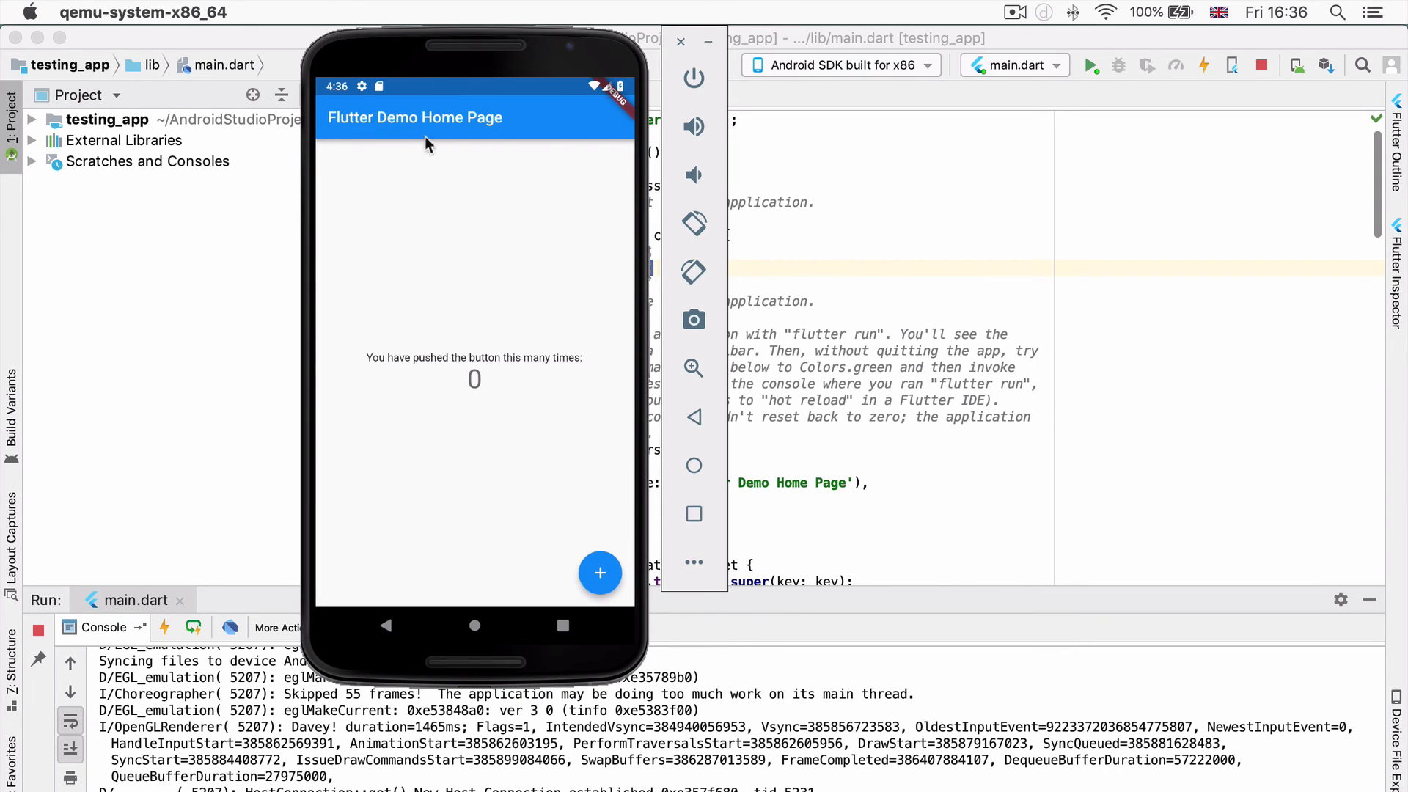
pyautogui.moveTo(549, 313)
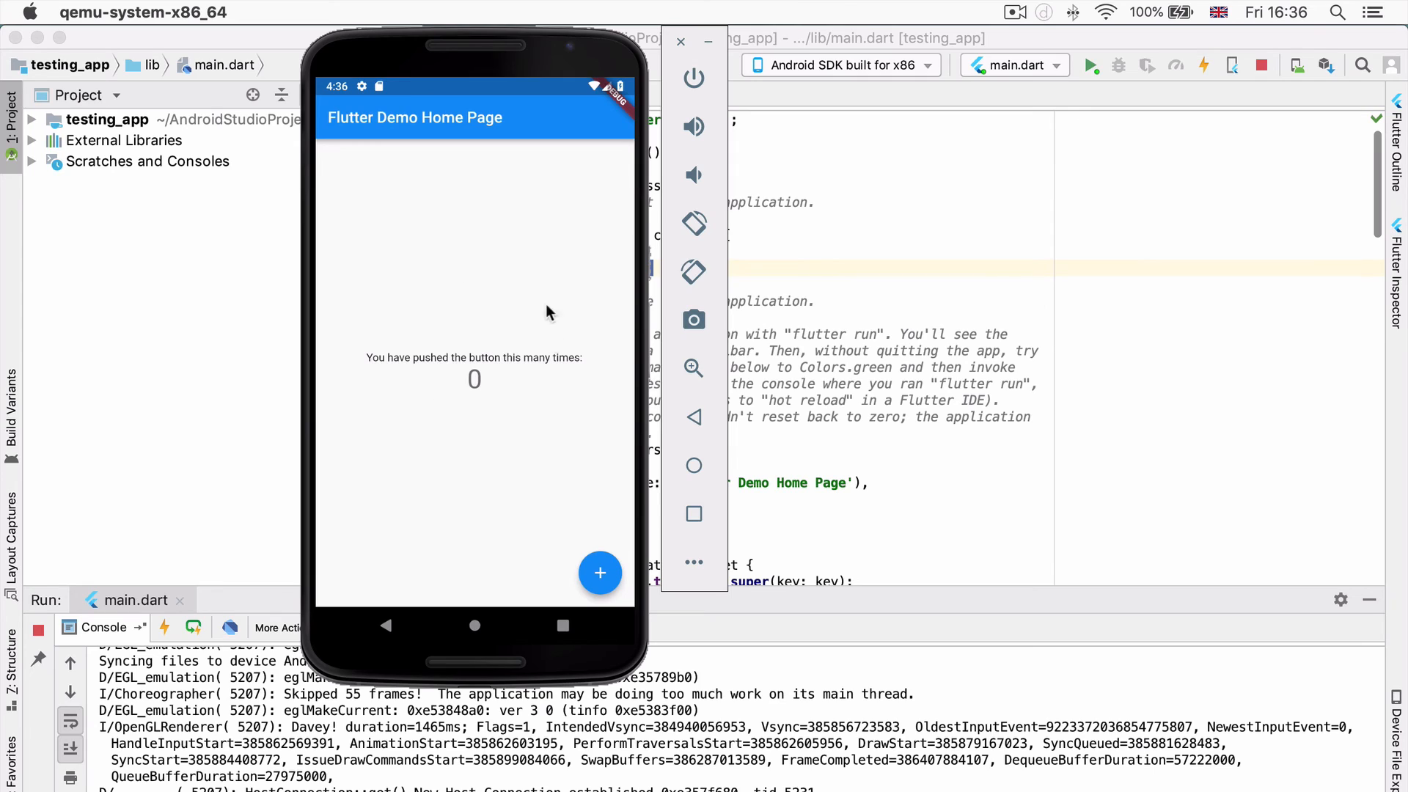
pyautogui.moveTo(629, 564)
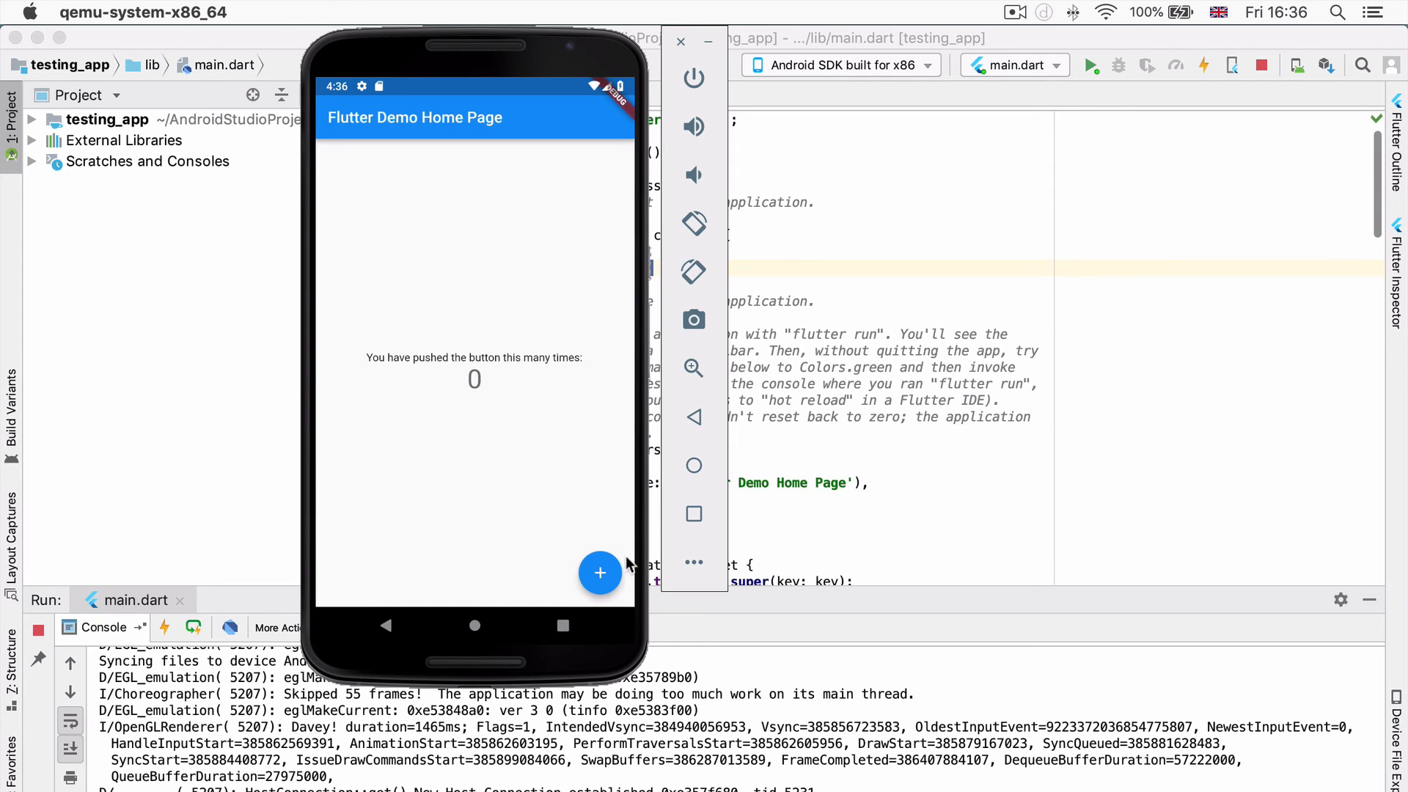
# Step: Tap the floating + button in the Flutter demo to raise the counter
pyautogui.click(600, 573)
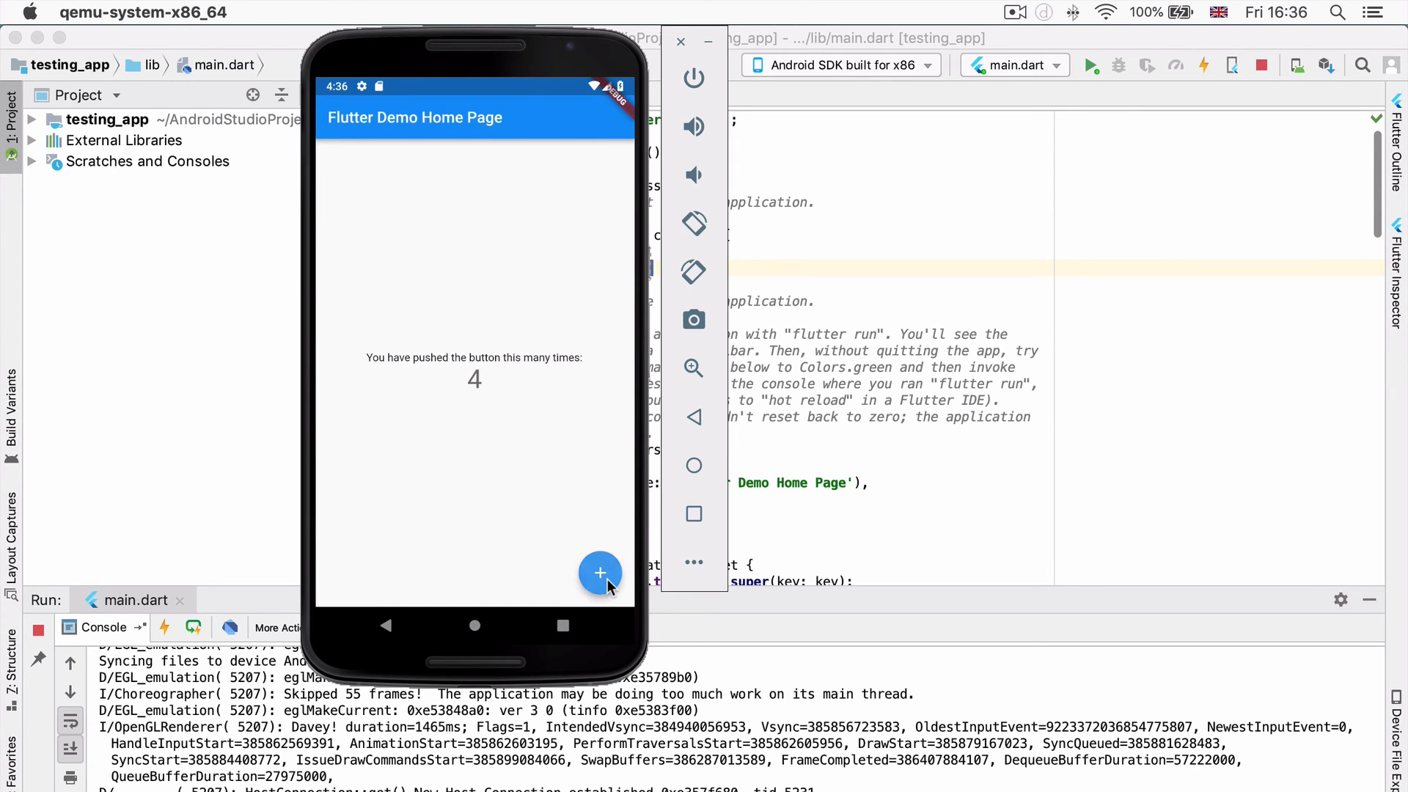
pyautogui.click(600, 573)
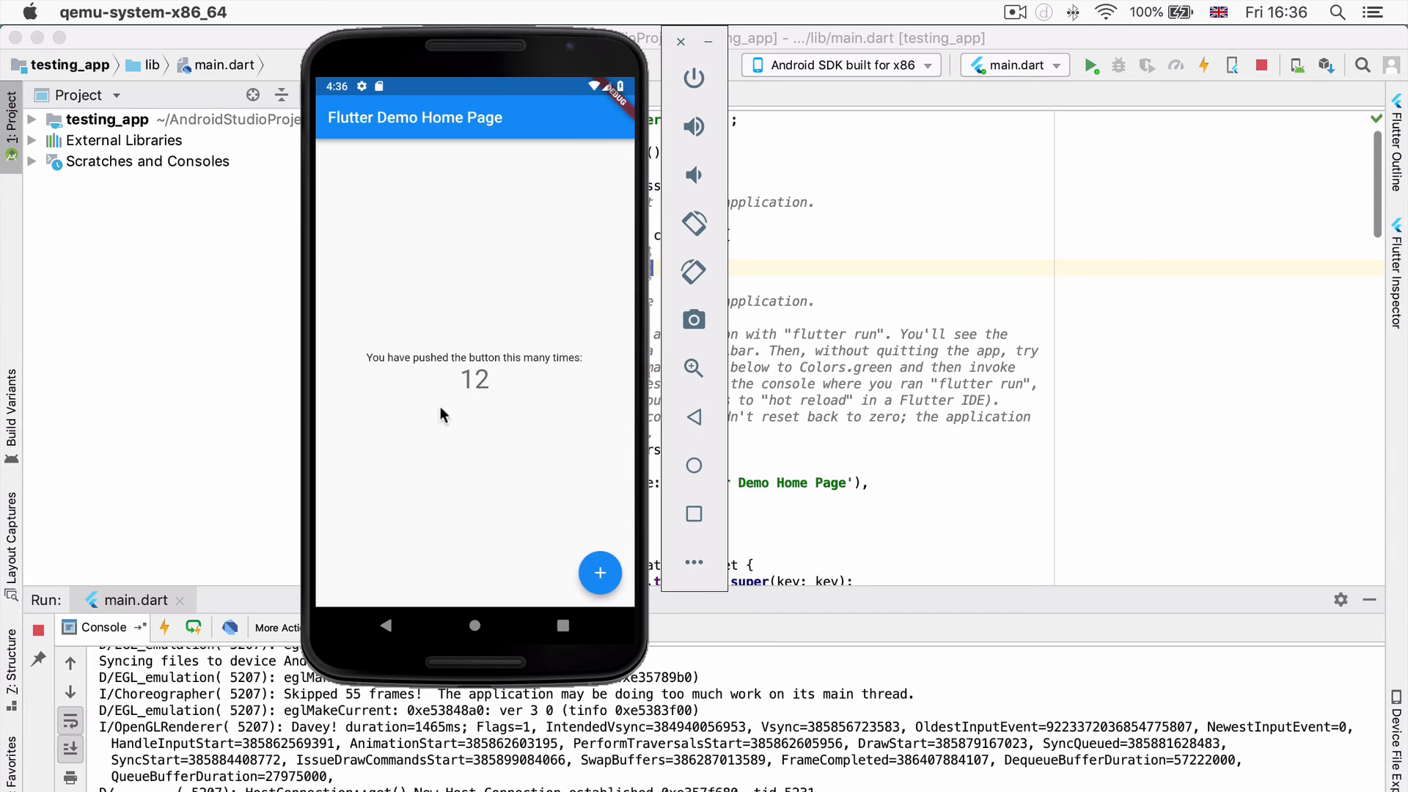
pyautogui.moveTo(983, 601)
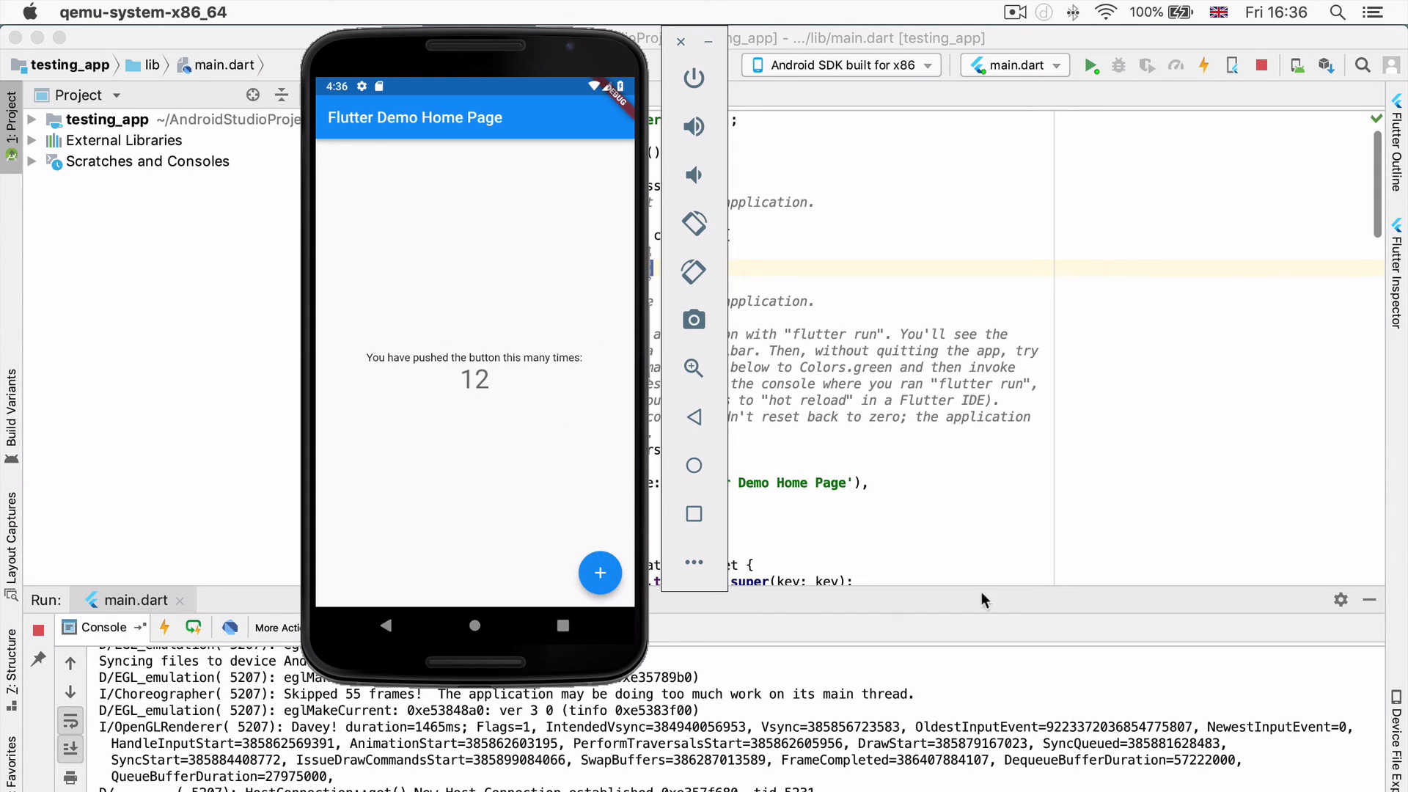
pyautogui.moveTo(835, 663)
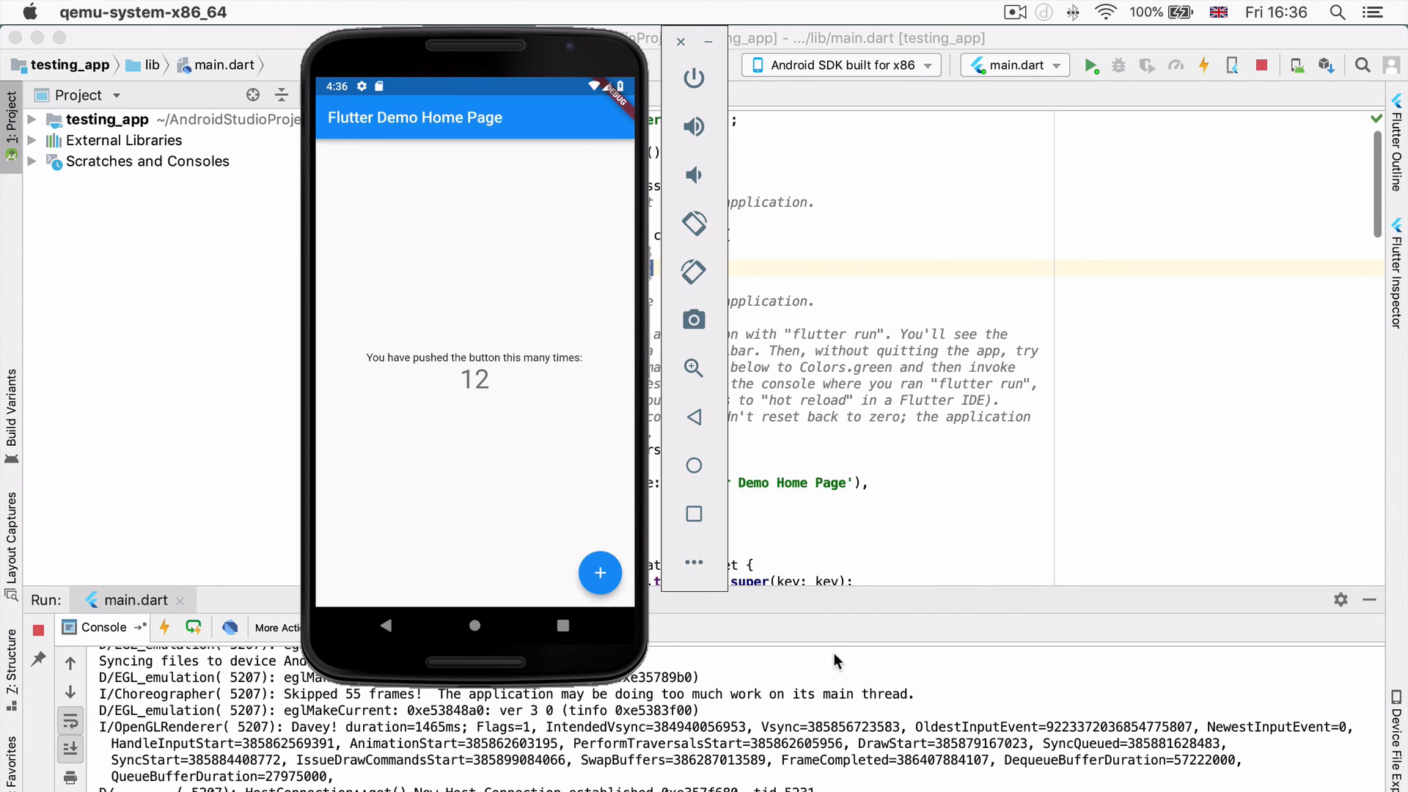
pyautogui.moveTo(559, 463)
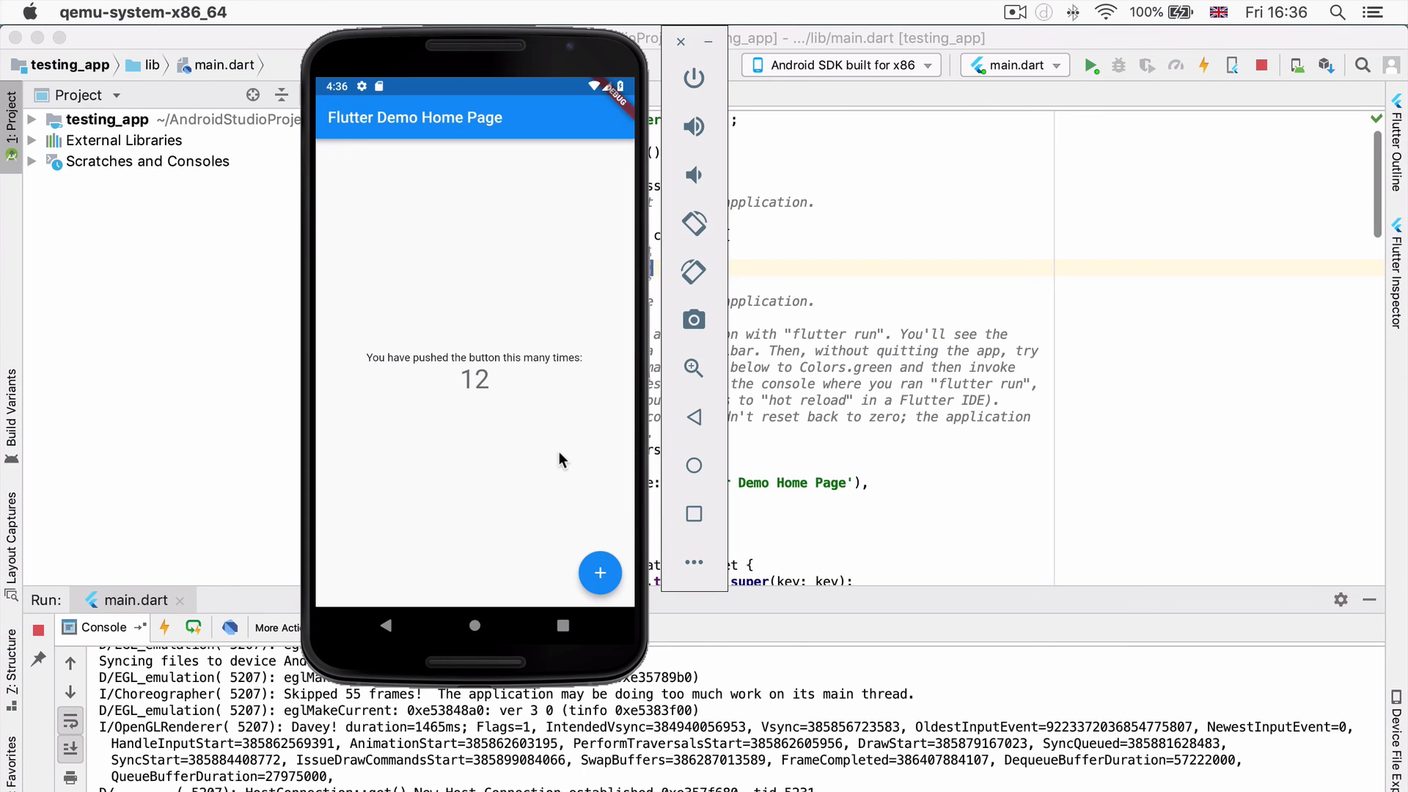
pyautogui.moveTo(743, 482)
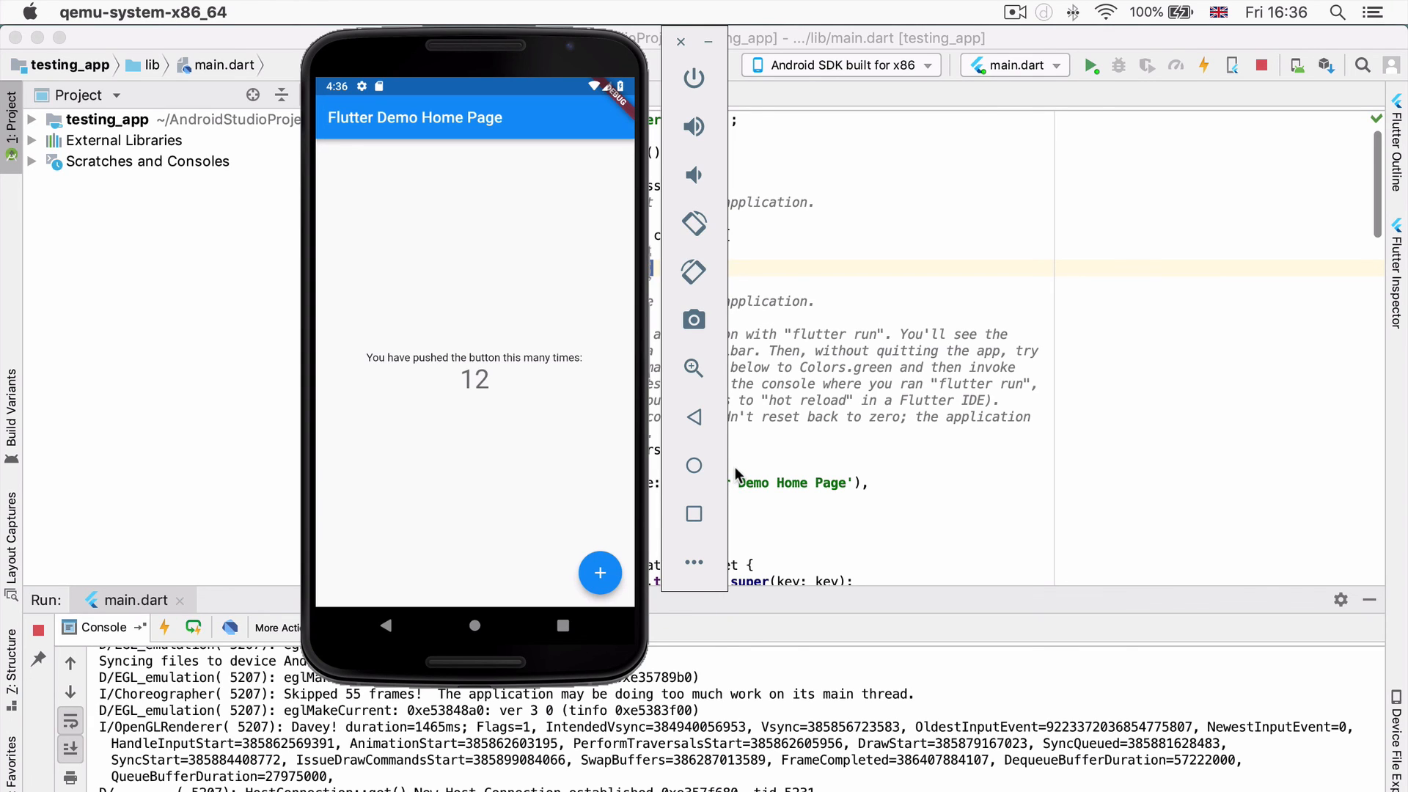
pyautogui.moveTo(760, 453)
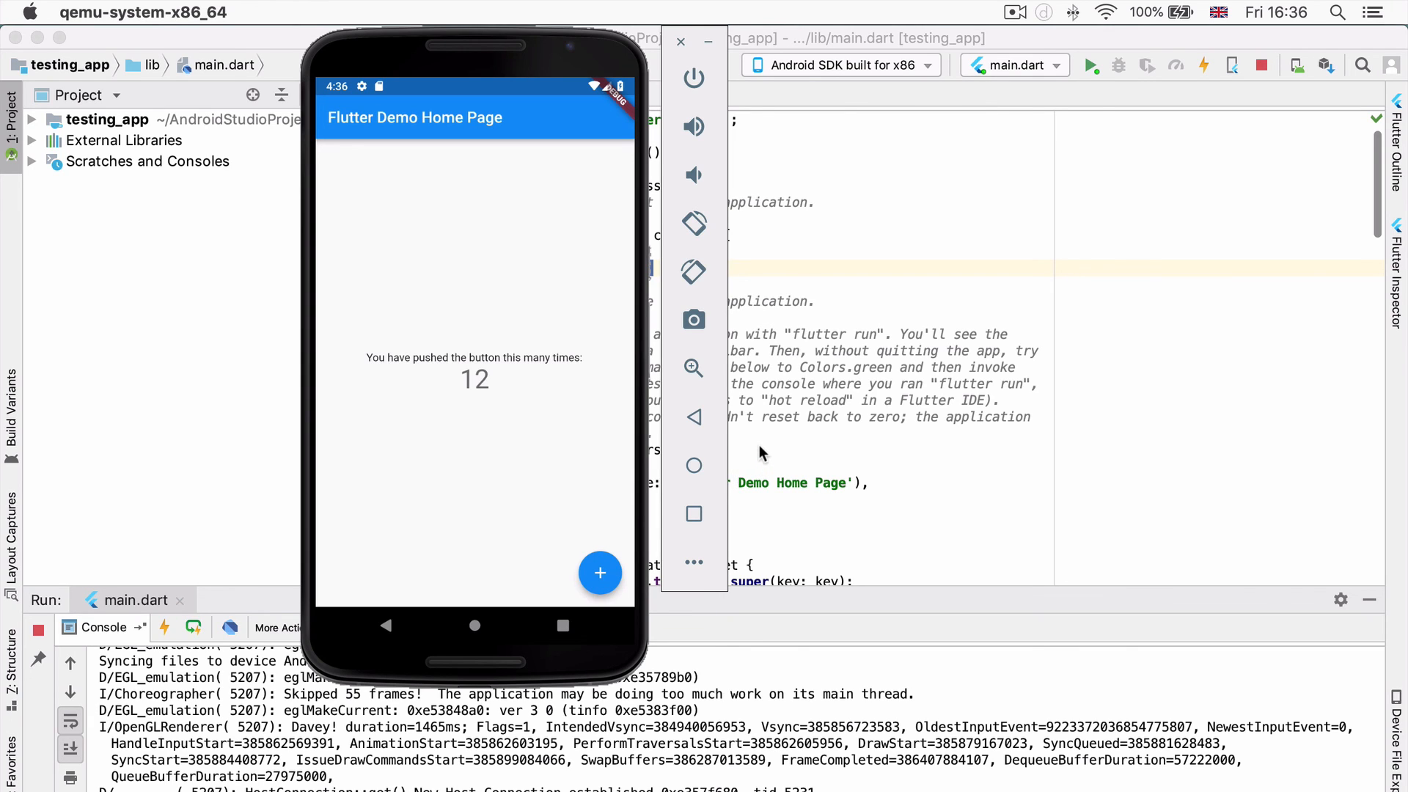